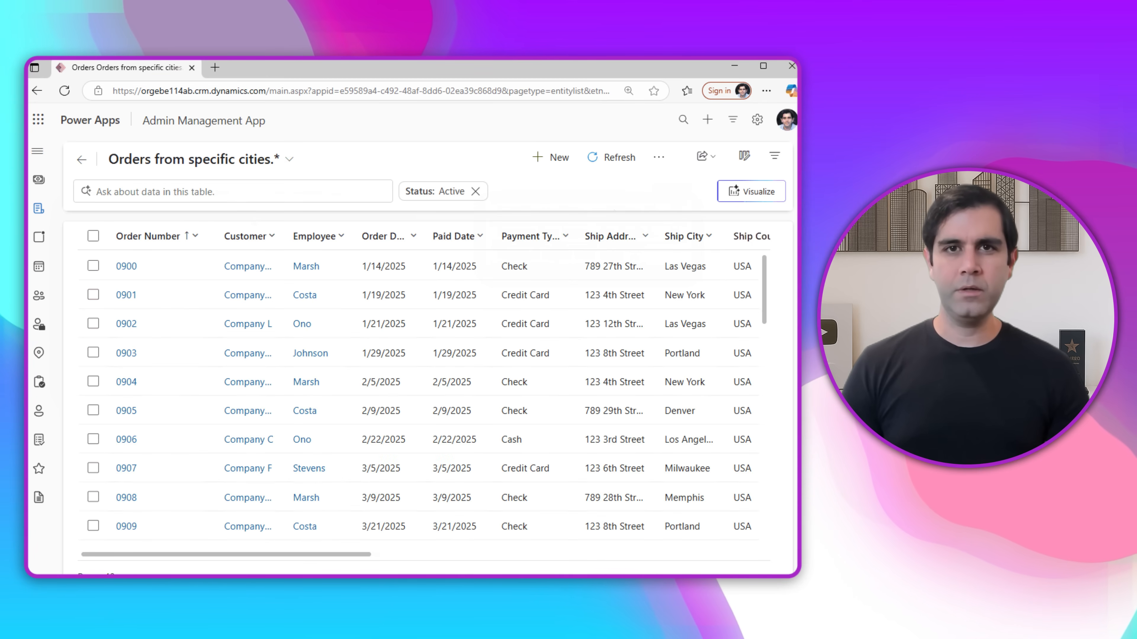
- Switch the Orders list from the specific-cities view back to Active Orders
click(751, 190)
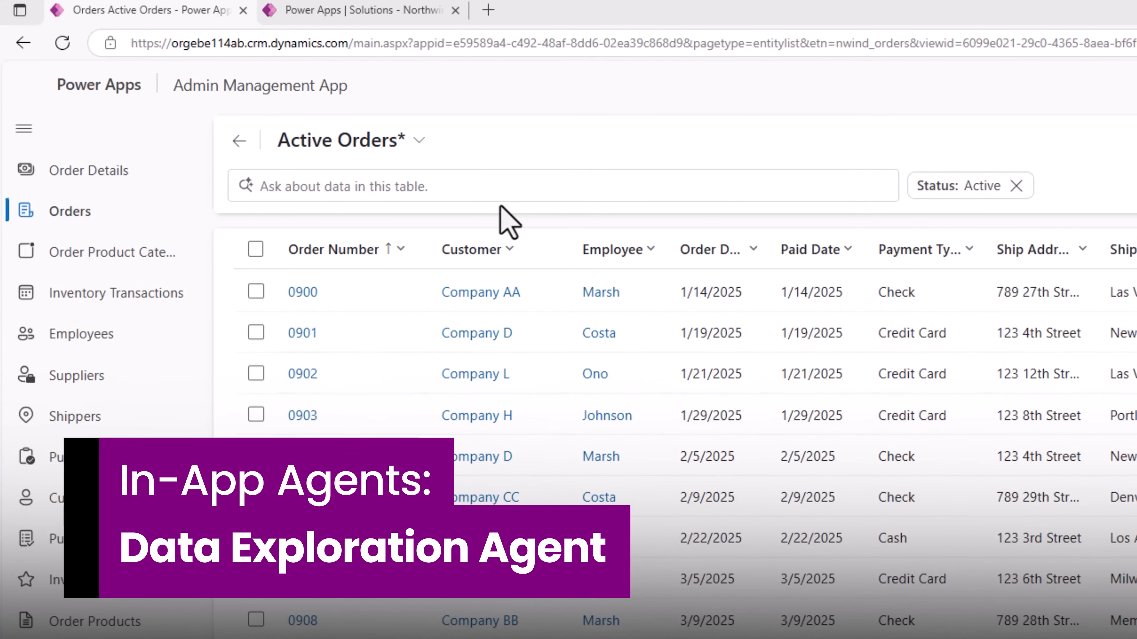
click(562, 185)
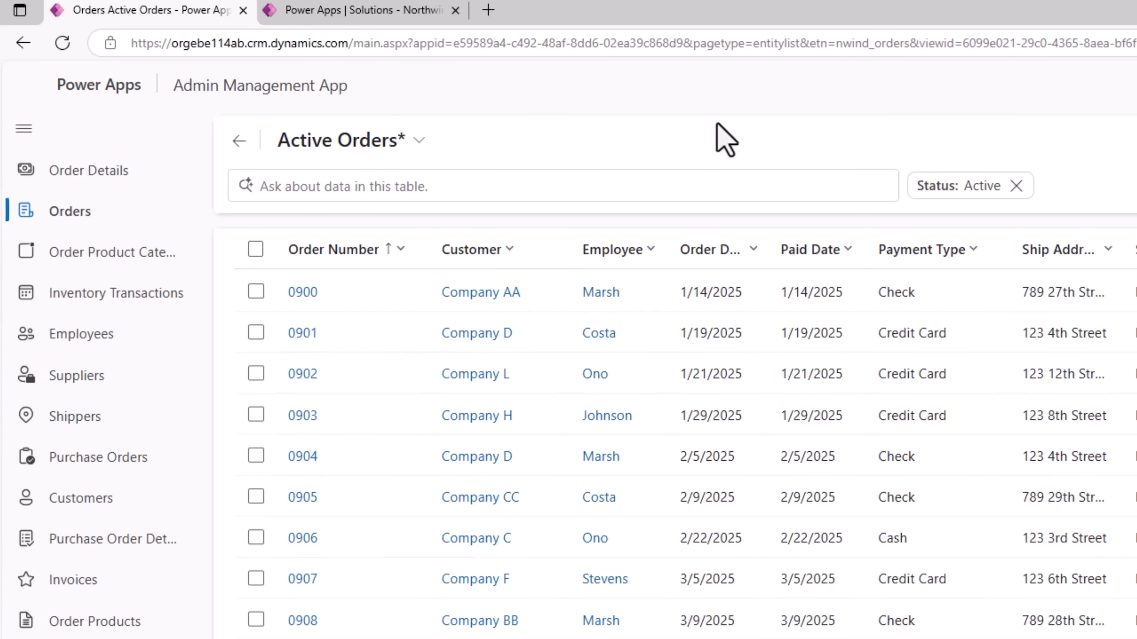
mouse_move(707, 142)
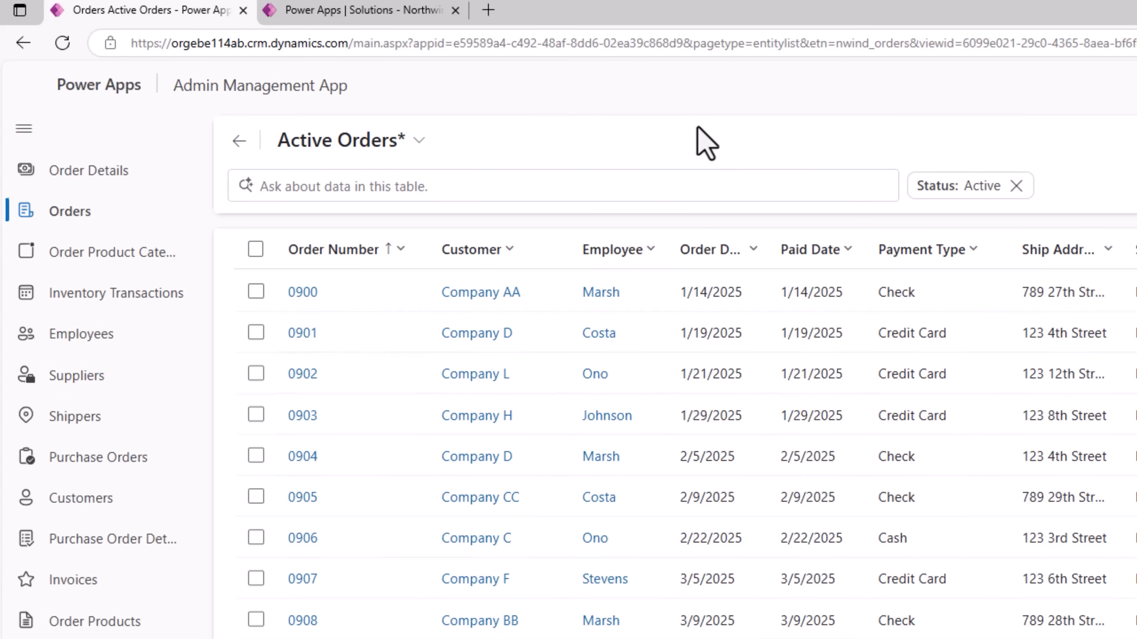
- Ask the orders table to show payments made by credit card
text(Show payments made by ca)
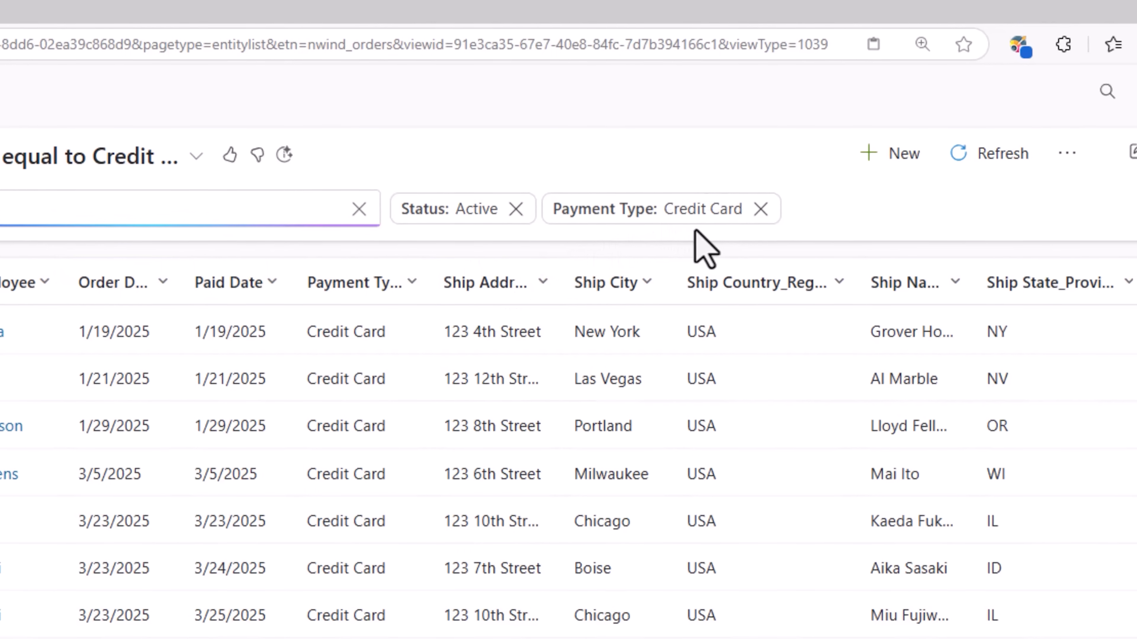
- Extend the credit-card query to ship cities New York, Los Angeles and Chicago, then clear it
text(Show payments made by credit in cities NY, LA and)
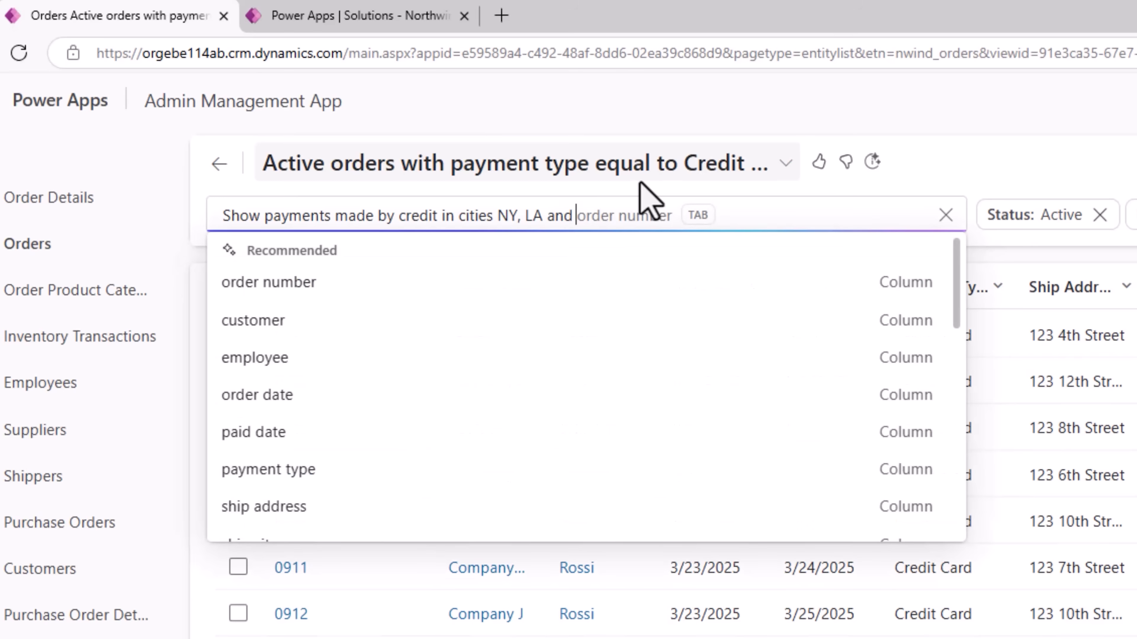
text(chica)
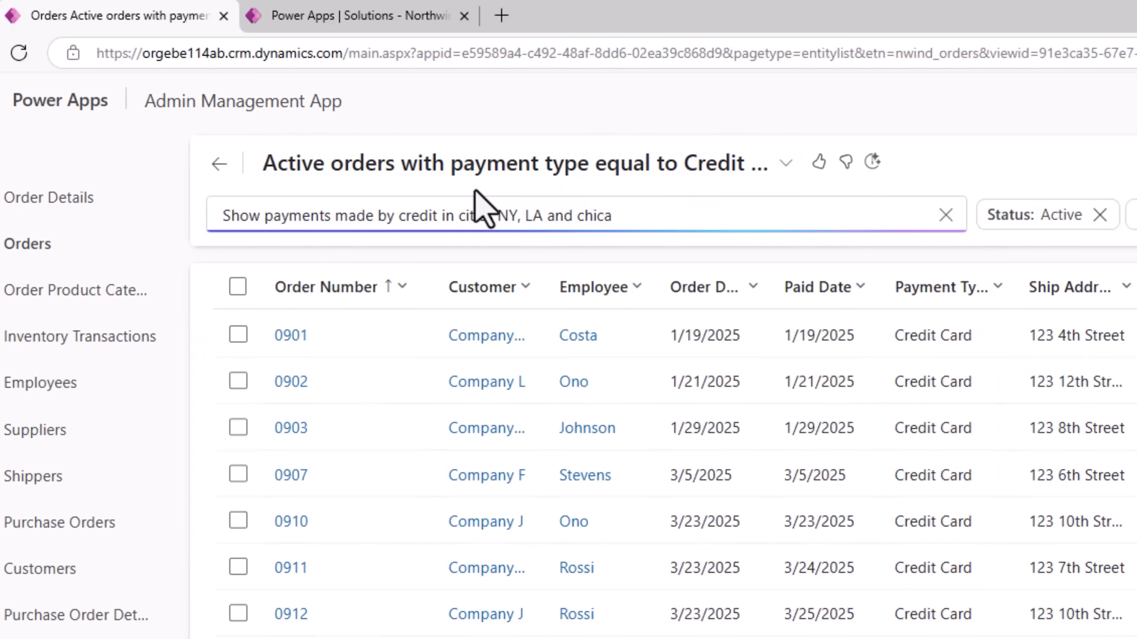
text(og)
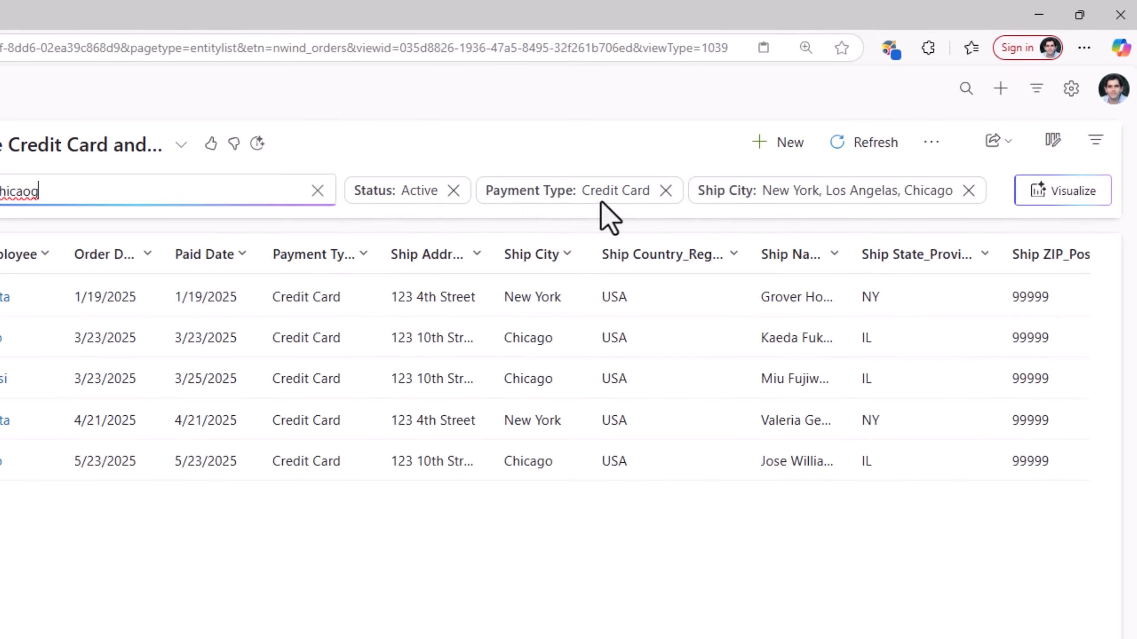
mouse_move(960, 218)
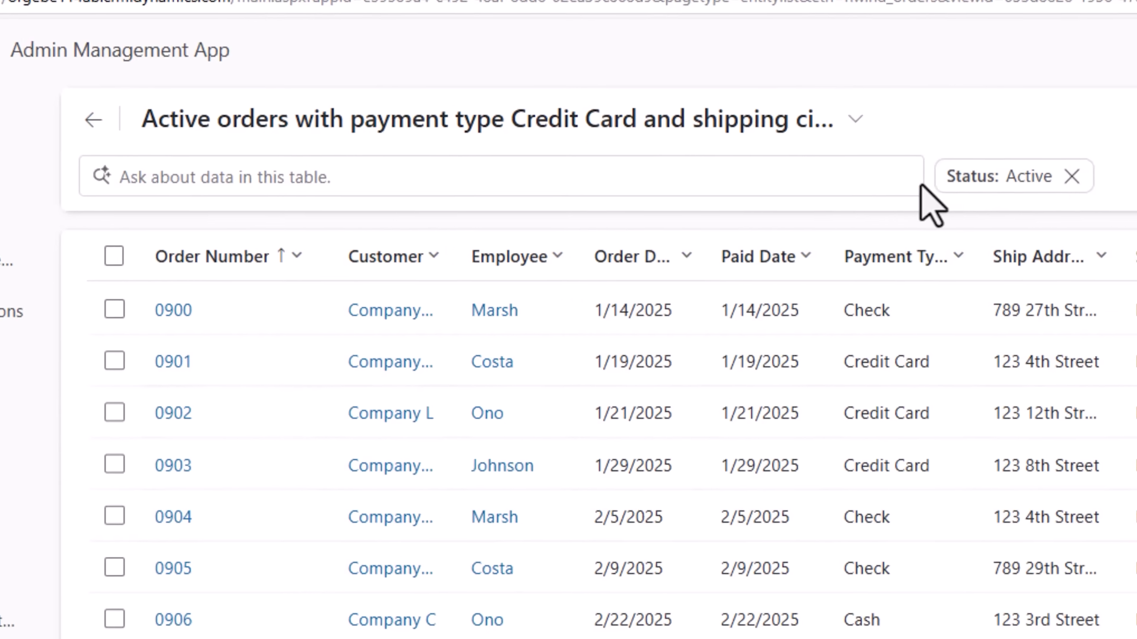
- Compose a new query using the Ship City column with the 'does not equal' condition
click(500, 176)
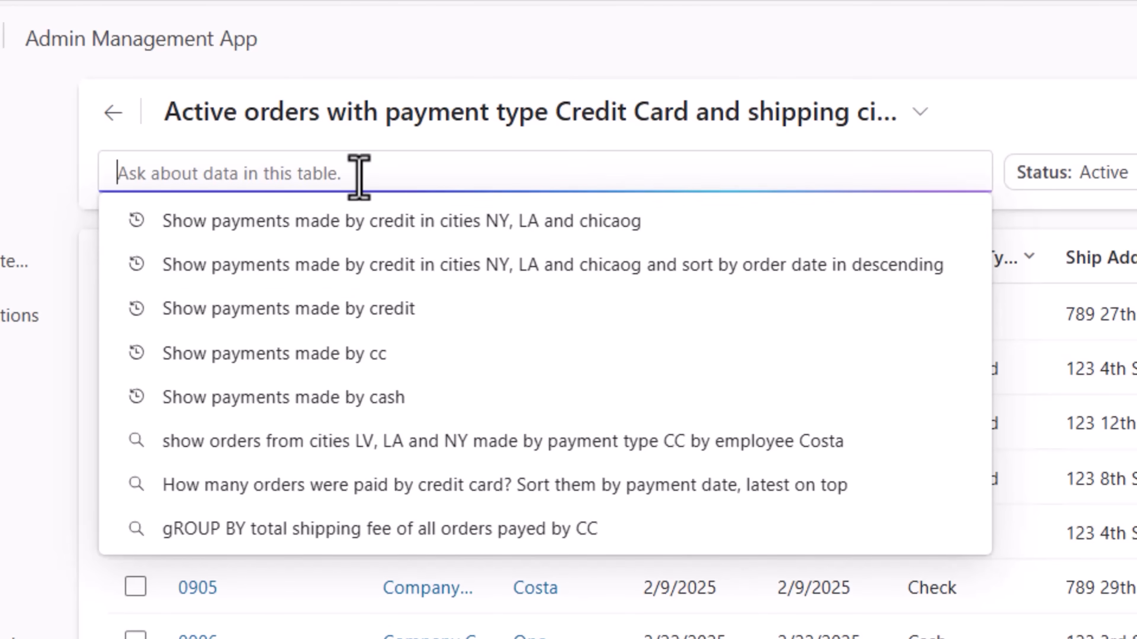
text(s)
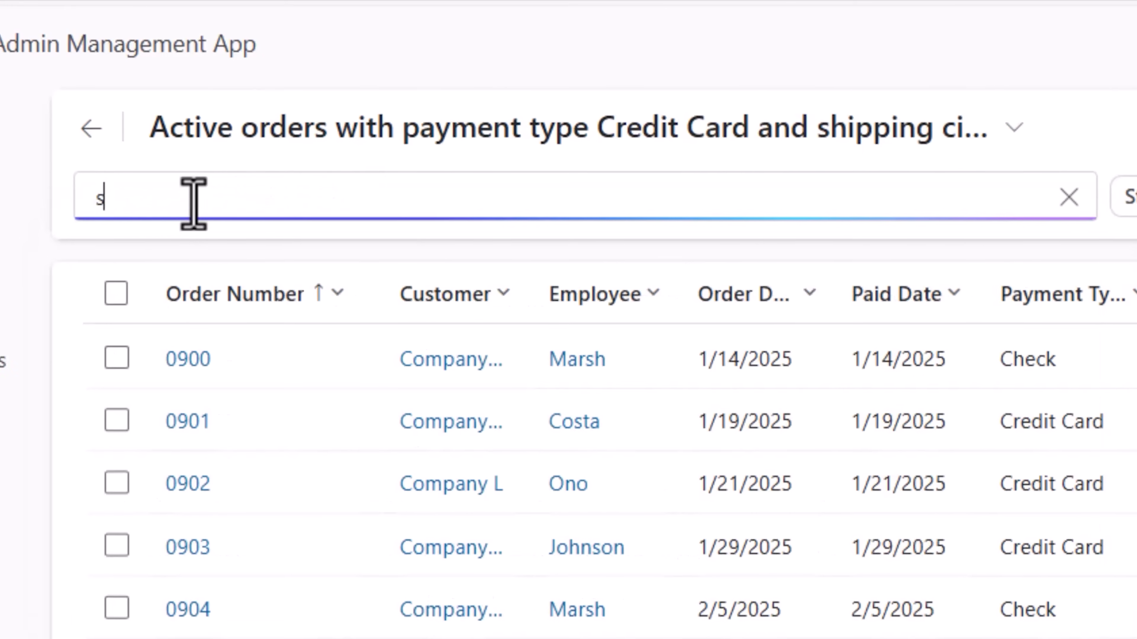
text(hip city)
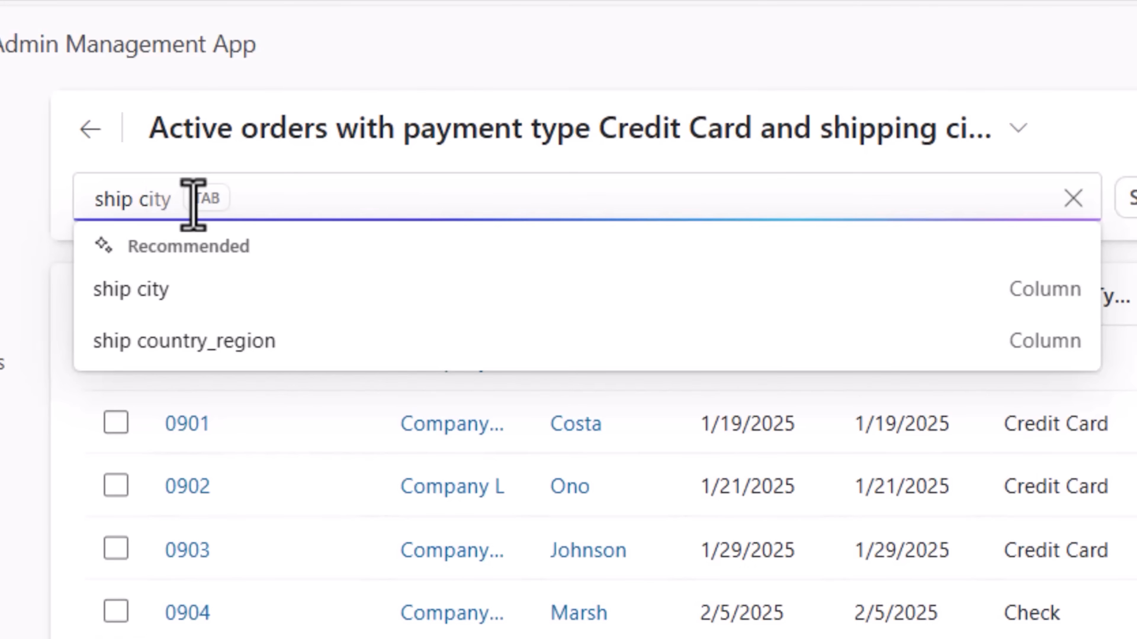
mouse_move(131, 289)
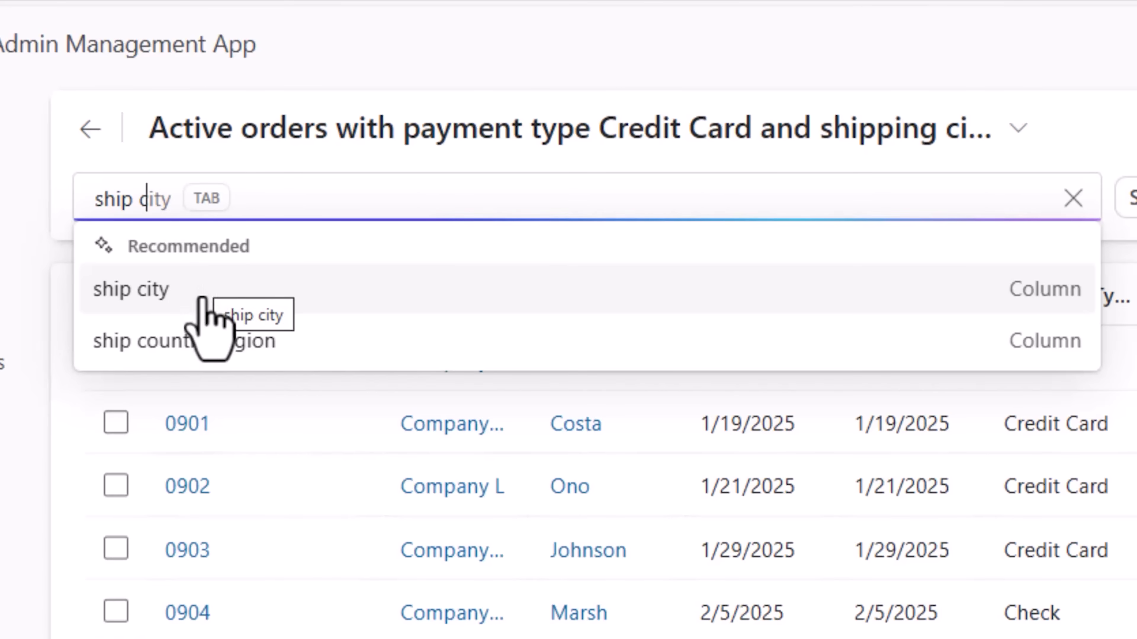
click(131, 289)
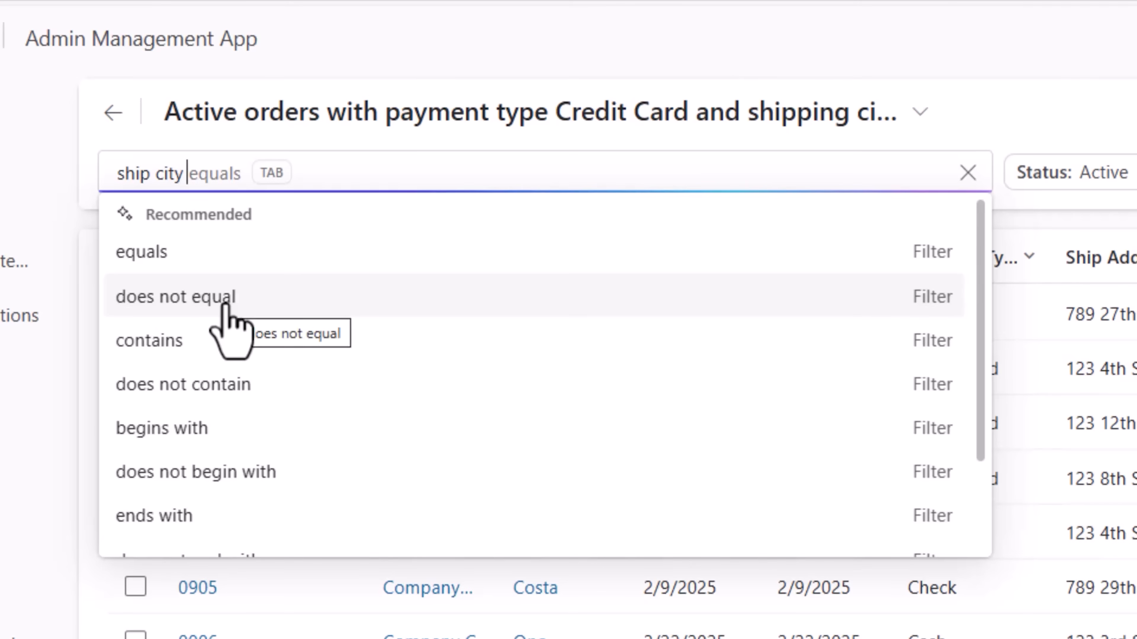
click(175, 297)
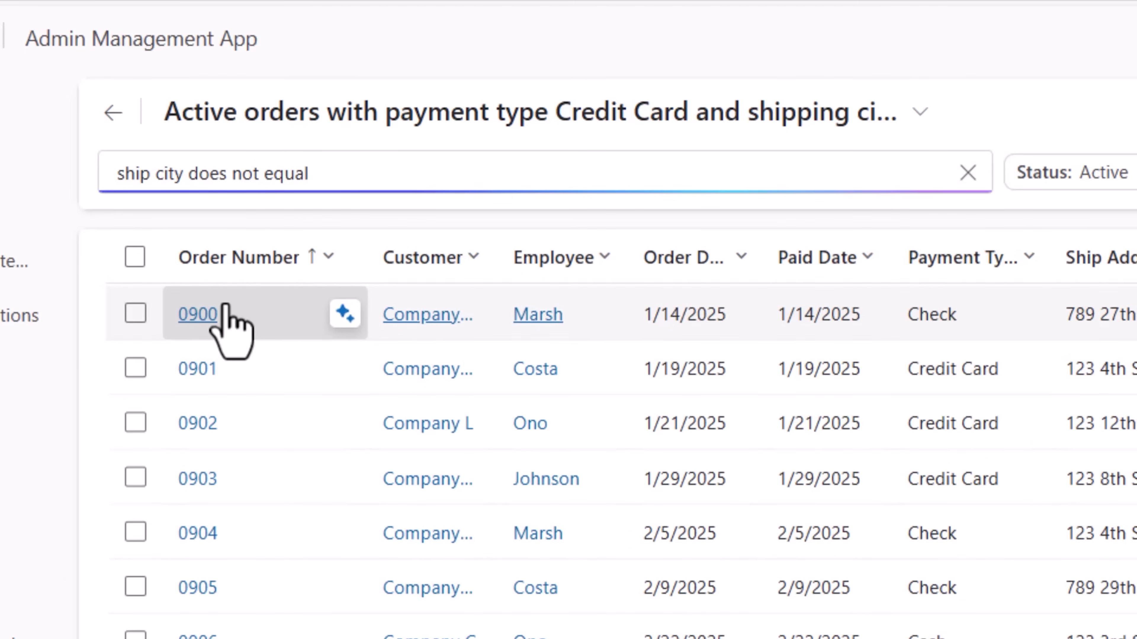
- Complete the query with Denver to exclude its shipments and review the resulting filters
text(Denver)
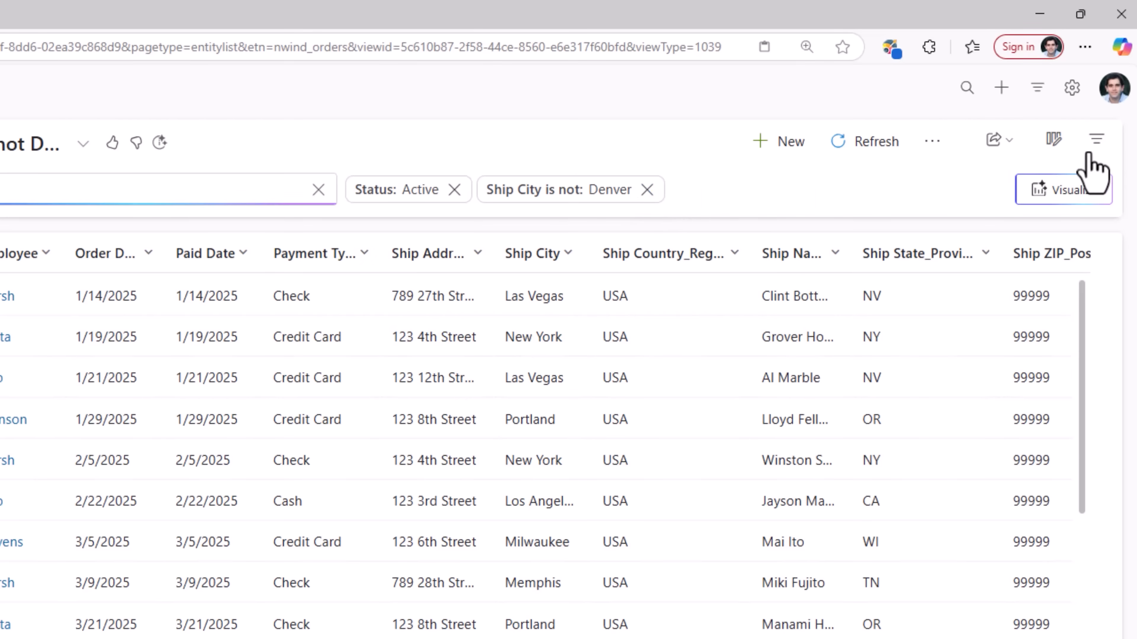
mouse_move(1096, 138)
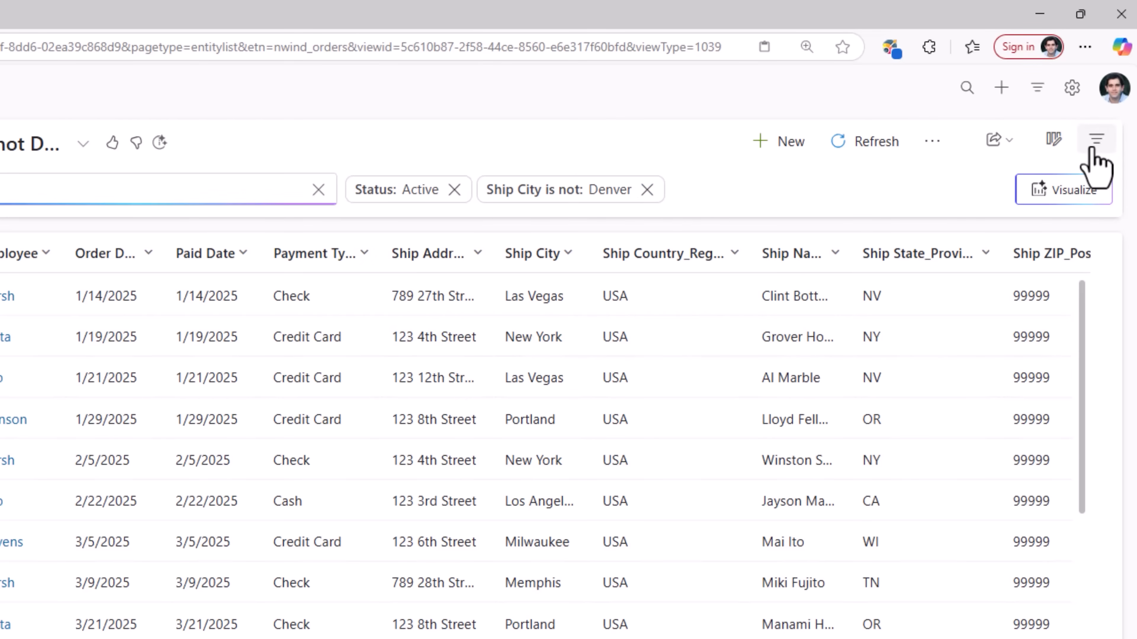
click(1095, 139)
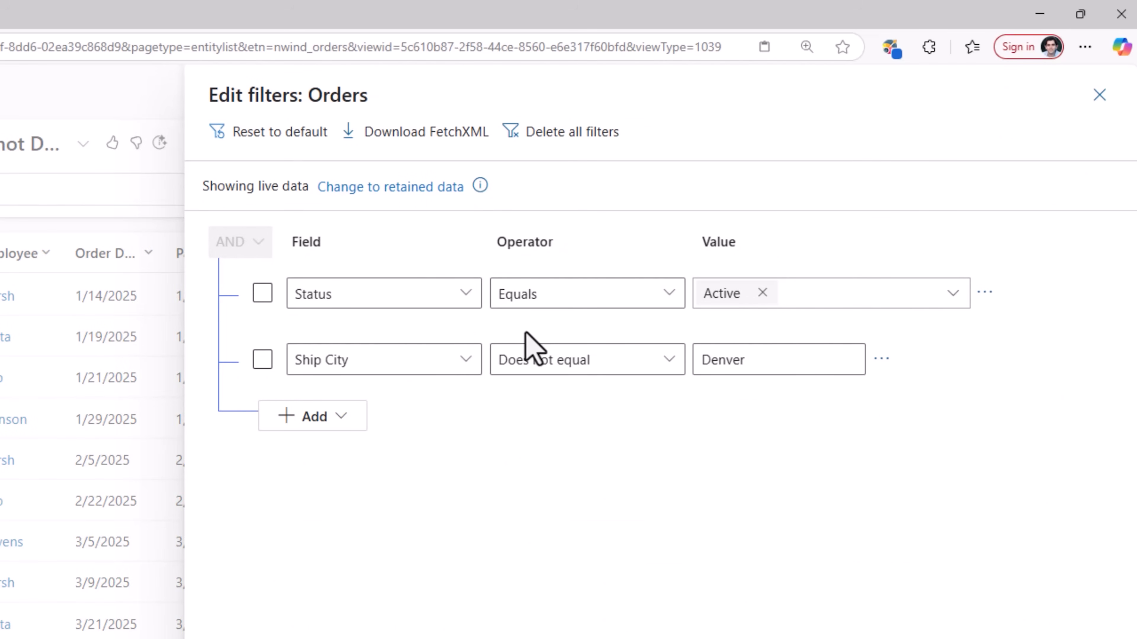
- Save the filtering as new view 'Active orders not from Denver' and return to Active Orders
click(1098, 95)
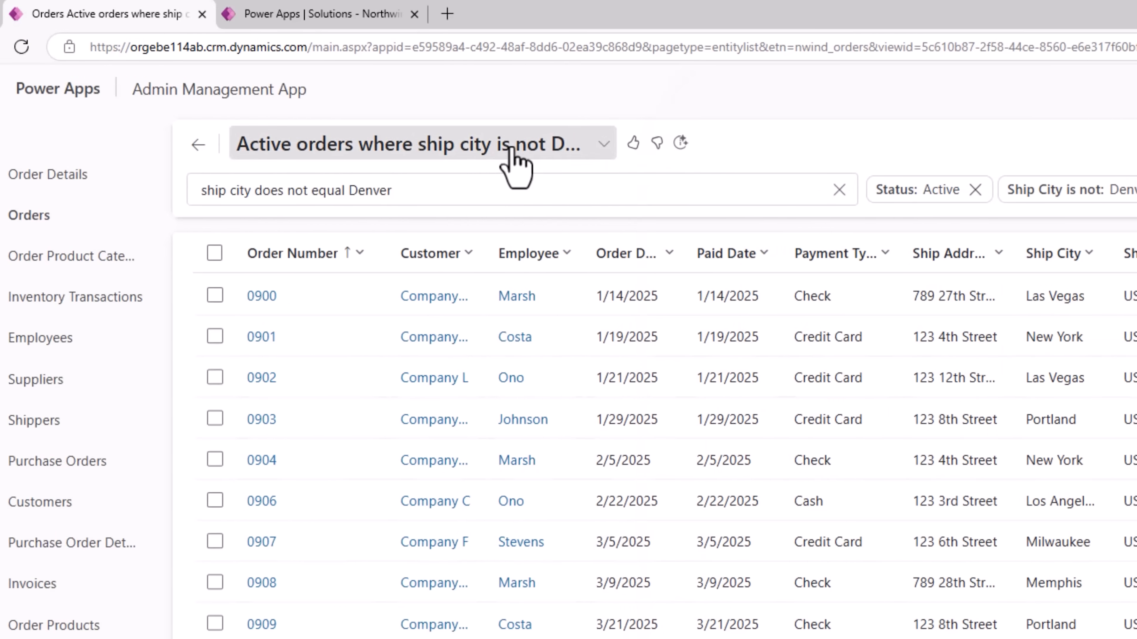
click(422, 144)
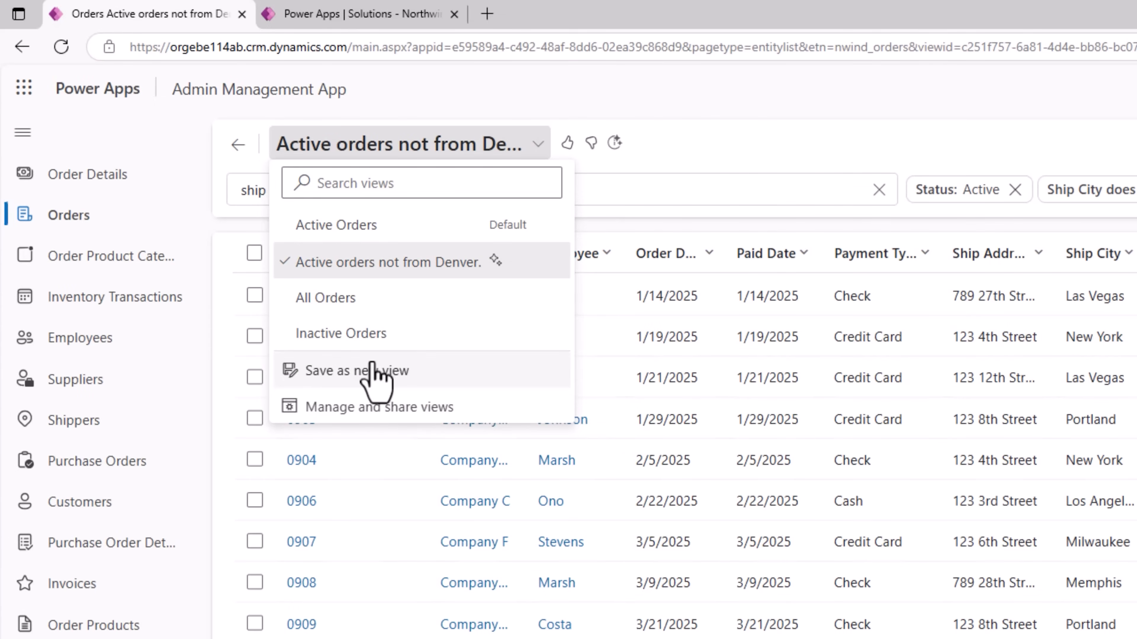
click(355, 369)
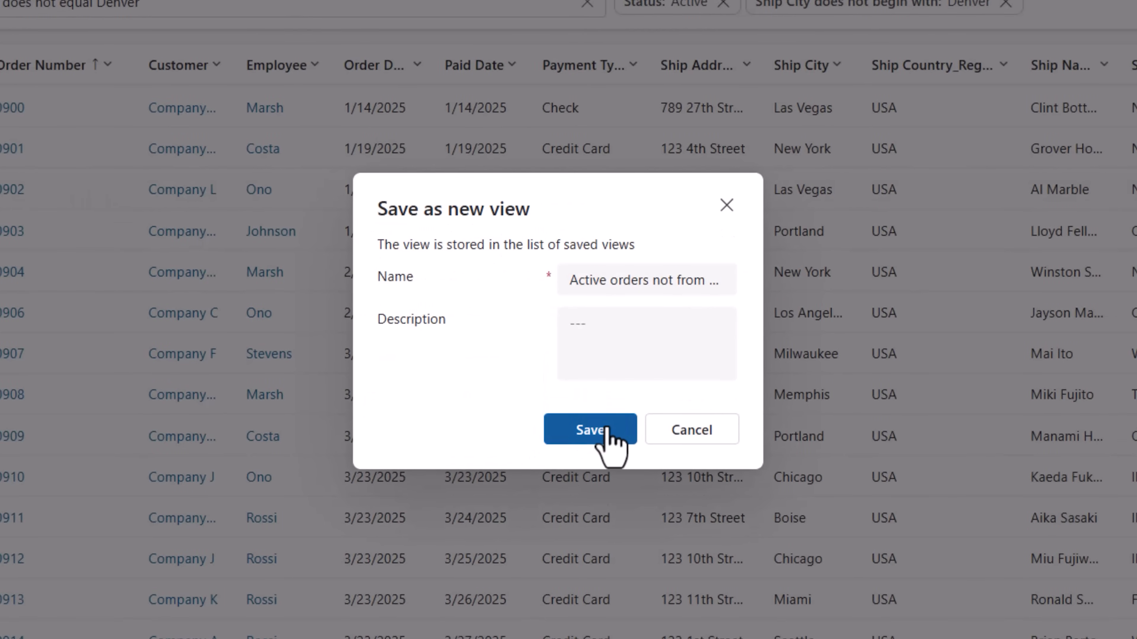
click(589, 429)
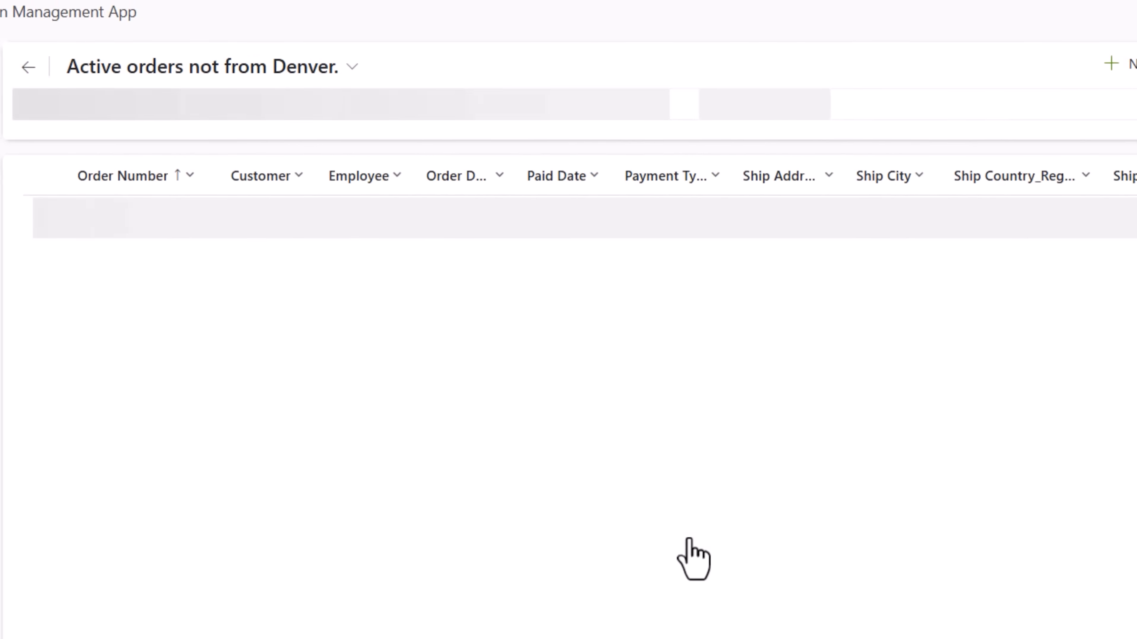
click(353, 66)
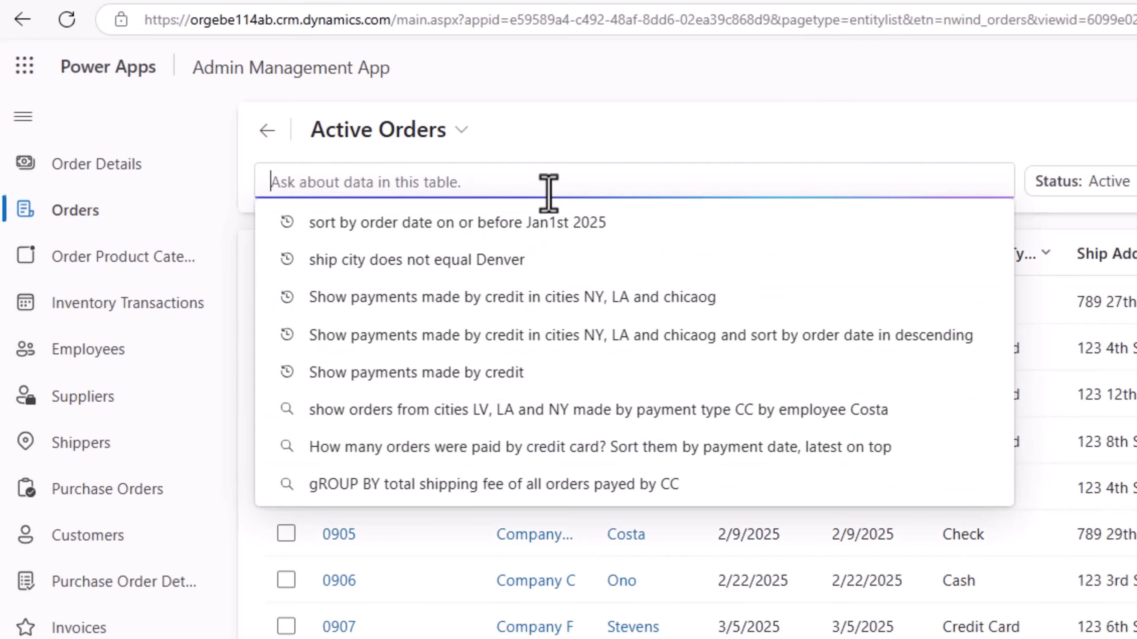
- Query orders with order date on or after March 1st, sorted by order number descending
text(order date)
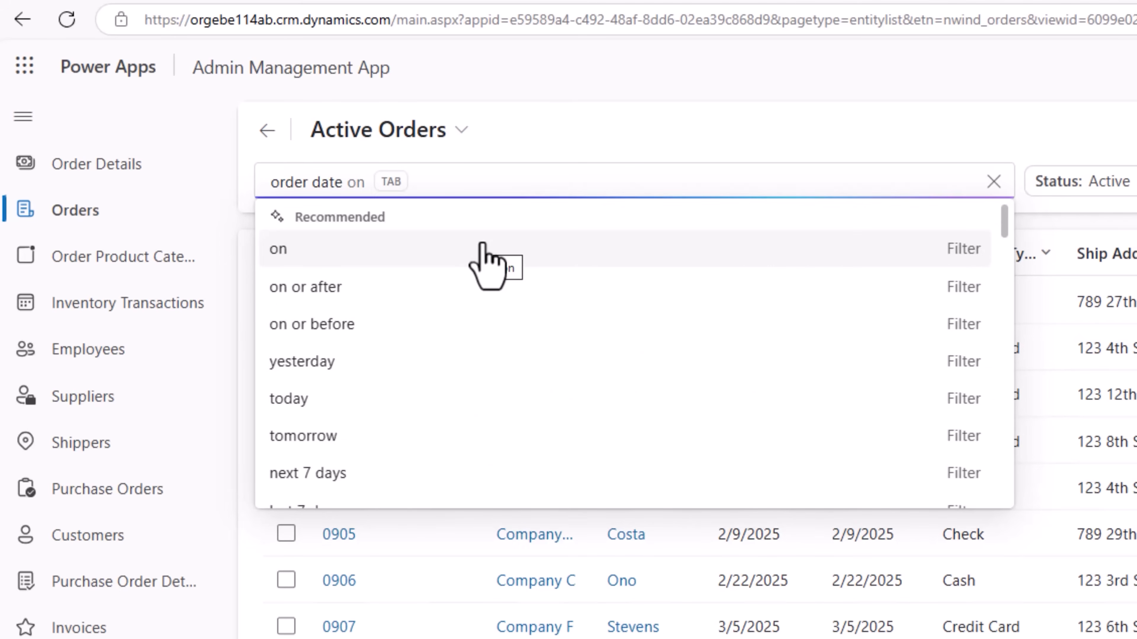
click(306, 287)
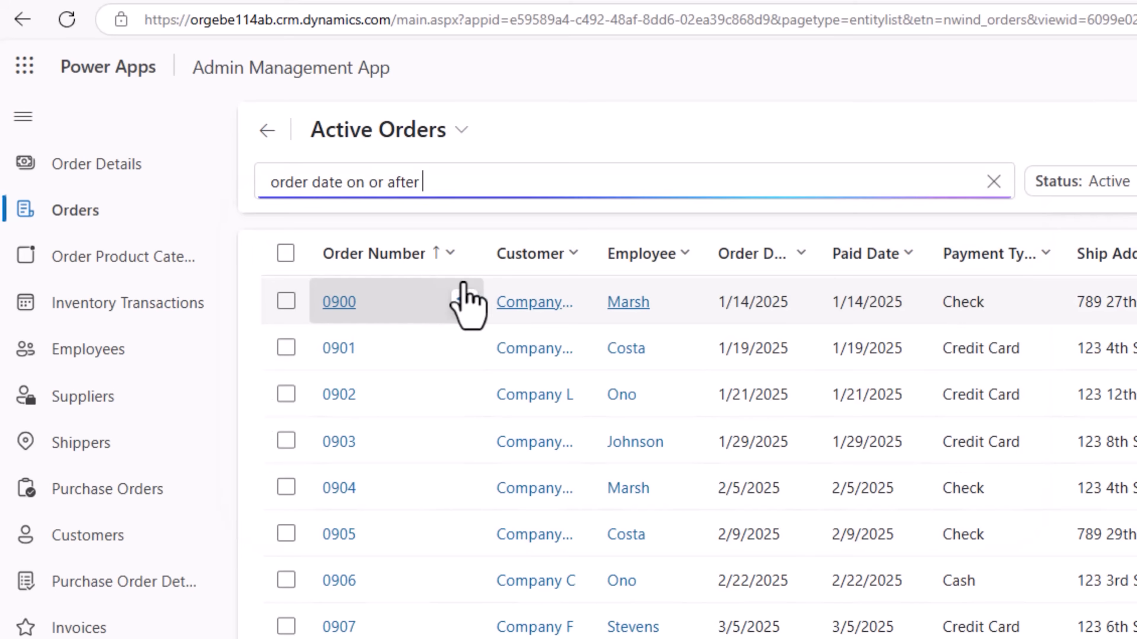
mouse_move(514, 301)
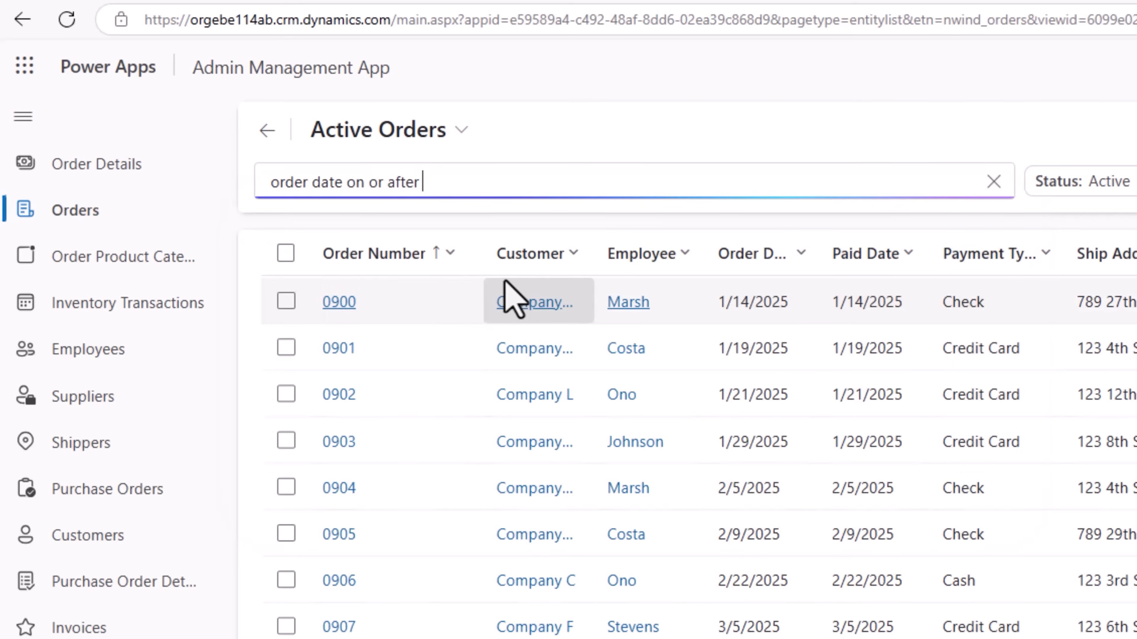
text(March 1st 2025)
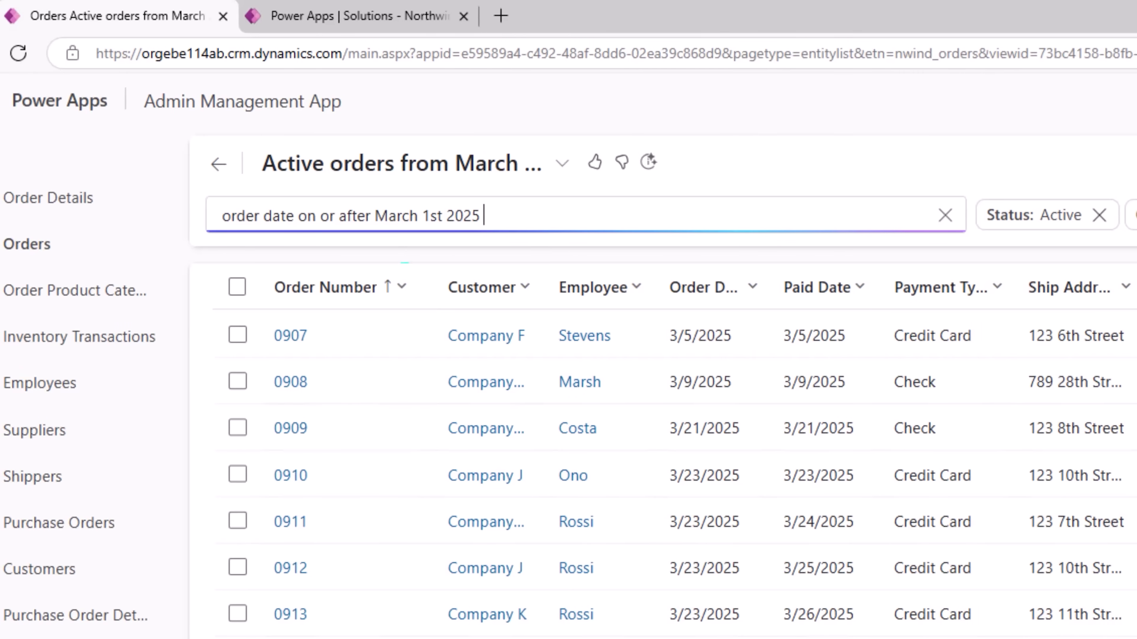
text(and sort by order number)
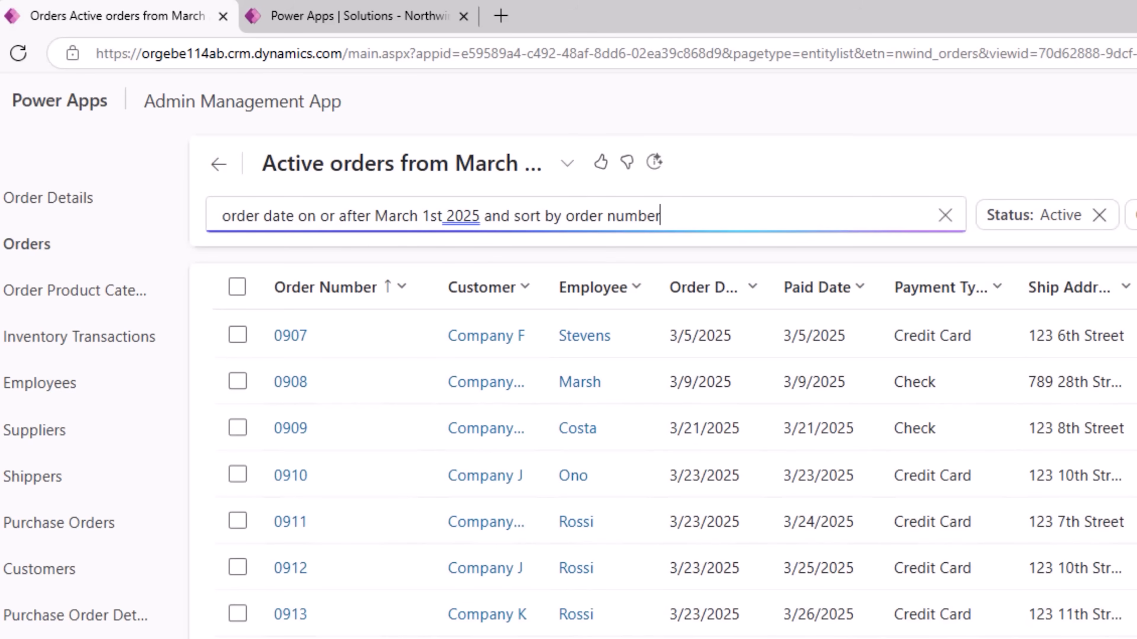
text(in descending order)
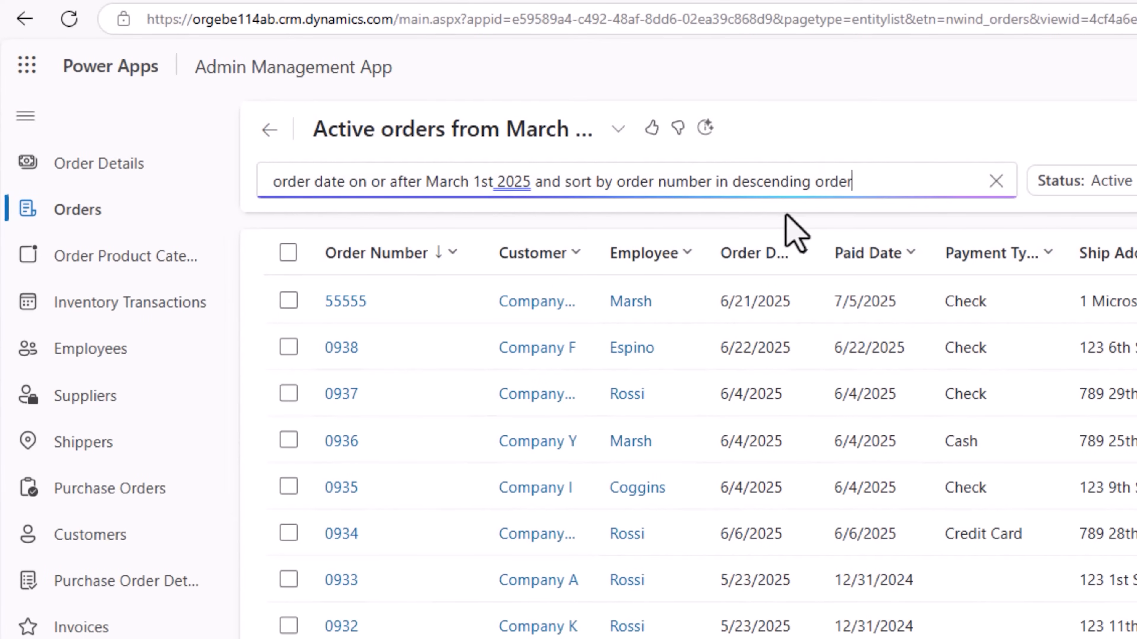
- In Inventory Transactions, rerun the recent query for quantity under 30 in the last 2 months
click(130, 302)
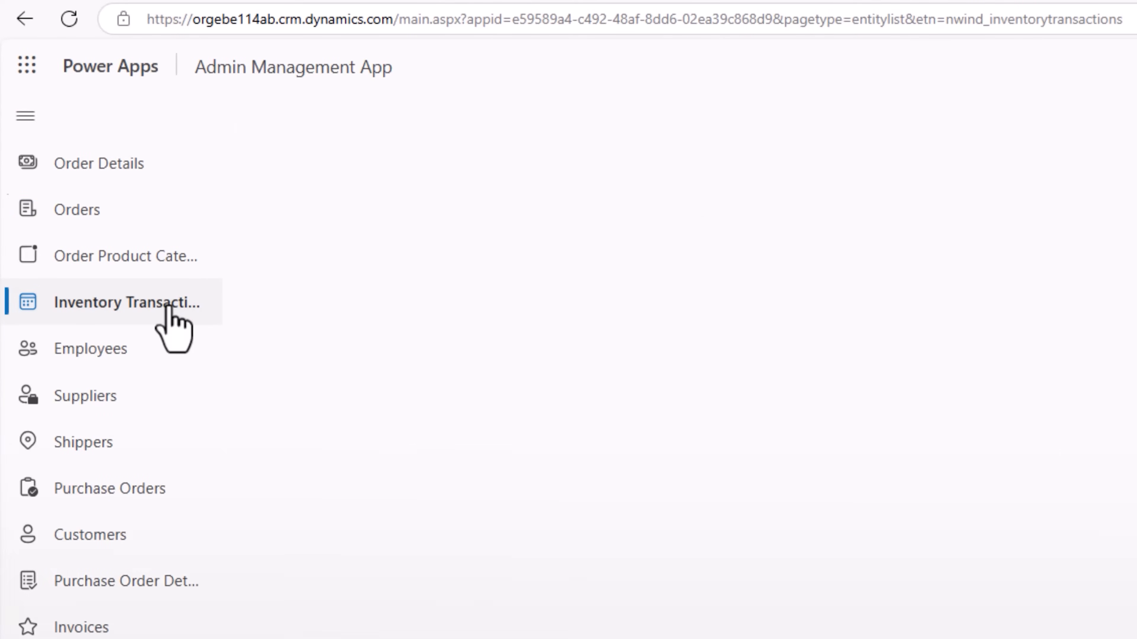
click(123, 302)
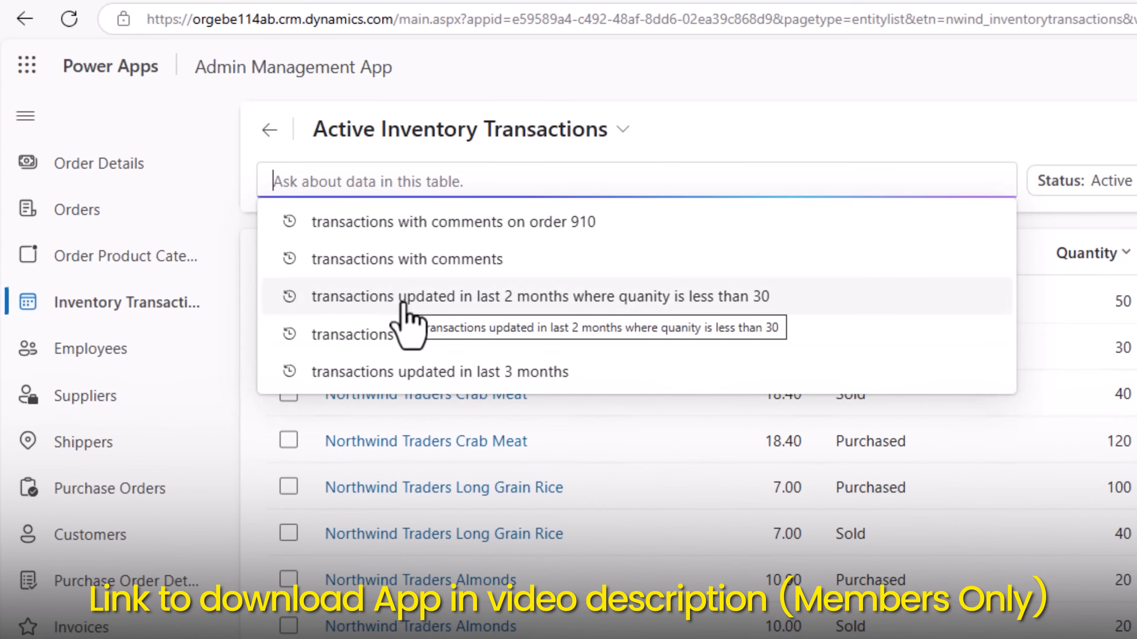
click(542, 296)
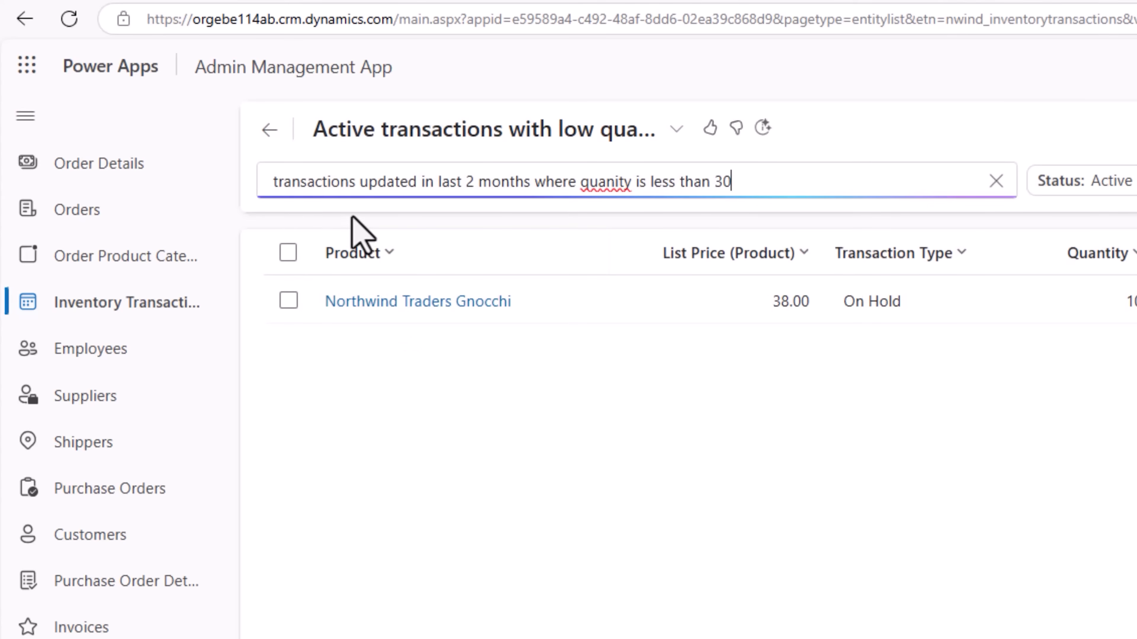
mouse_move(649, 380)
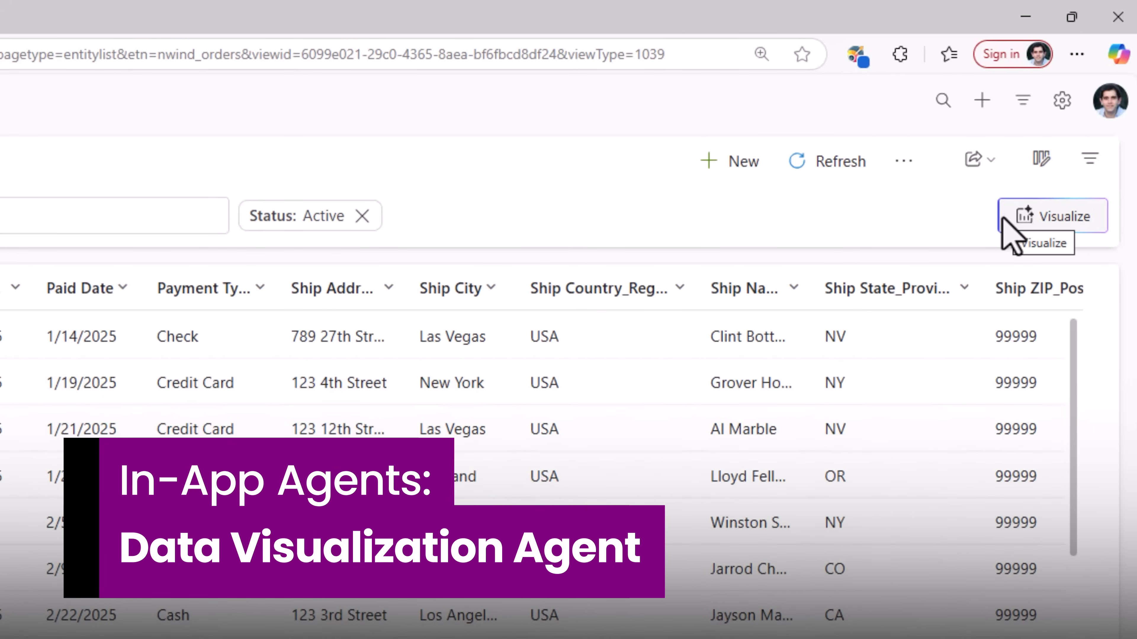
click(1052, 216)
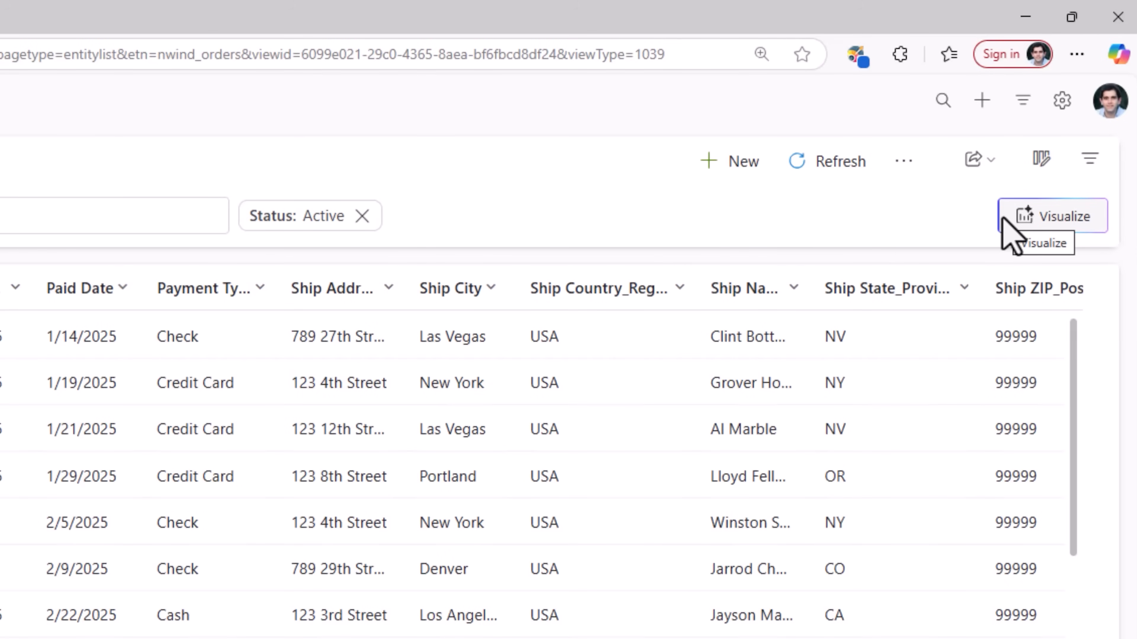
mouse_move(1014, 232)
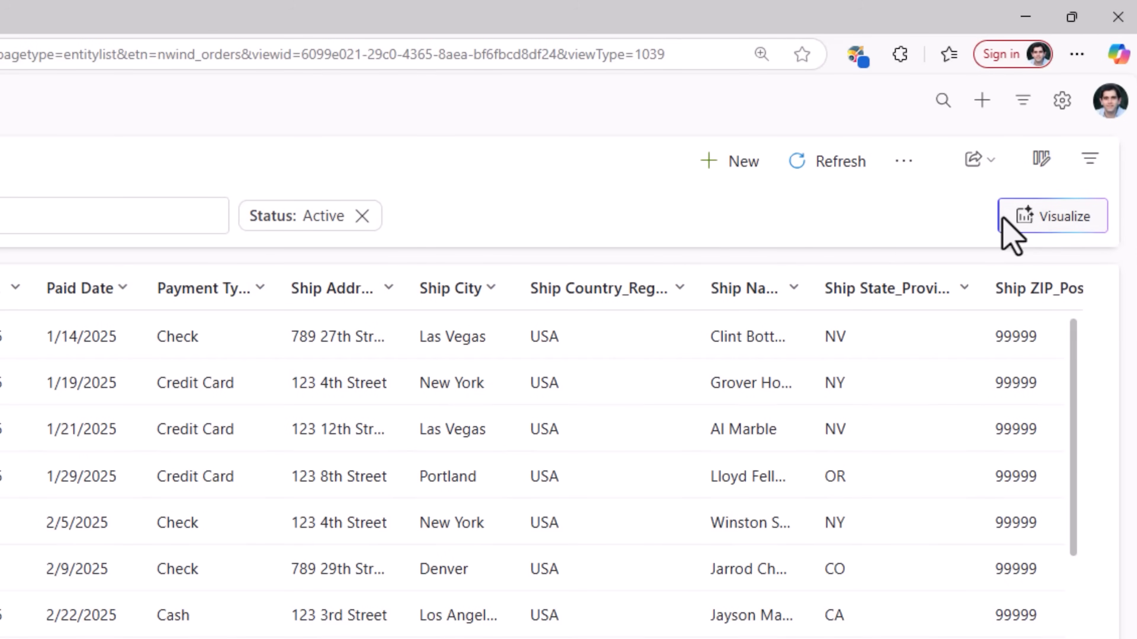
mouse_move(1052, 216)
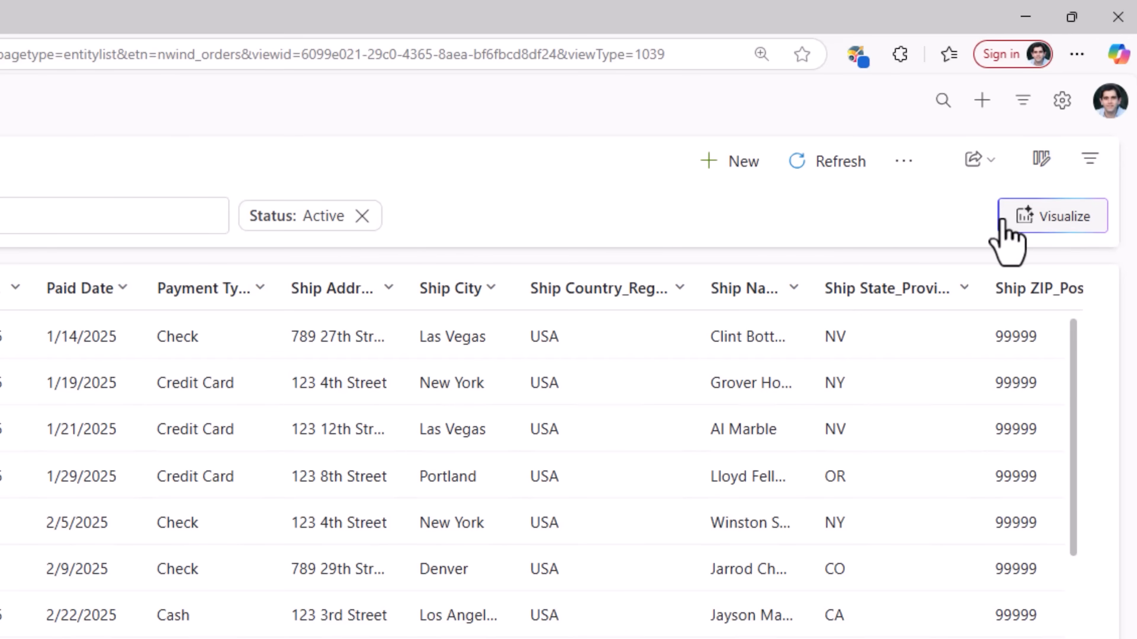
- Visualize the current orders as a horizontal bar chart
click(1052, 215)
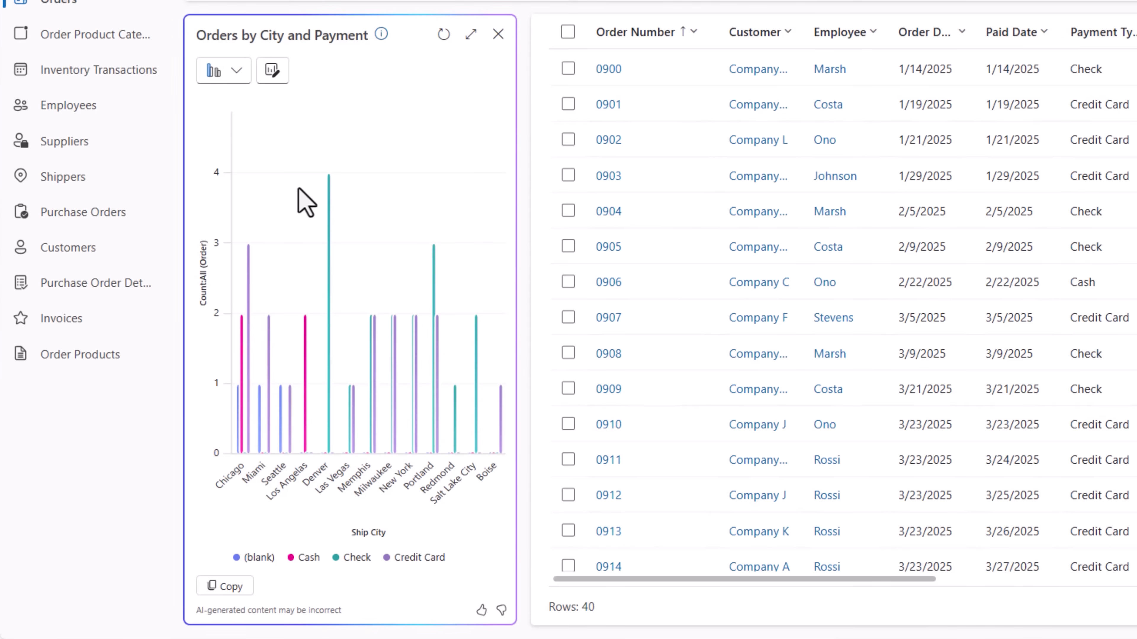
mouse_move(329, 65)
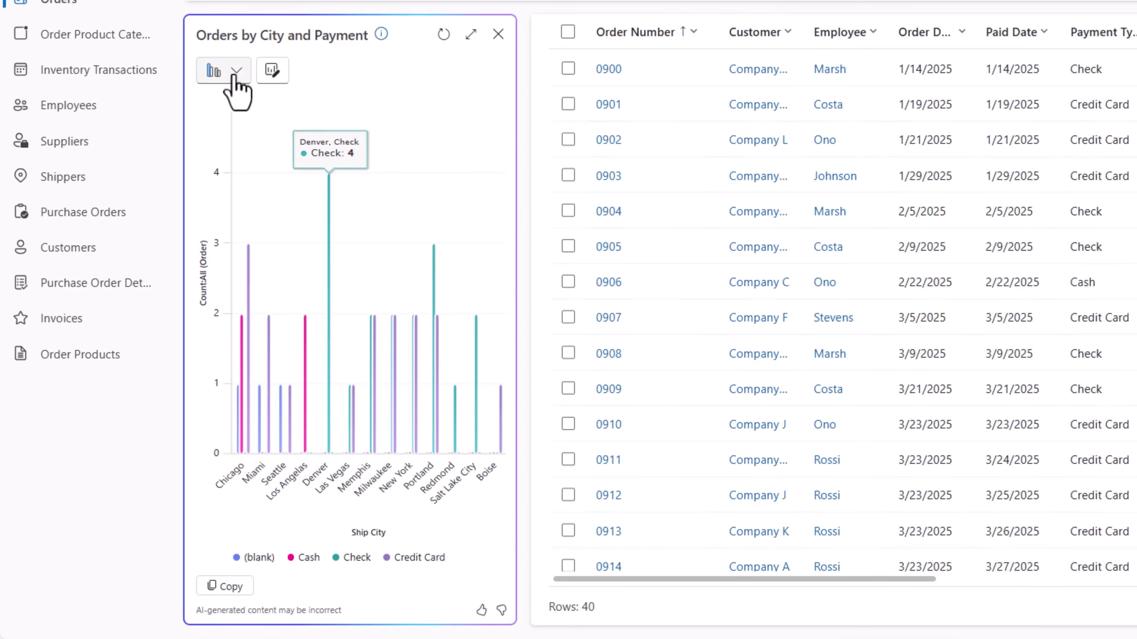
click(236, 70)
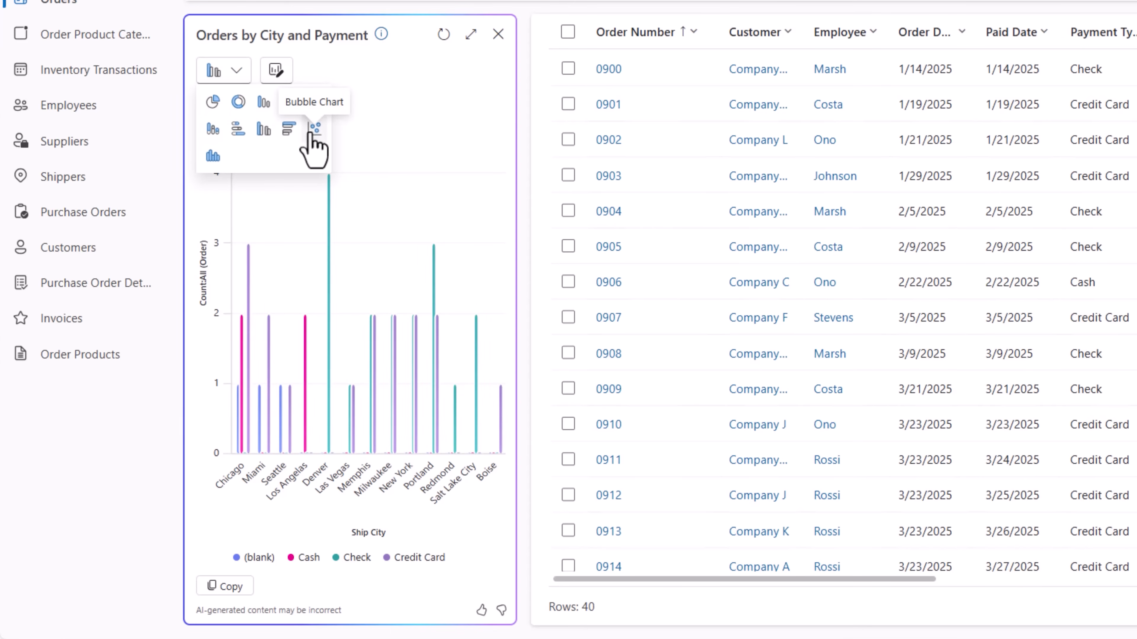
mouse_move(289, 129)
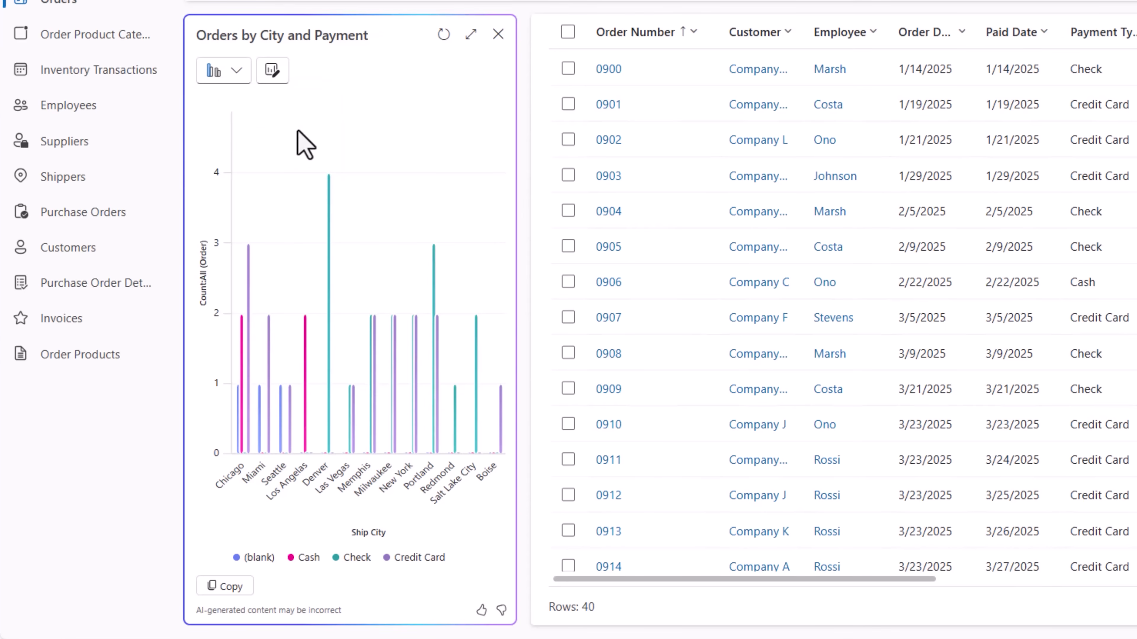
click(216, 70)
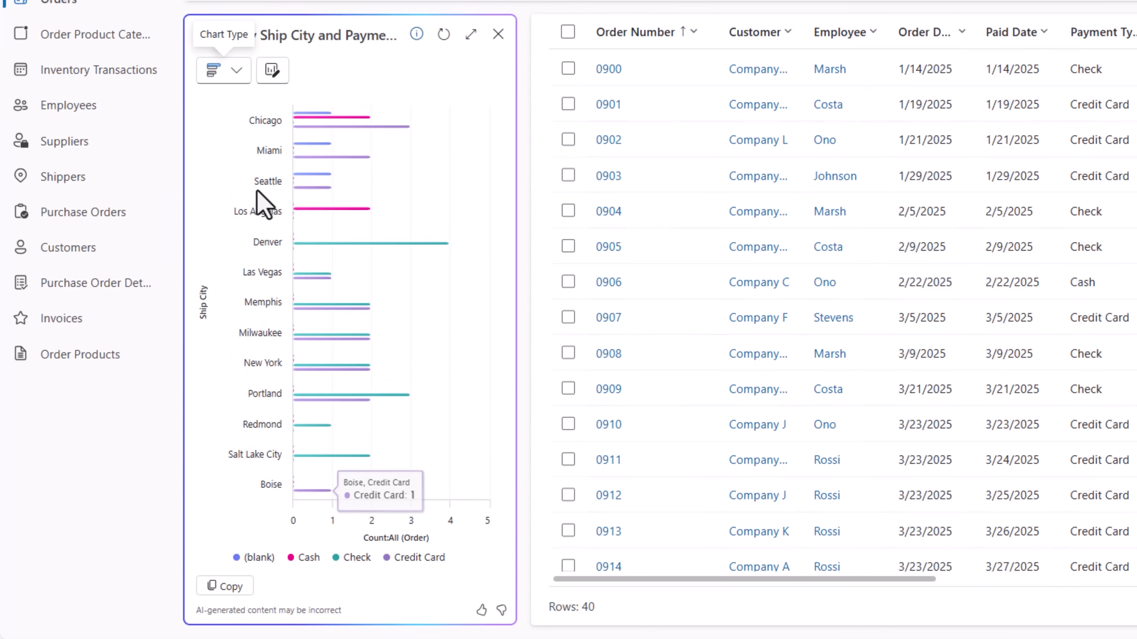
- Change the chart's Y-axis display field to Payment Type
click(272, 70)
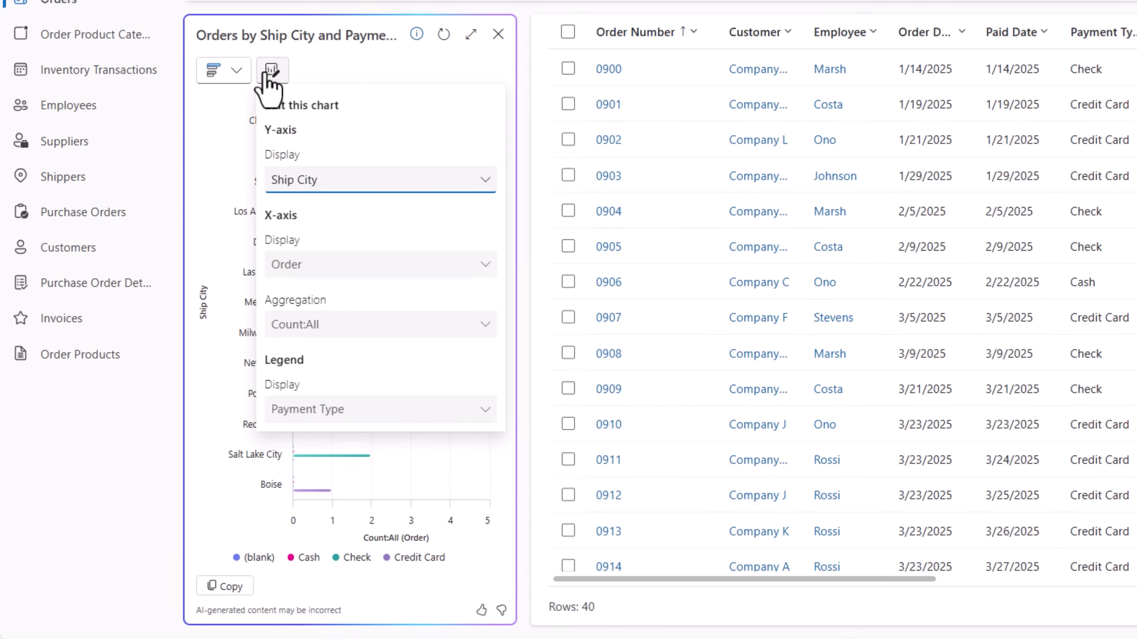
click(377, 180)
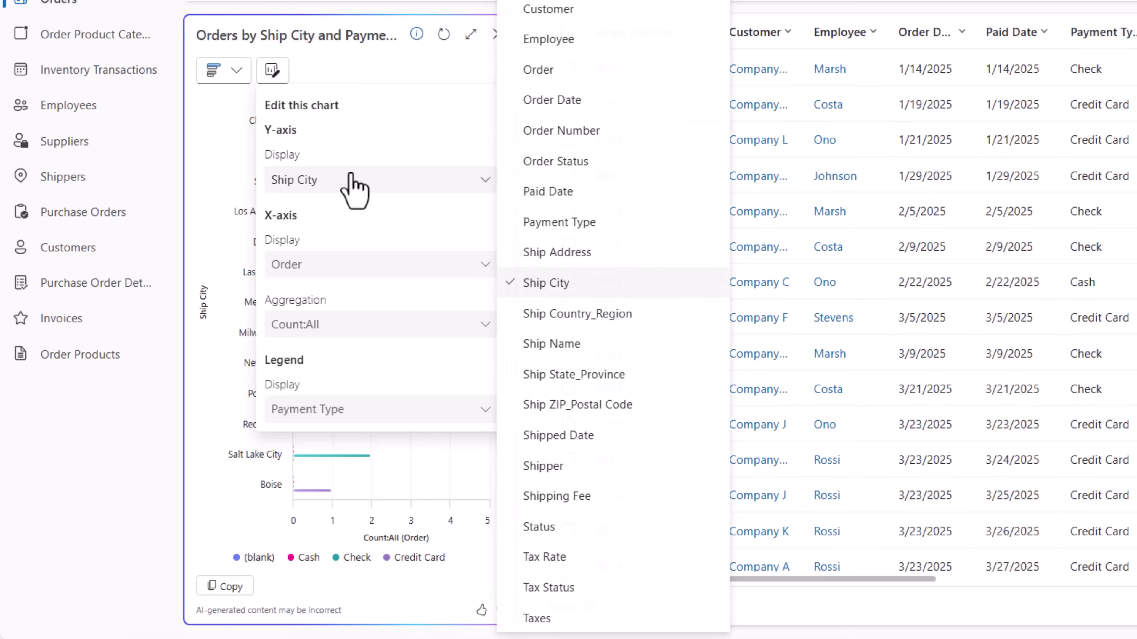
mouse_move(388, 191)
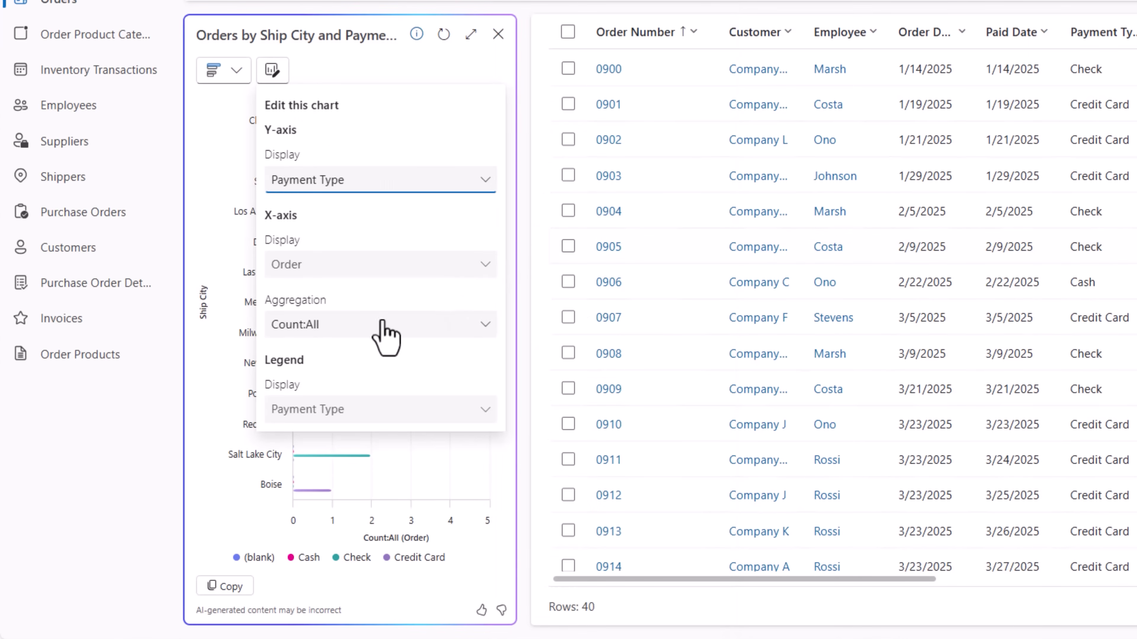
mouse_move(304, 290)
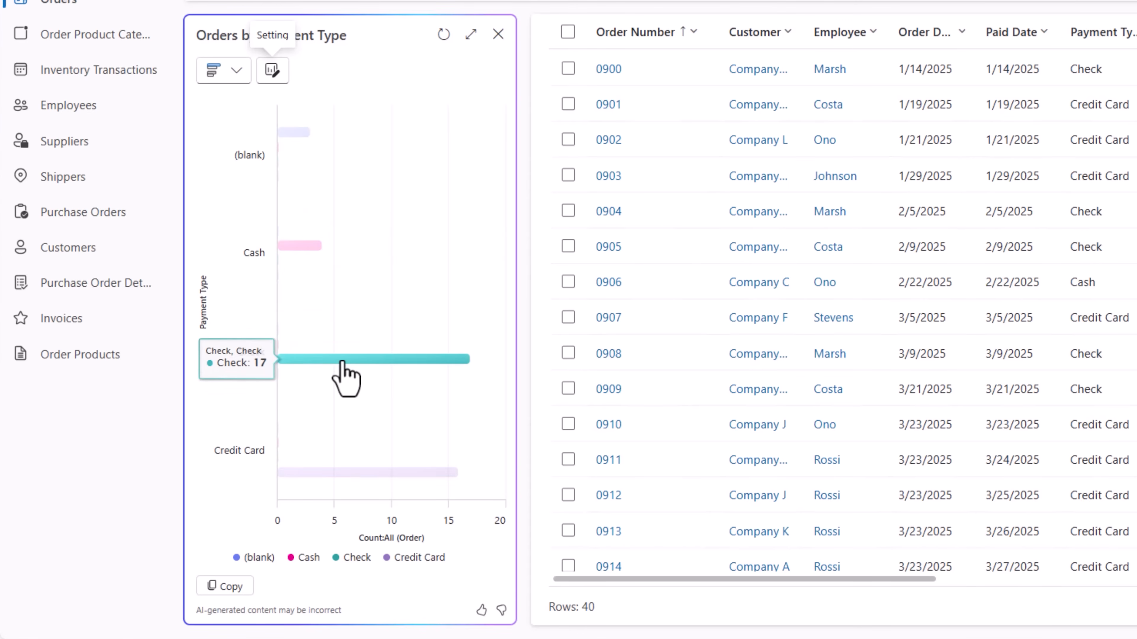
mouse_move(305, 252)
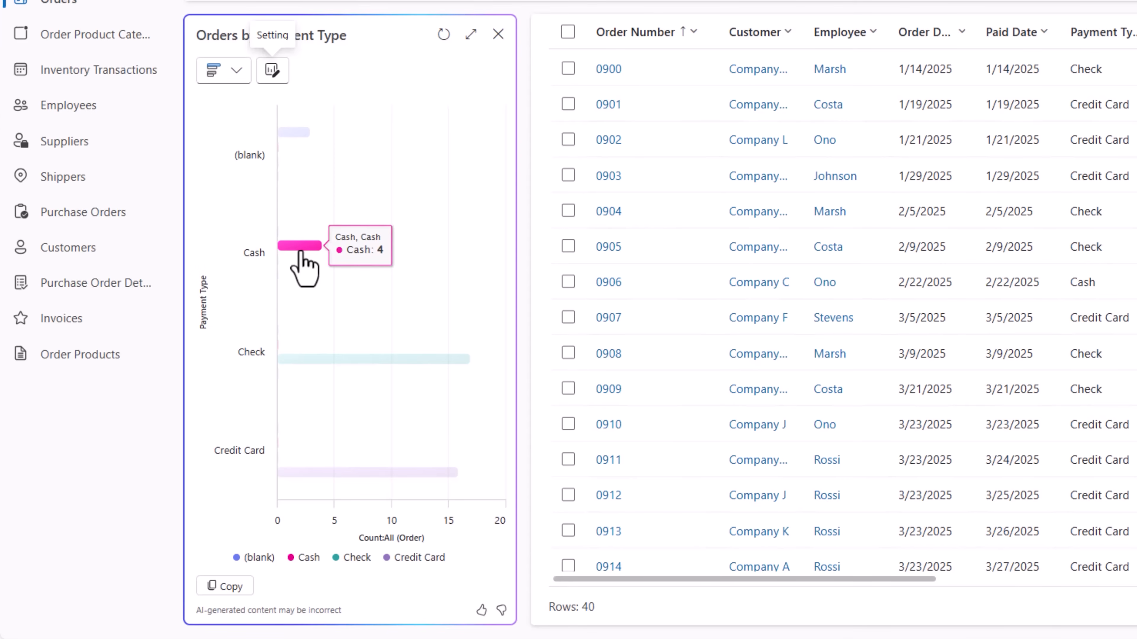
click(299, 246)
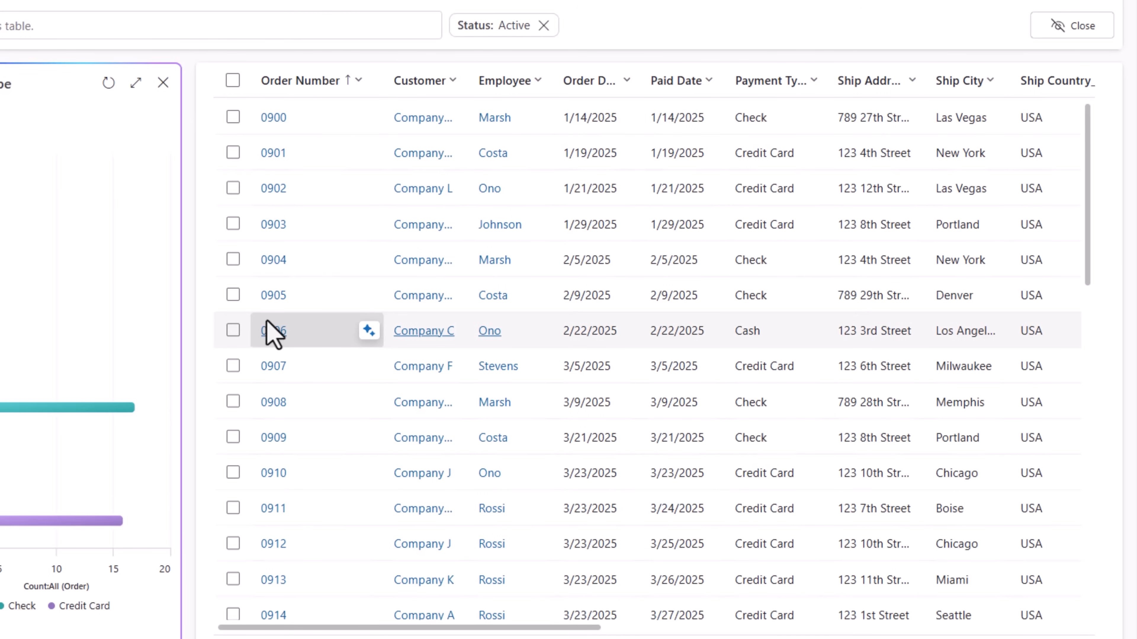
- Filter the Payment Type column to Equals Credit Card so the chart shows 16 orders
click(814, 80)
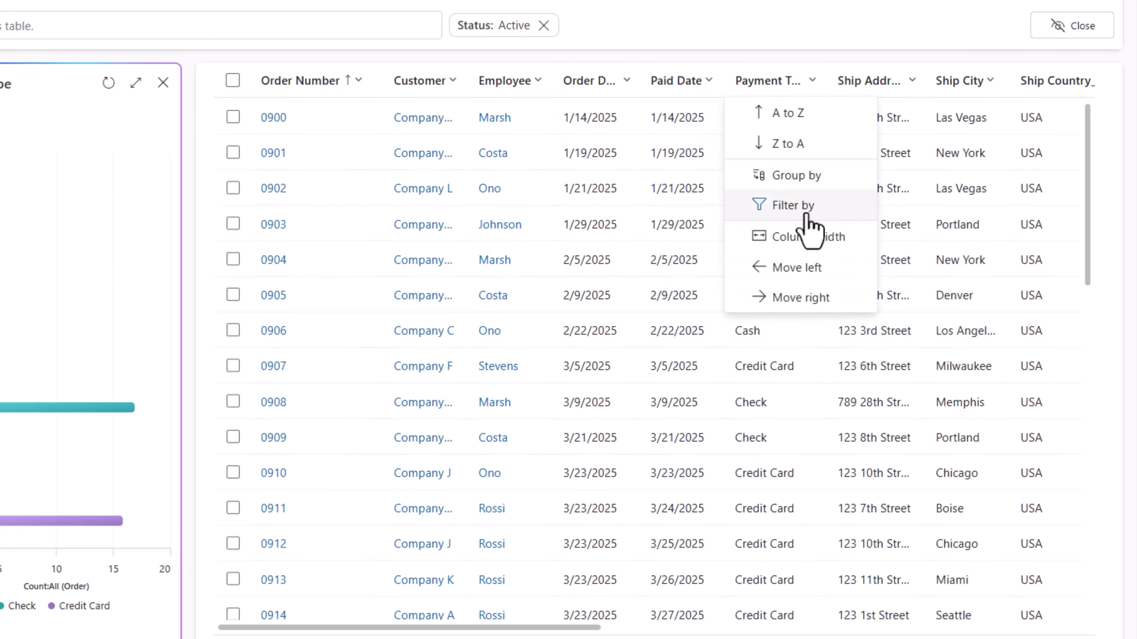
click(792, 204)
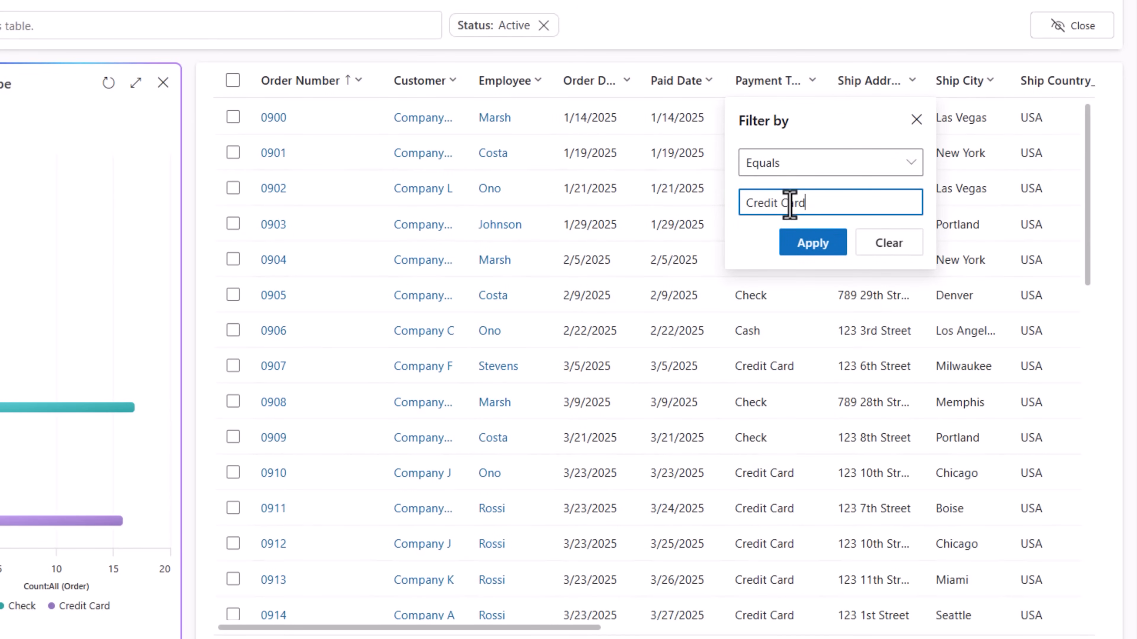
click(812, 242)
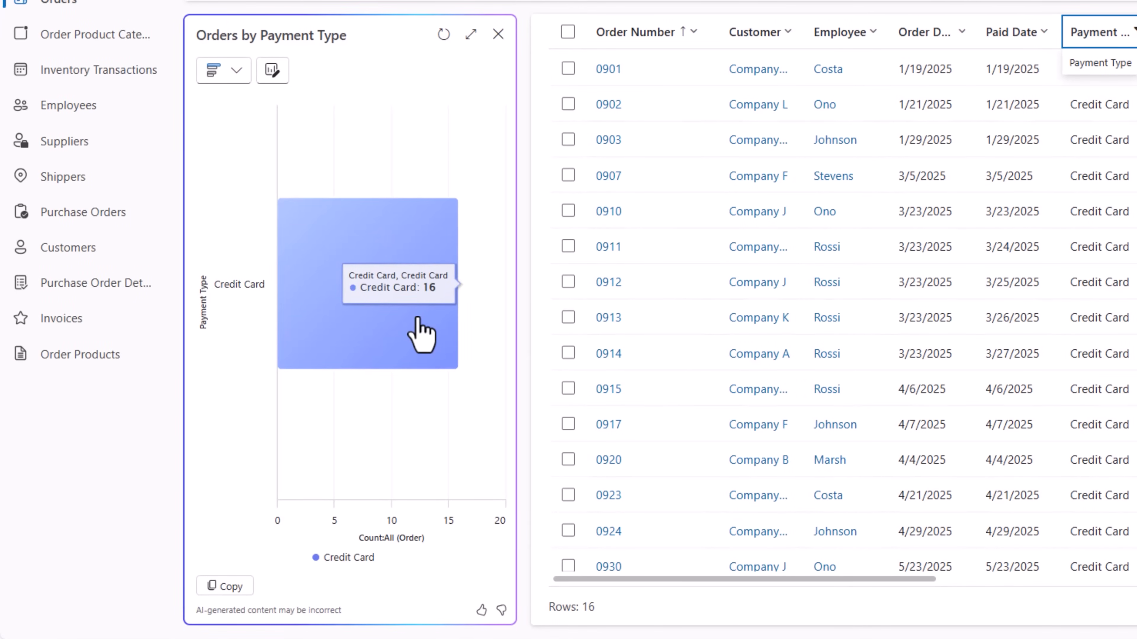
click(215, 71)
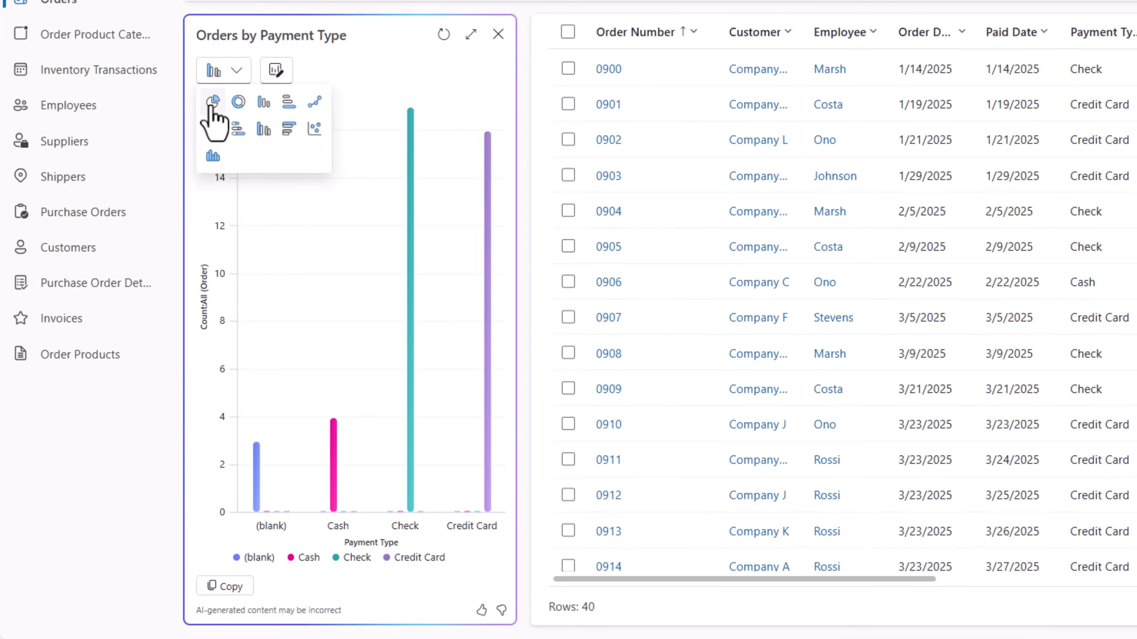
click(212, 100)
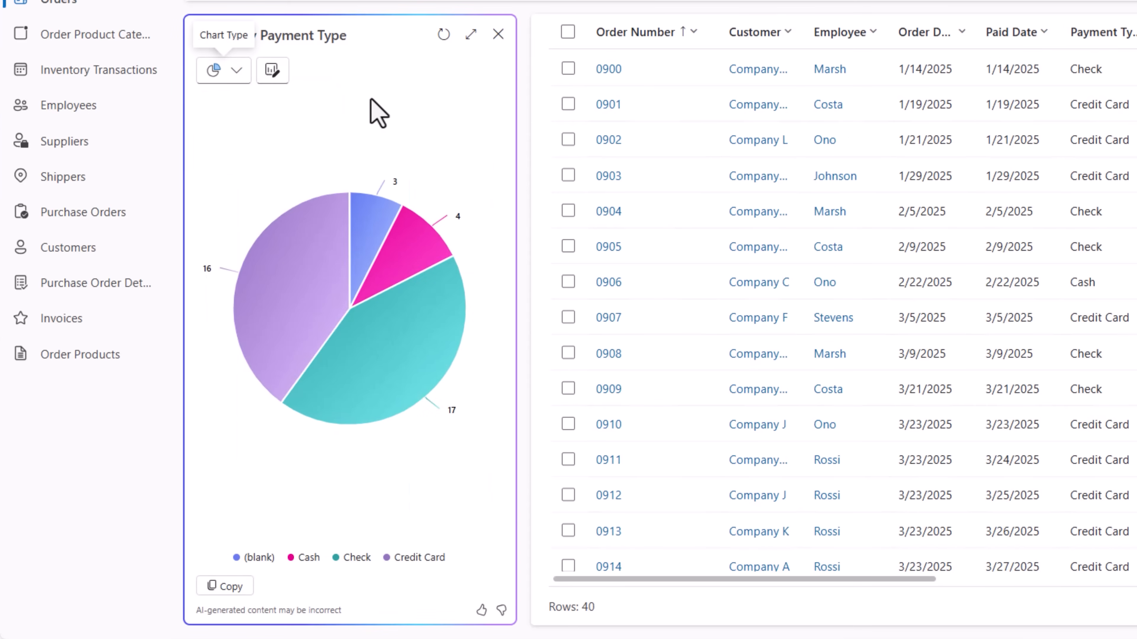
mouse_move(445, 583)
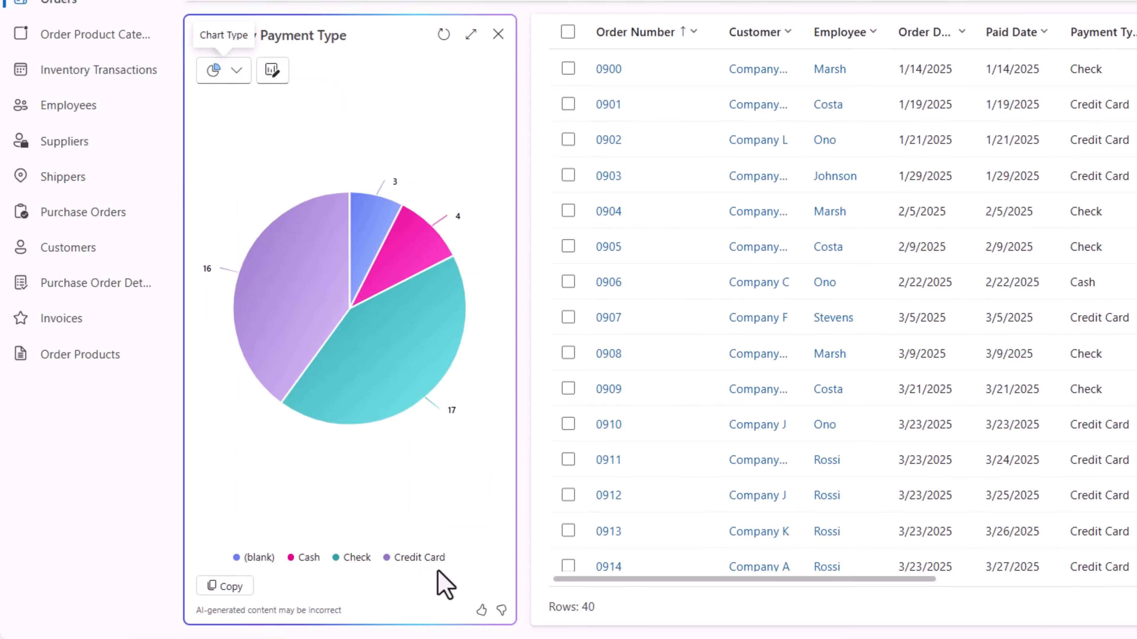
mouse_move(416, 348)
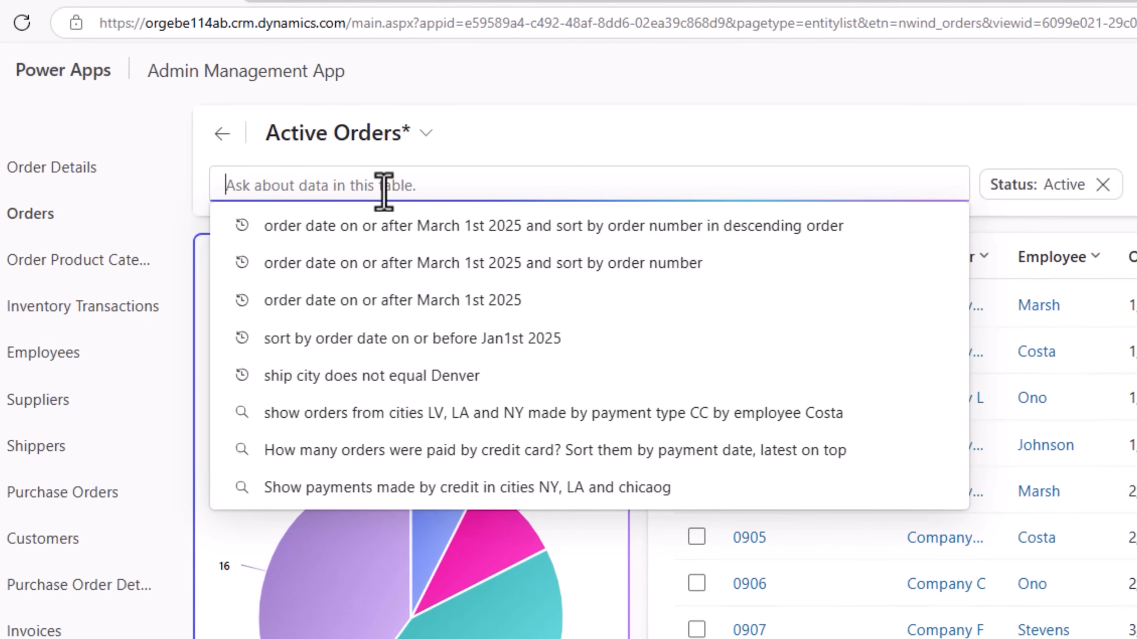
mouse_move(410, 239)
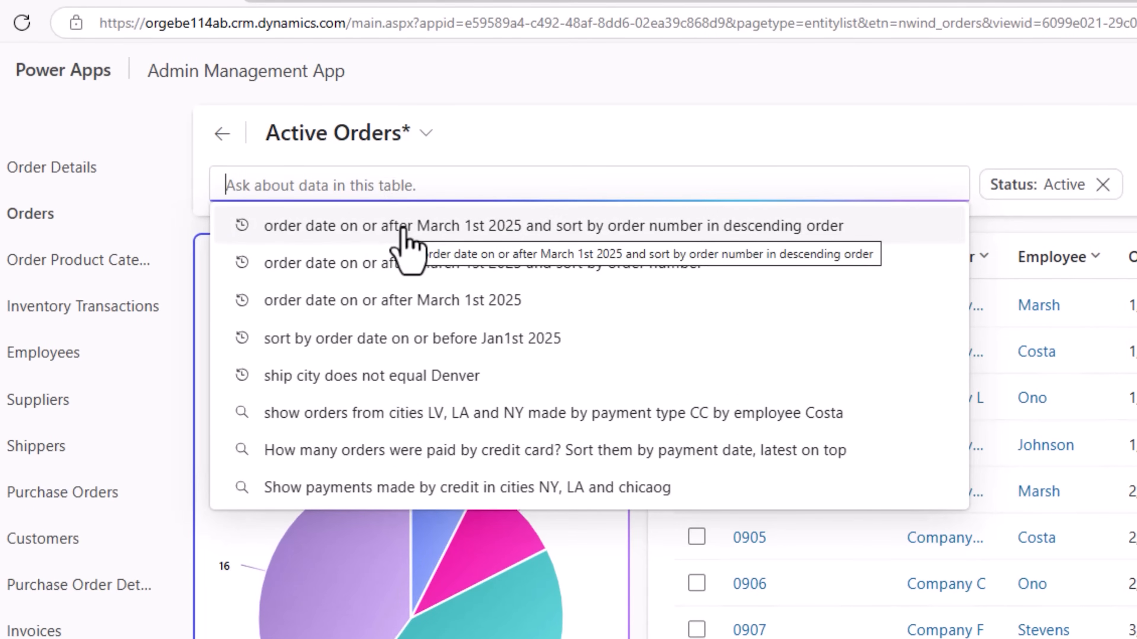
- Rerun the recent 'order date on or after March 1st 2025' query and chart orders over time
click(549, 226)
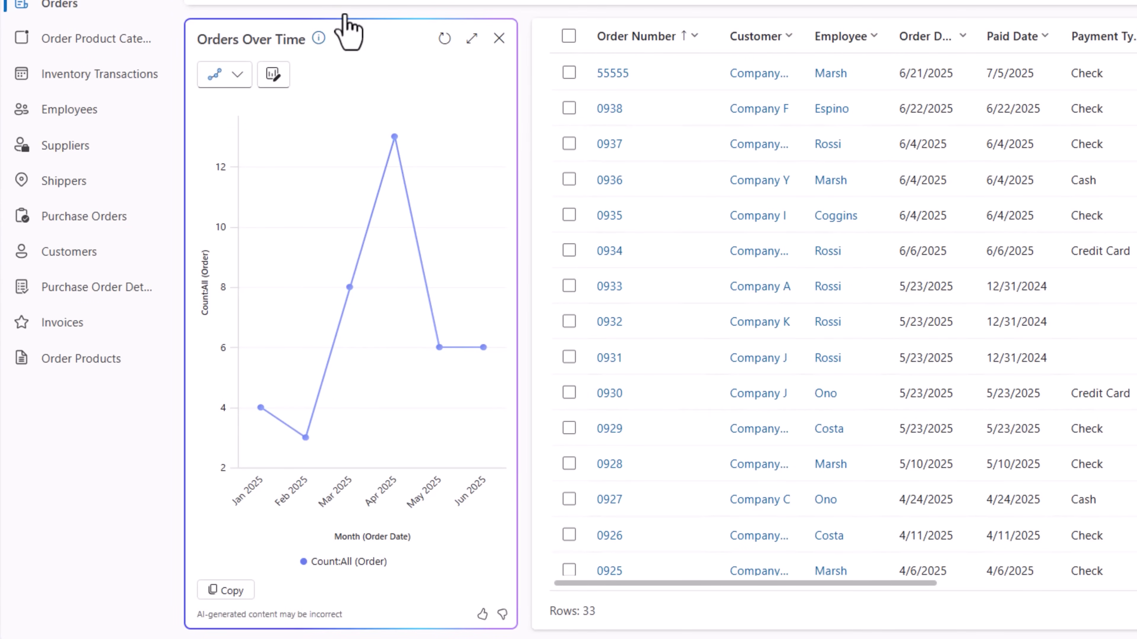
mouse_move(319, 43)
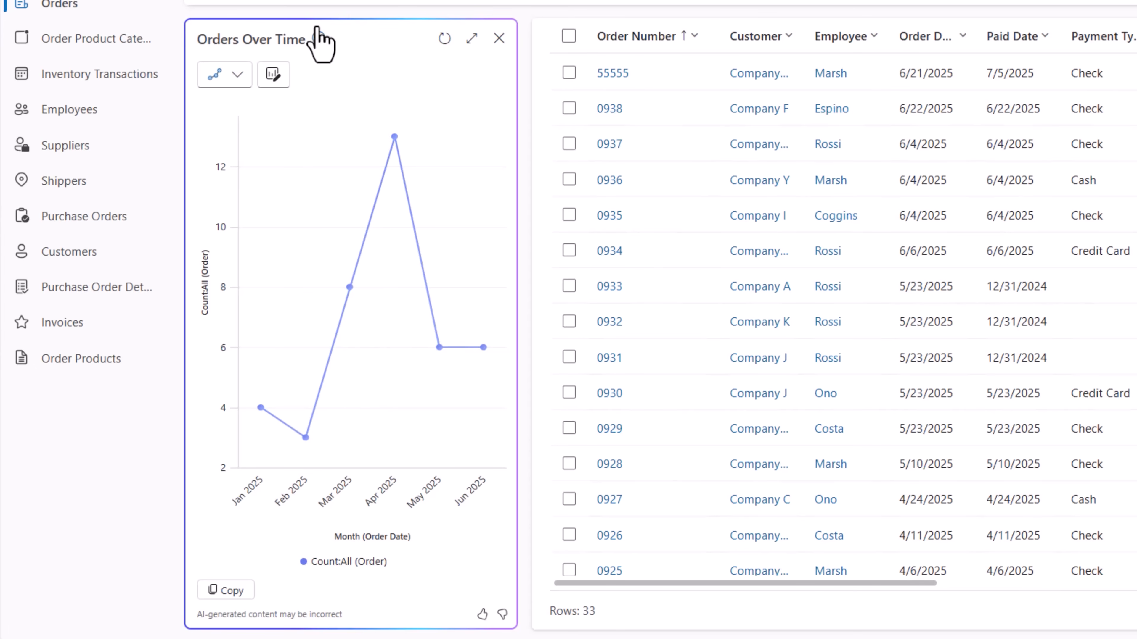
click(224, 75)
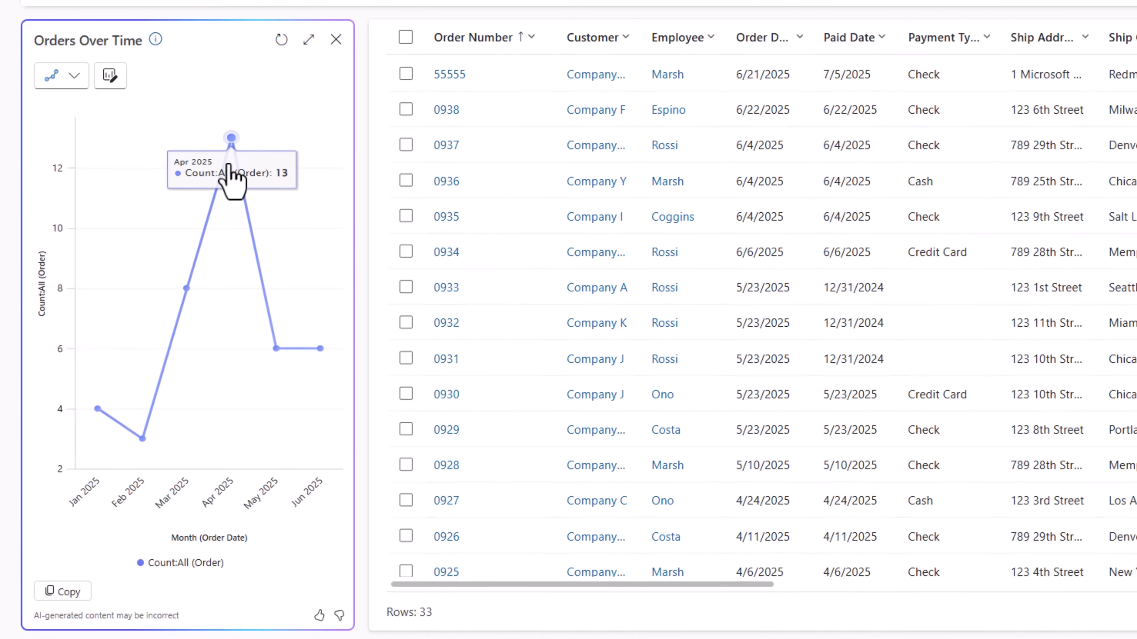
mouse_move(319, 349)
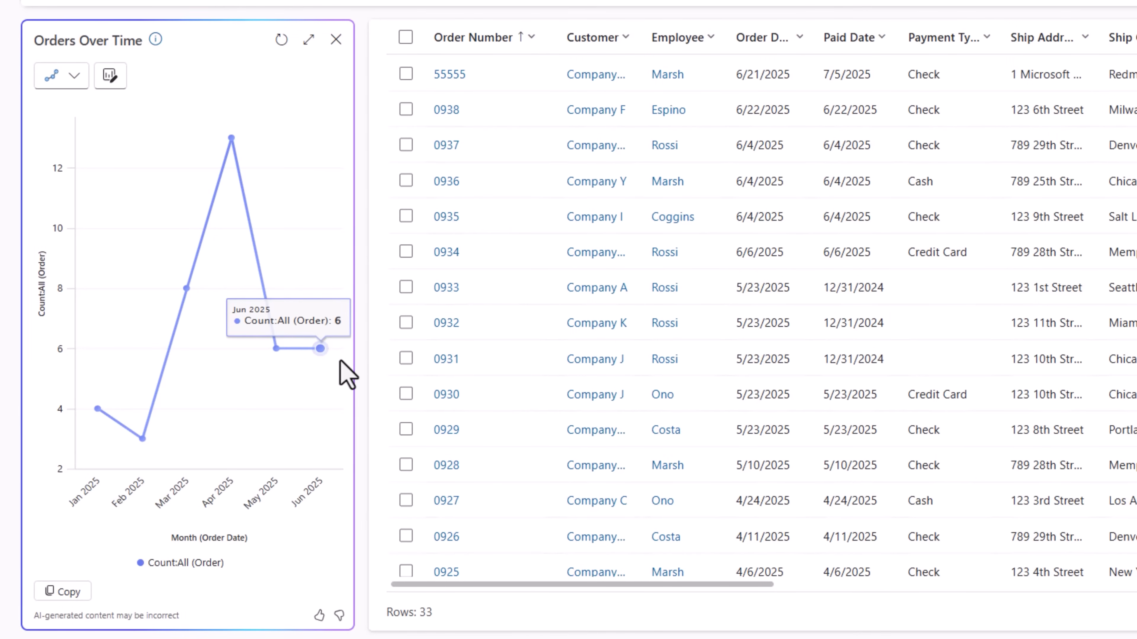
- Narrow the orders table to June 2025 via the Jun 2025 chart point
click(319, 349)
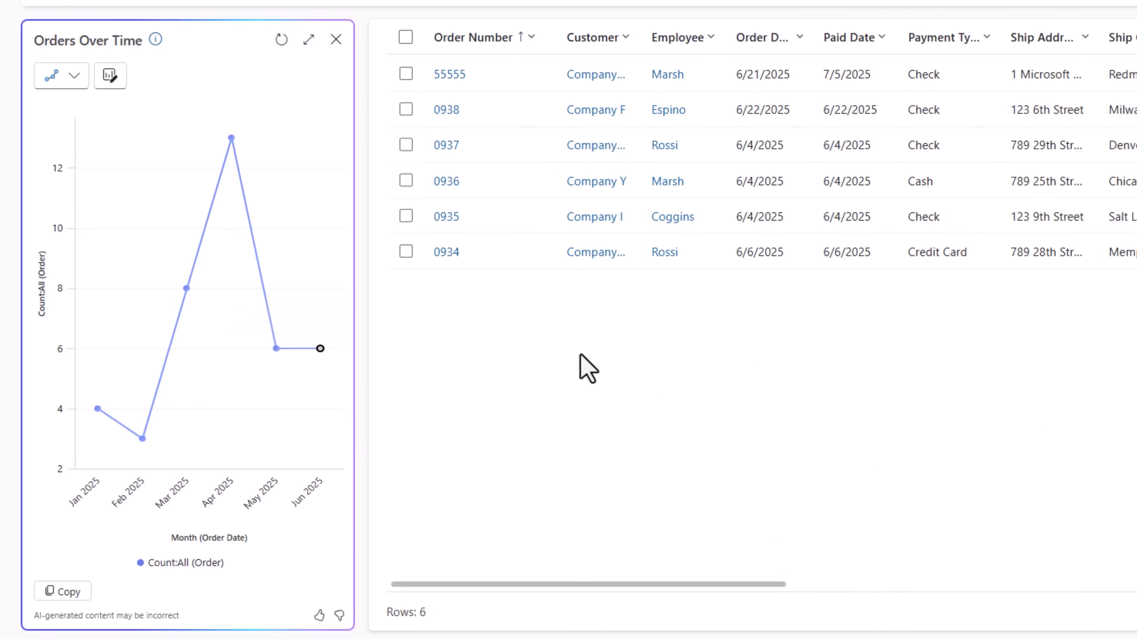
click(507, 215)
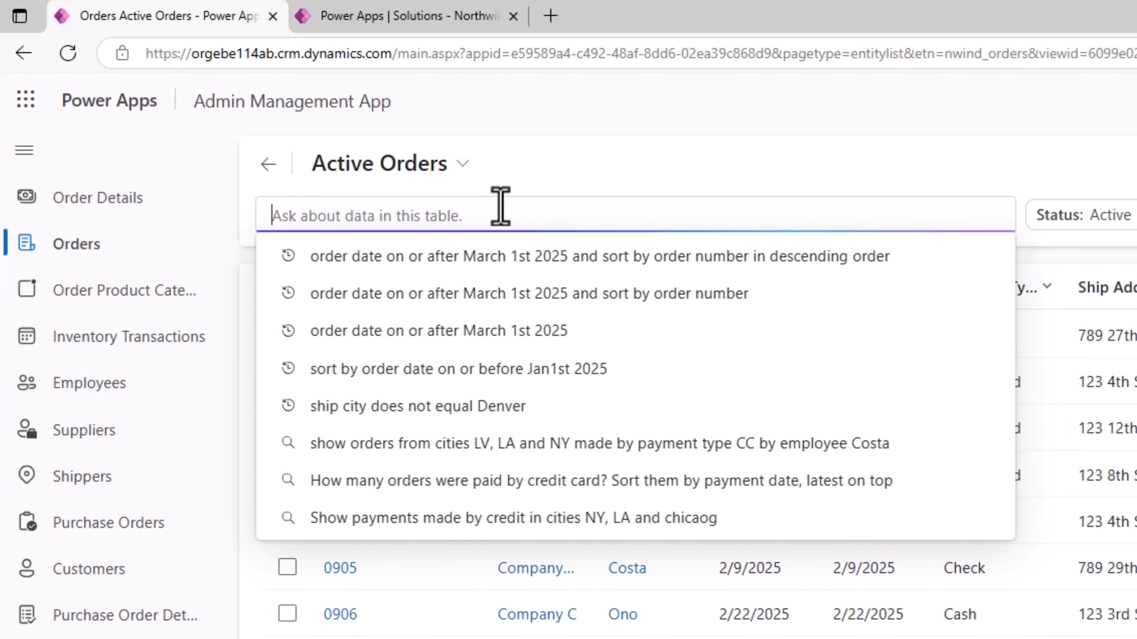
- Visualize payments grouped by ship state_province as a bar chart and rate it as helpful
text(visualize oayments by)
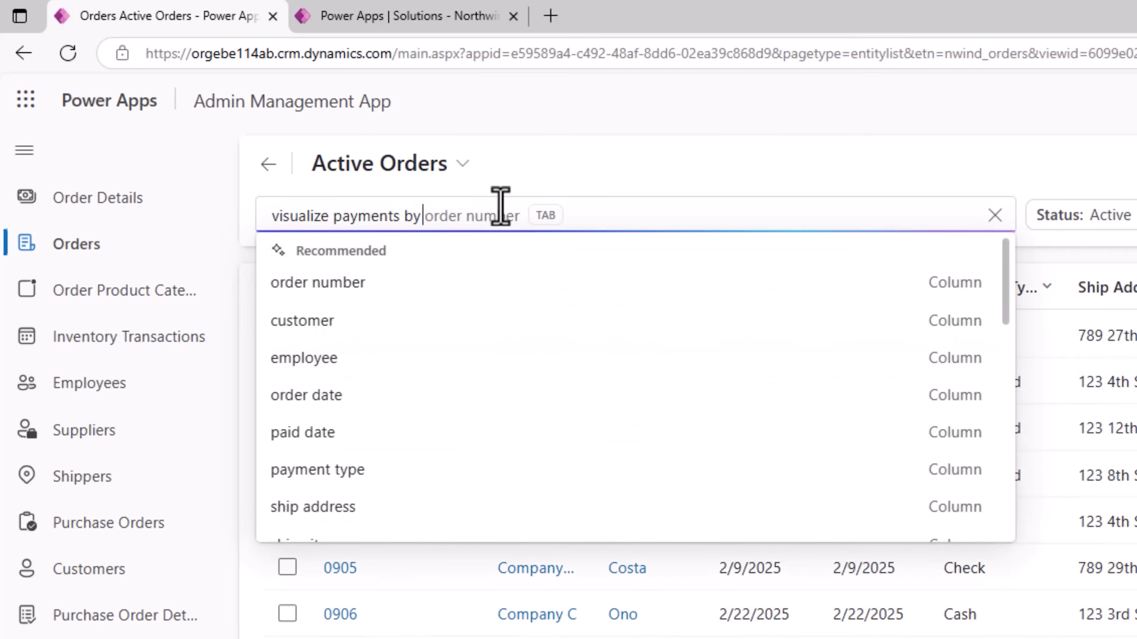
text(ship address)
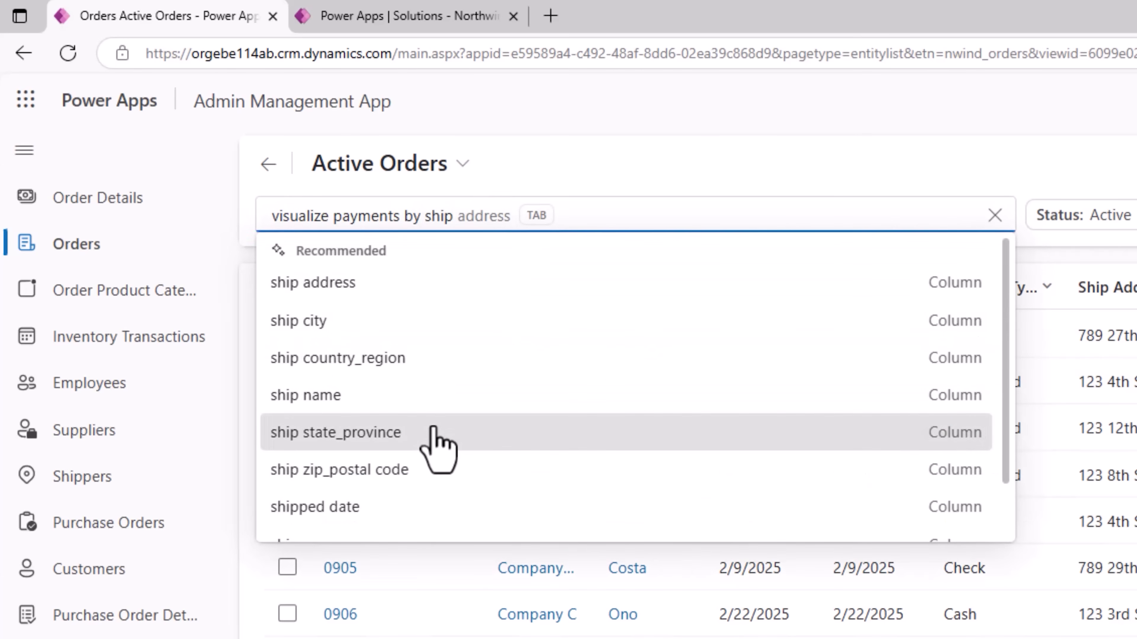
click(334, 432)
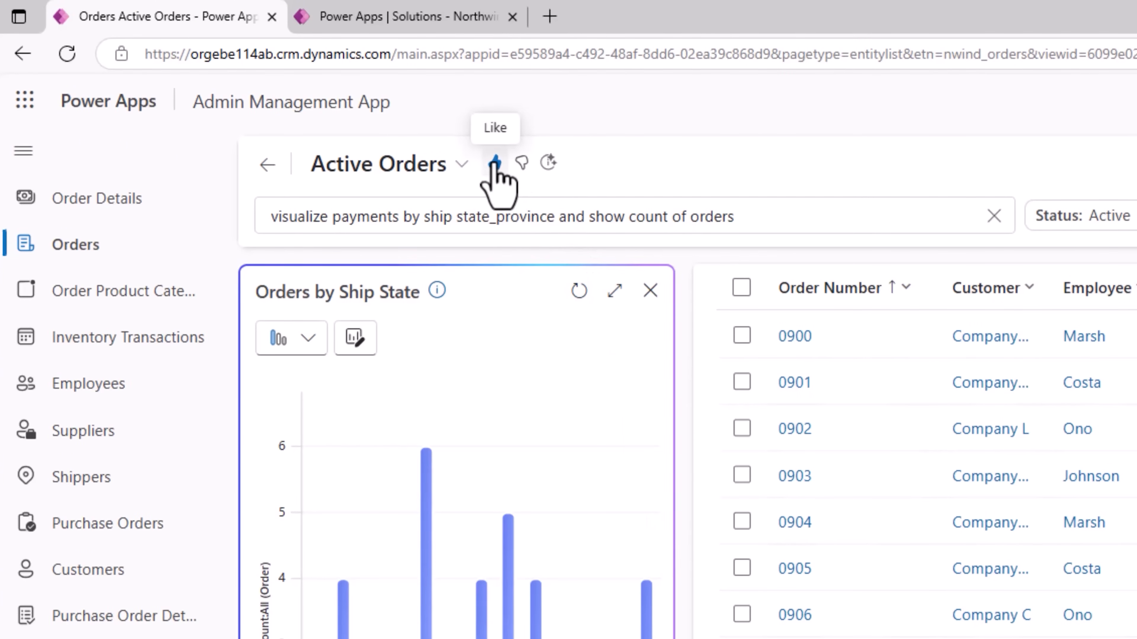
click(495, 163)
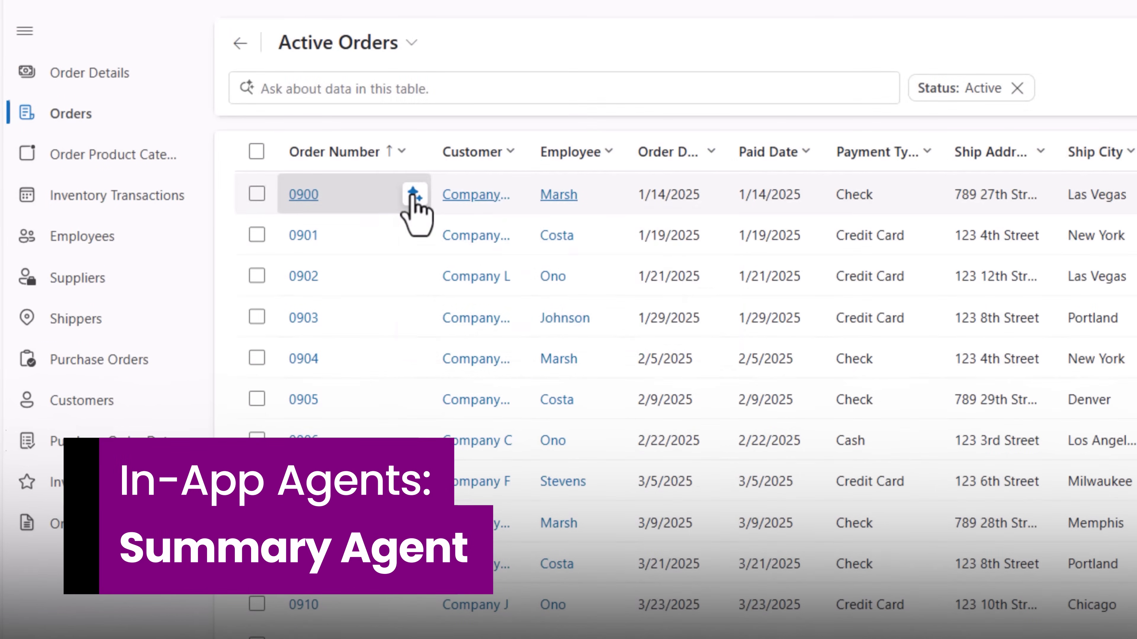
- Get Copilot summaries for orders 0900 and 0906 from the Active Orders list
click(416, 193)
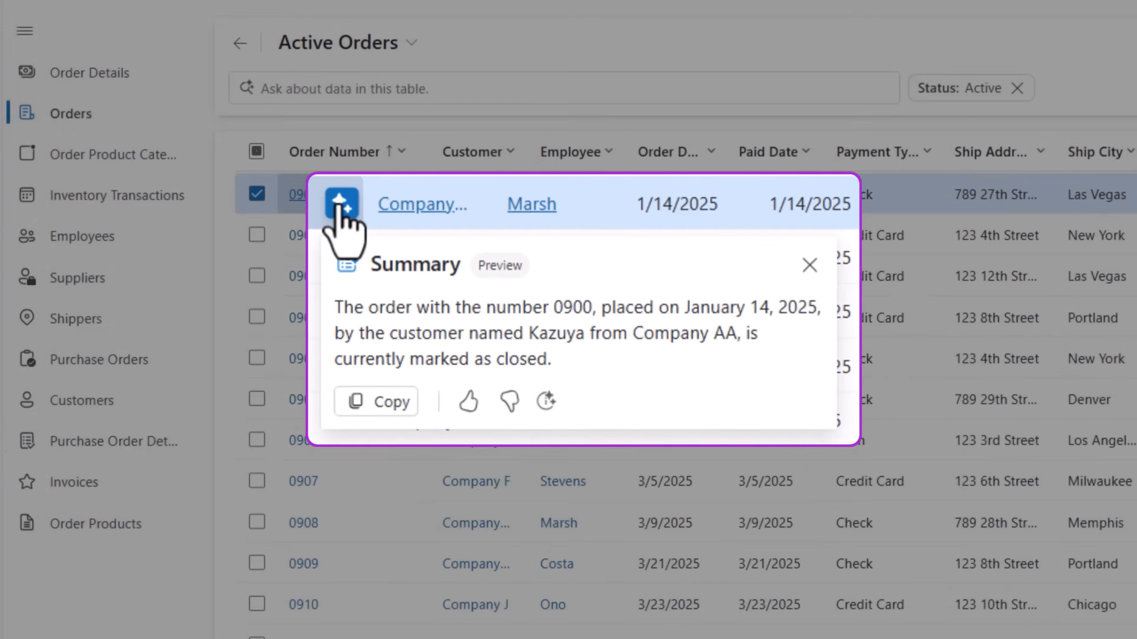
scroll(down, 3)
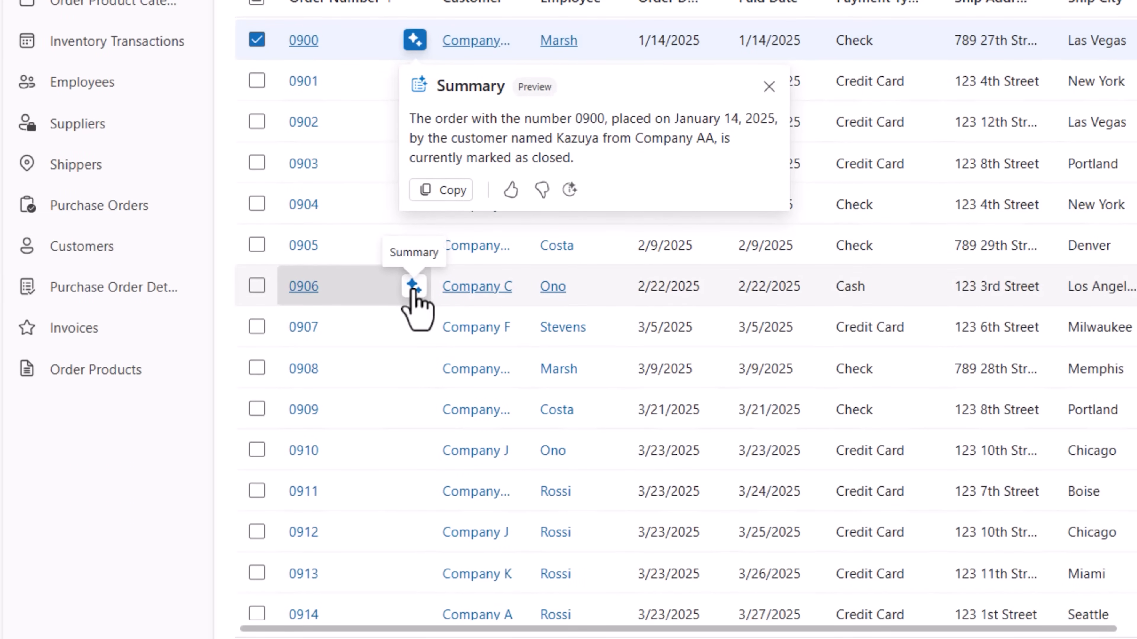
click(414, 285)
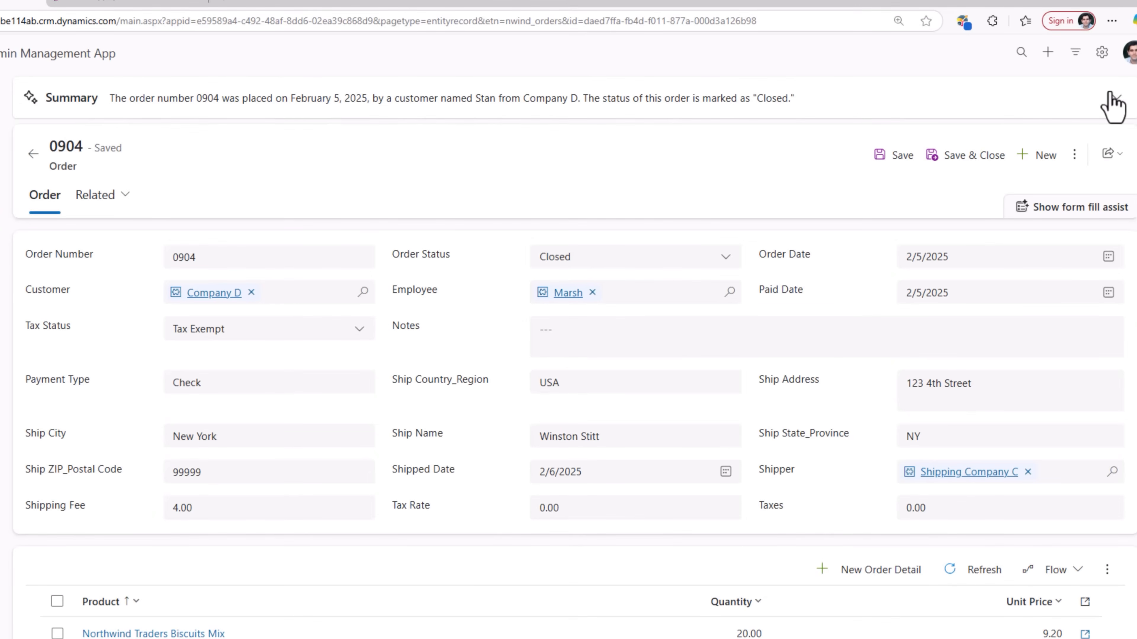
- Expand order 0904's summary bar, then go to the Order table's settings page
click(1114, 100)
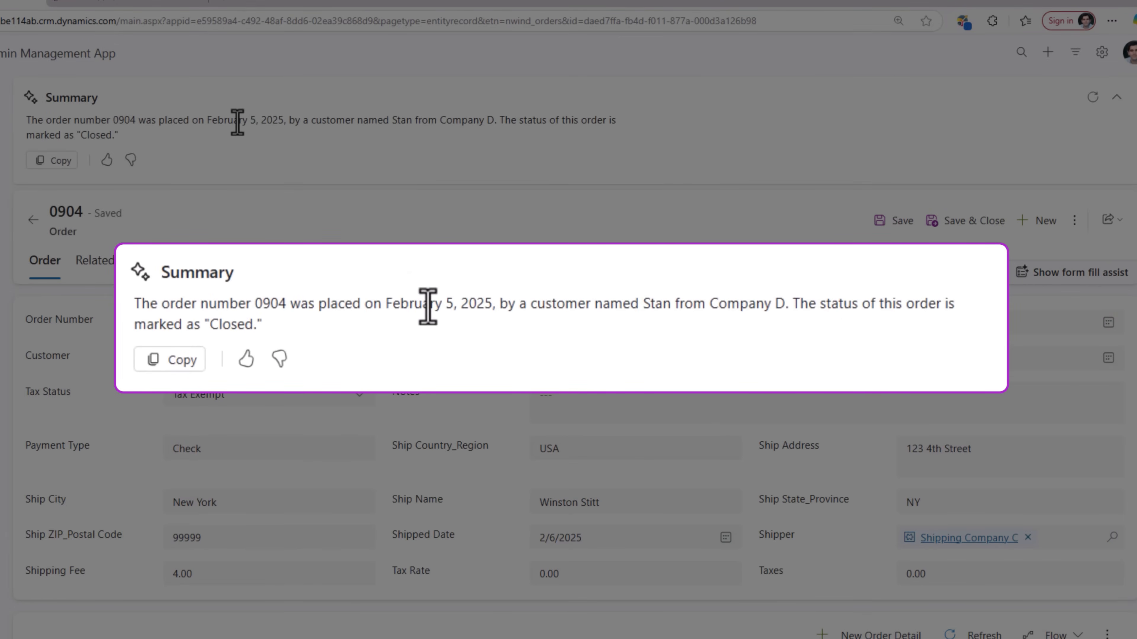
click(245, 359)
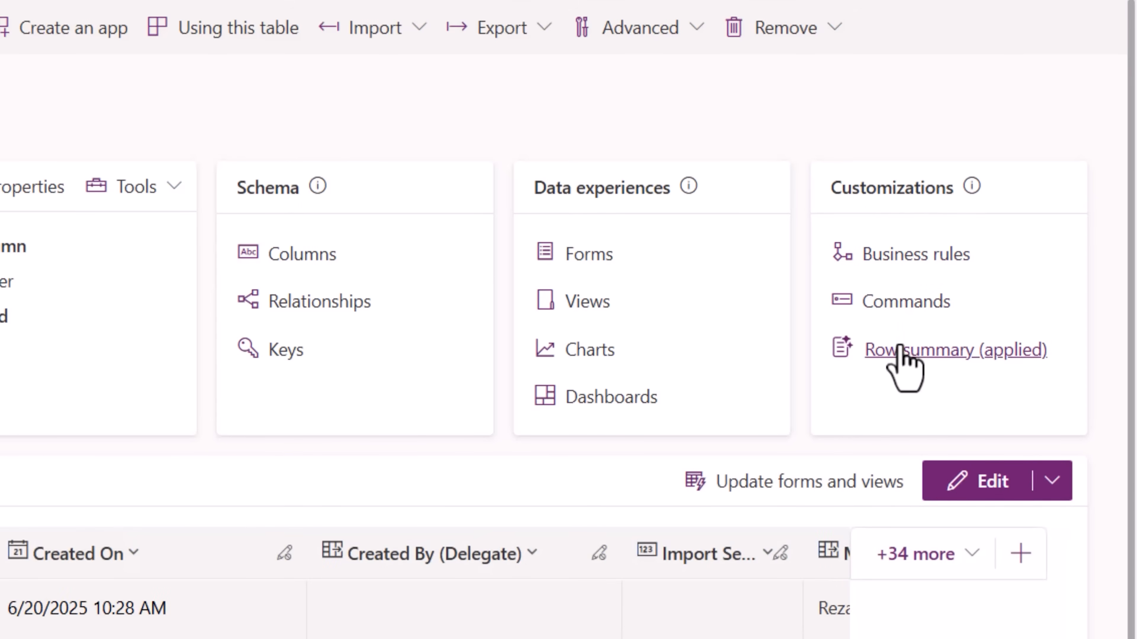
mouse_move(906, 366)
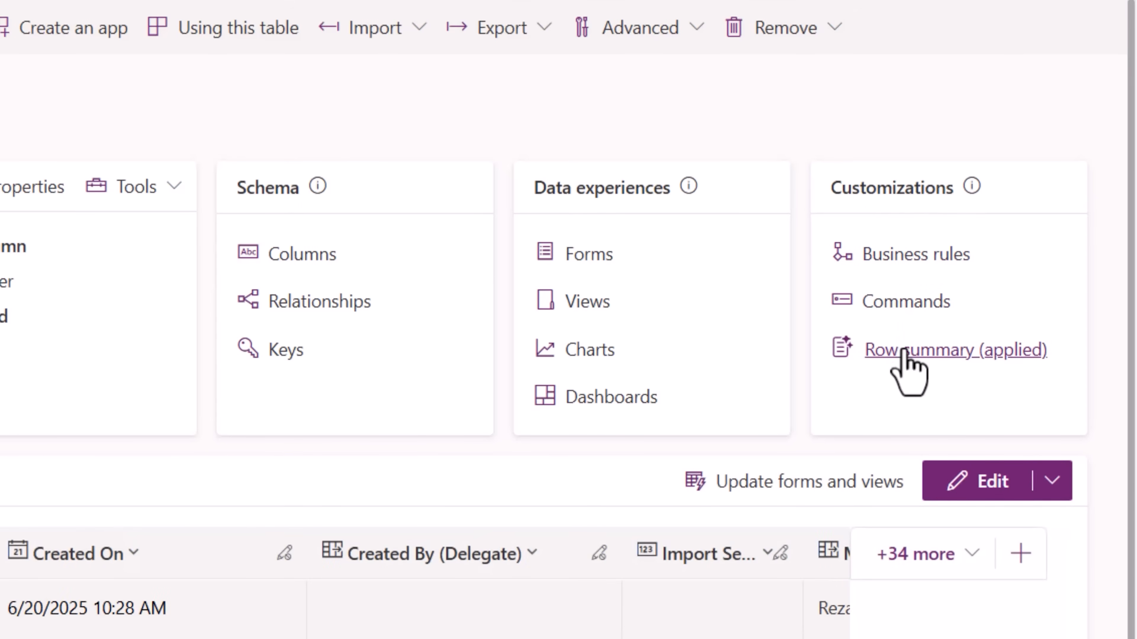
- Open the 'Row summary (applied)' customization for the Order table
click(956, 350)
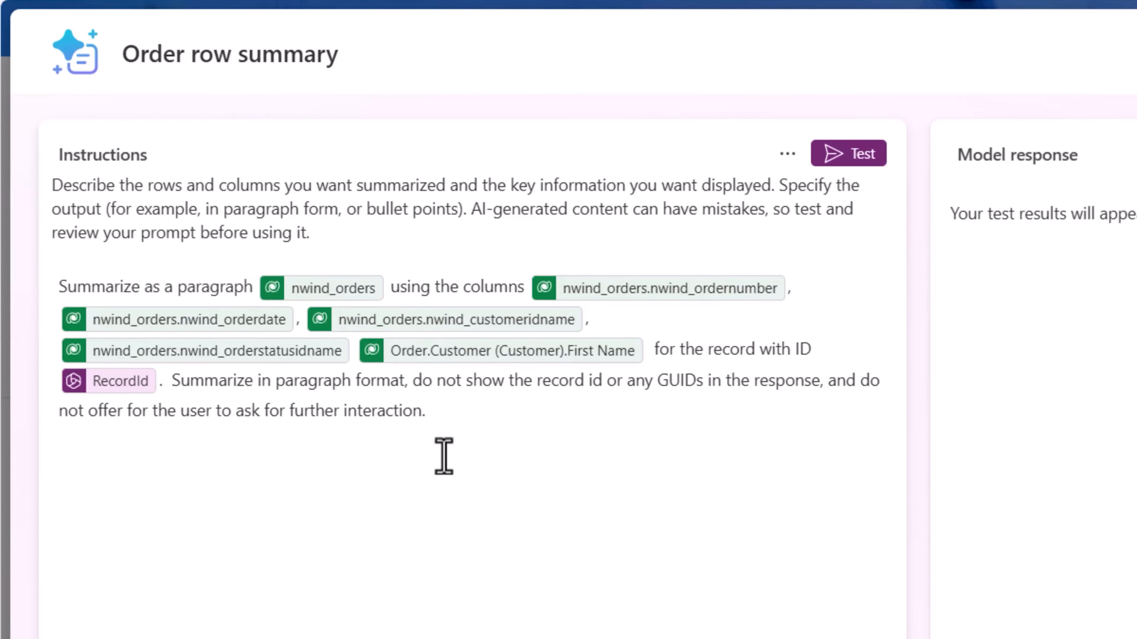
mouse_move(236, 303)
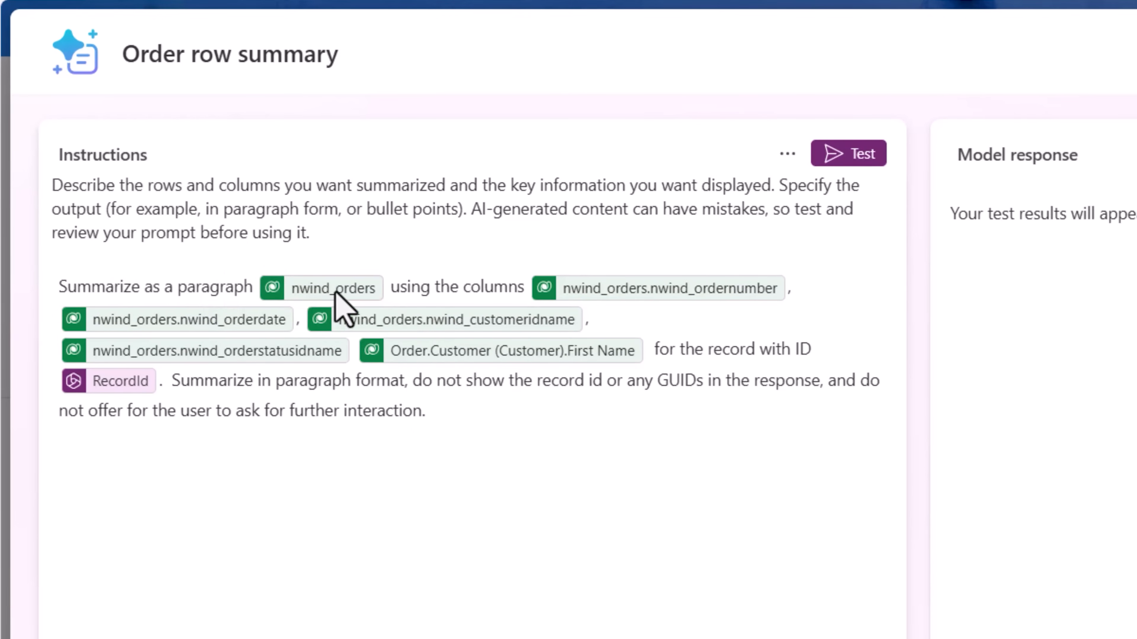
mouse_move(627, 308)
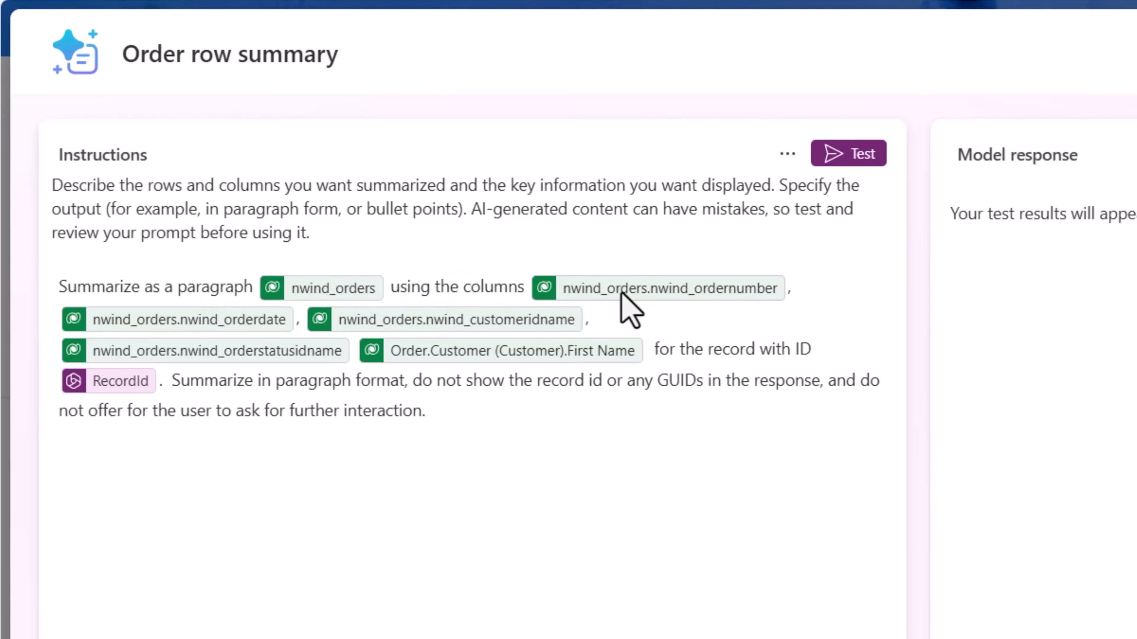
mouse_move(322, 366)
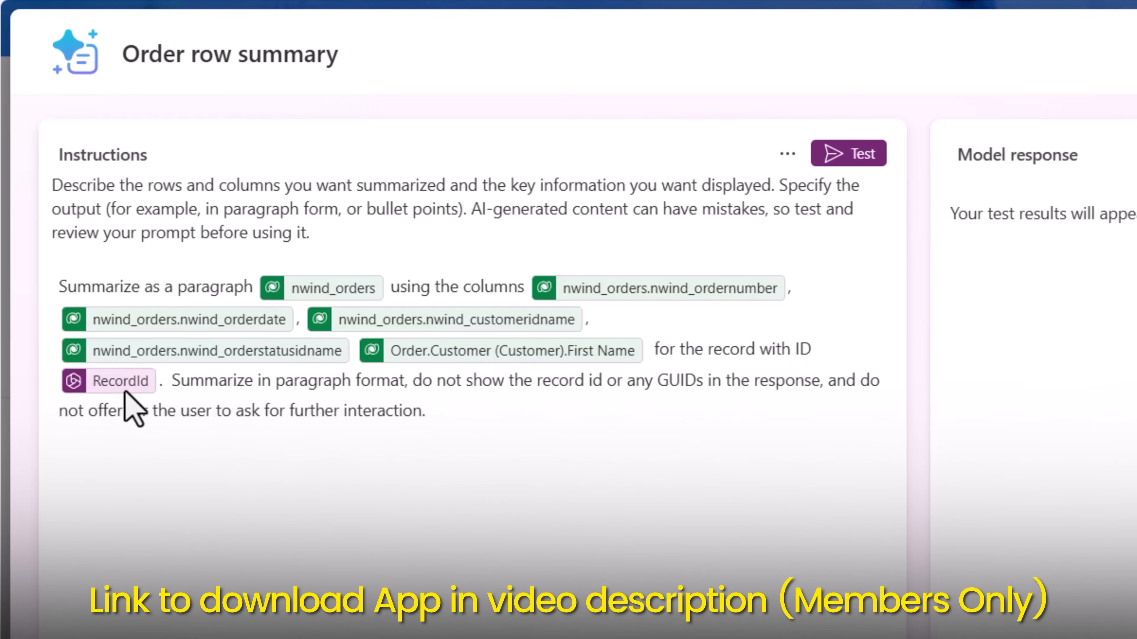
- Insert the customer's first name from nwind_orders related columns into the prompt and test it
text(/)
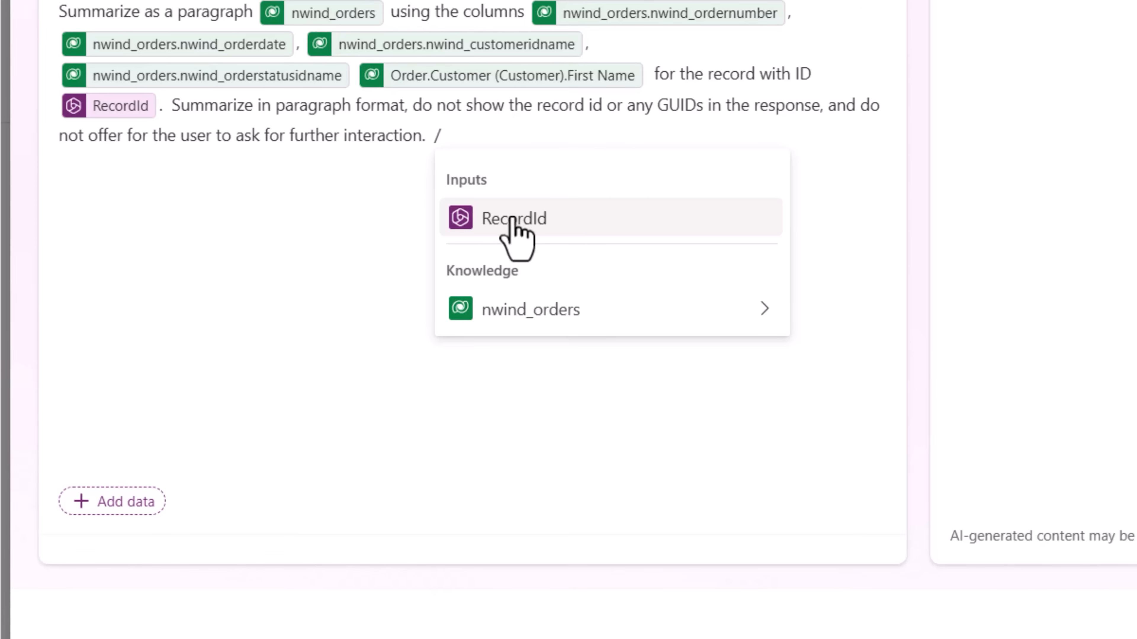
mouse_move(551, 309)
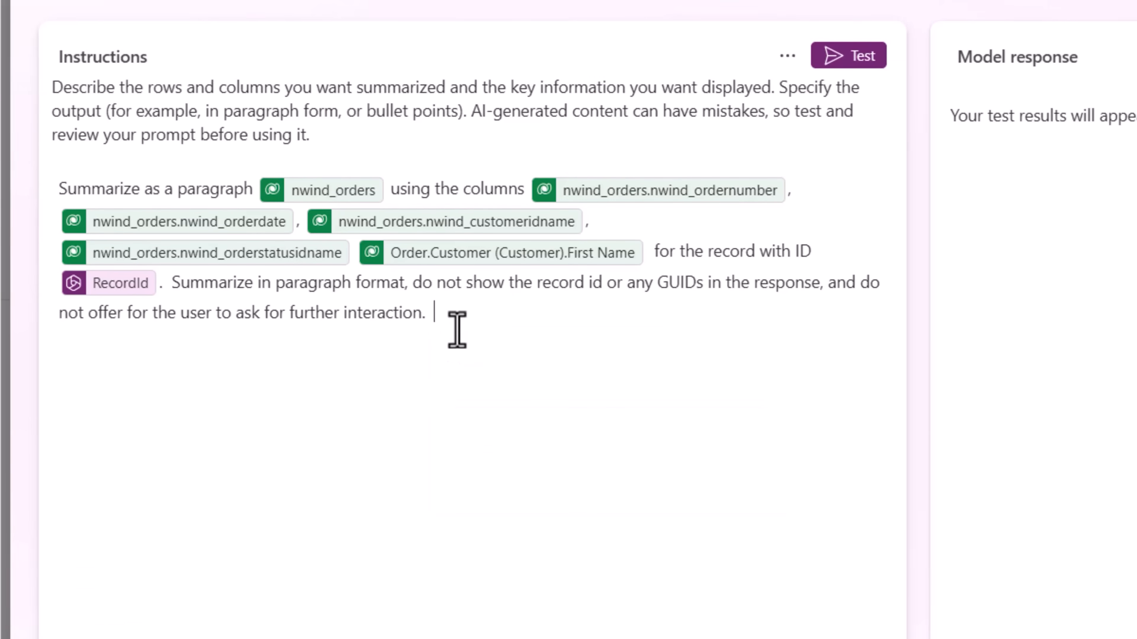
text(/)
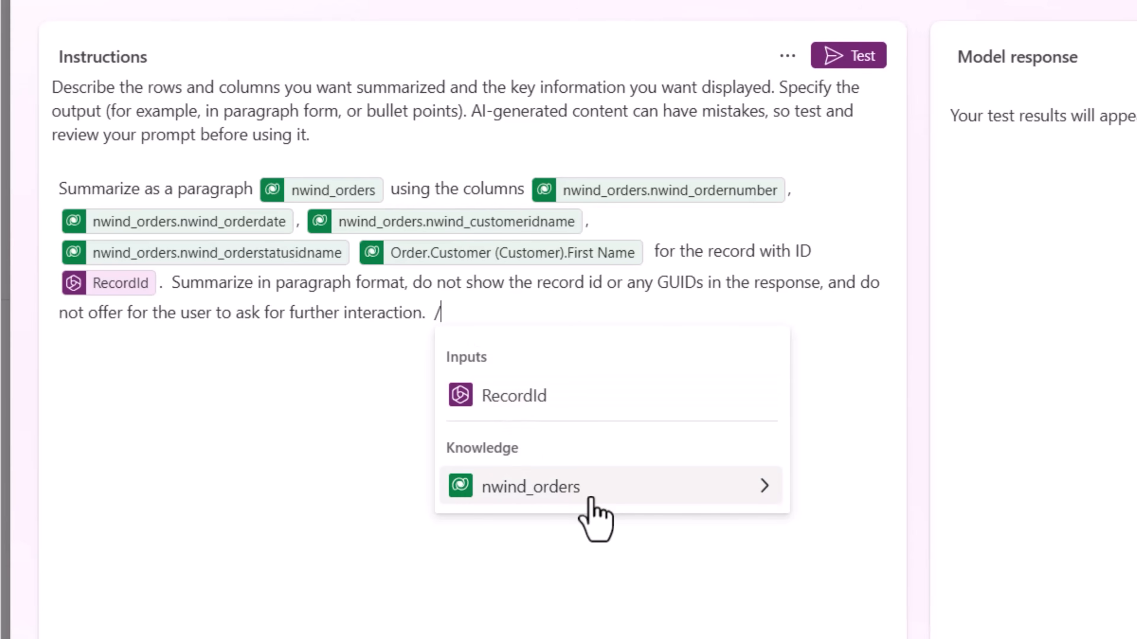
click(530, 487)
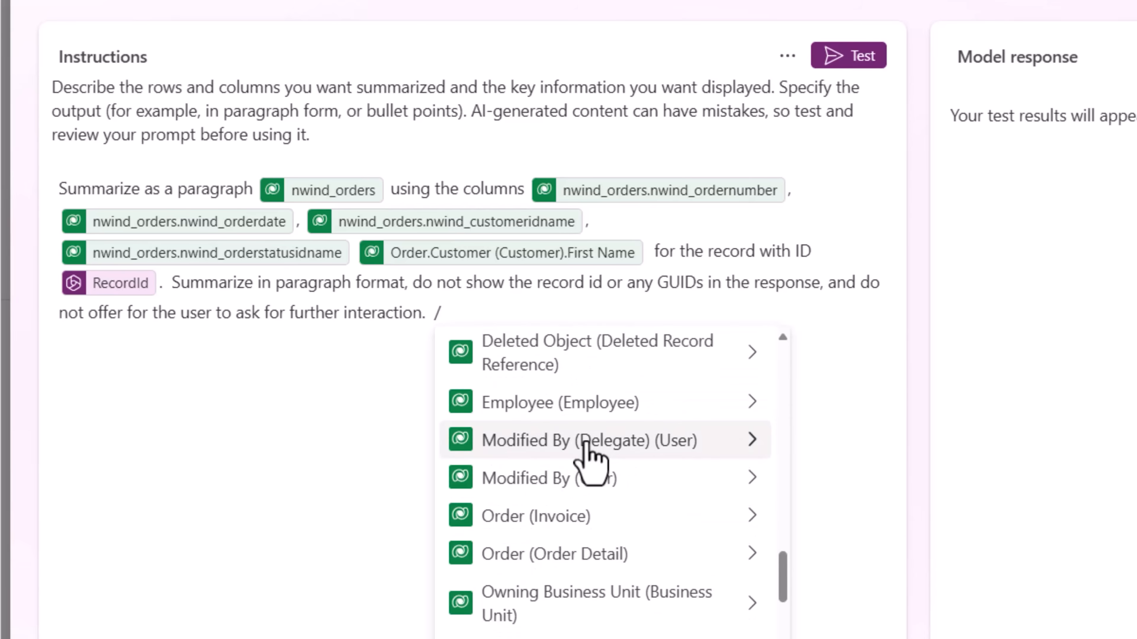
scroll(down, 3)
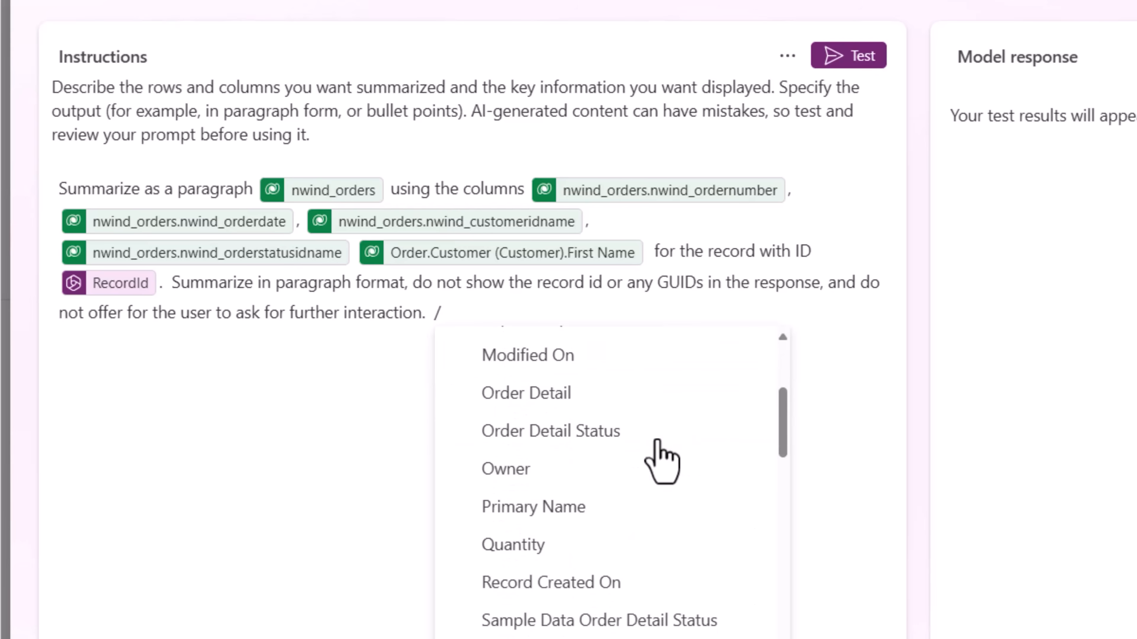
click(440, 313)
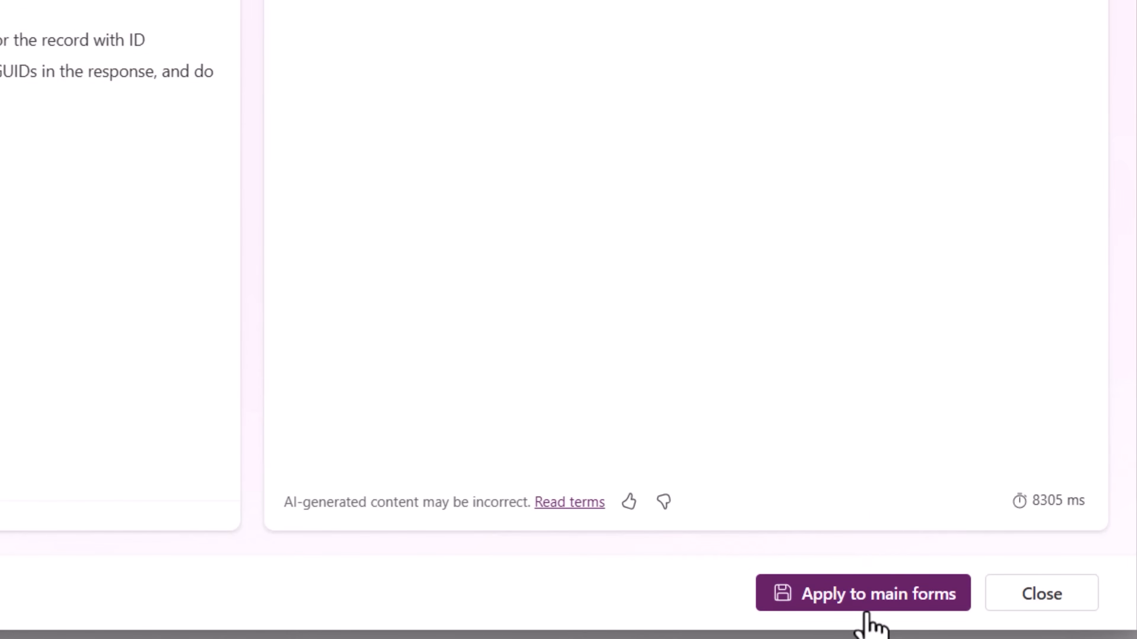
mouse_move(870, 620)
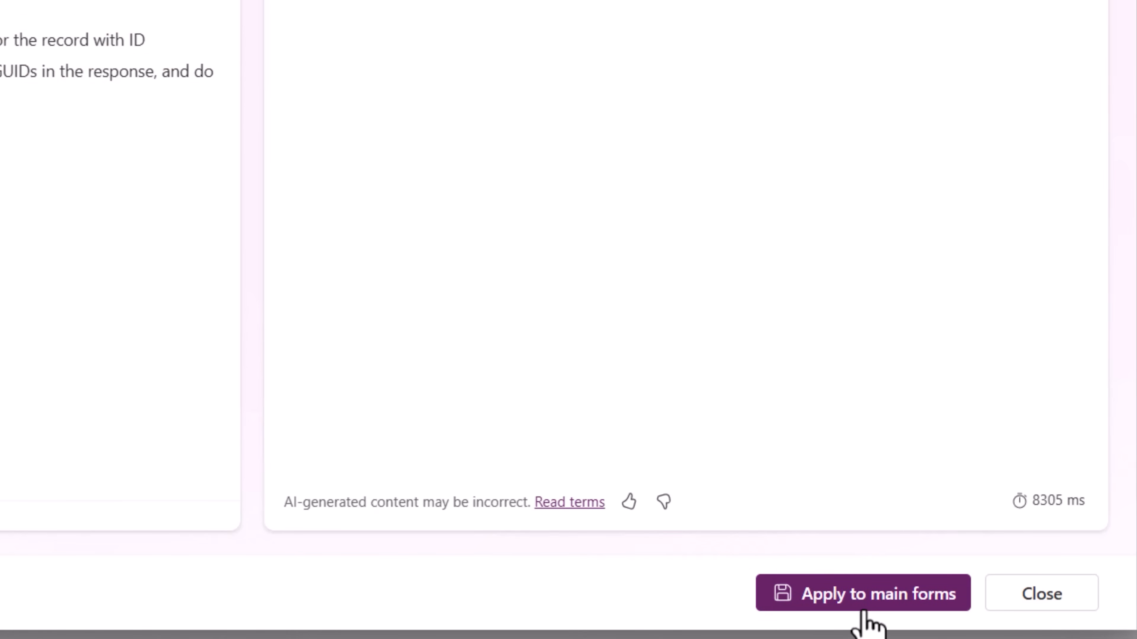
- Apply the tested Order row summary prompt to the main forms
click(862, 593)
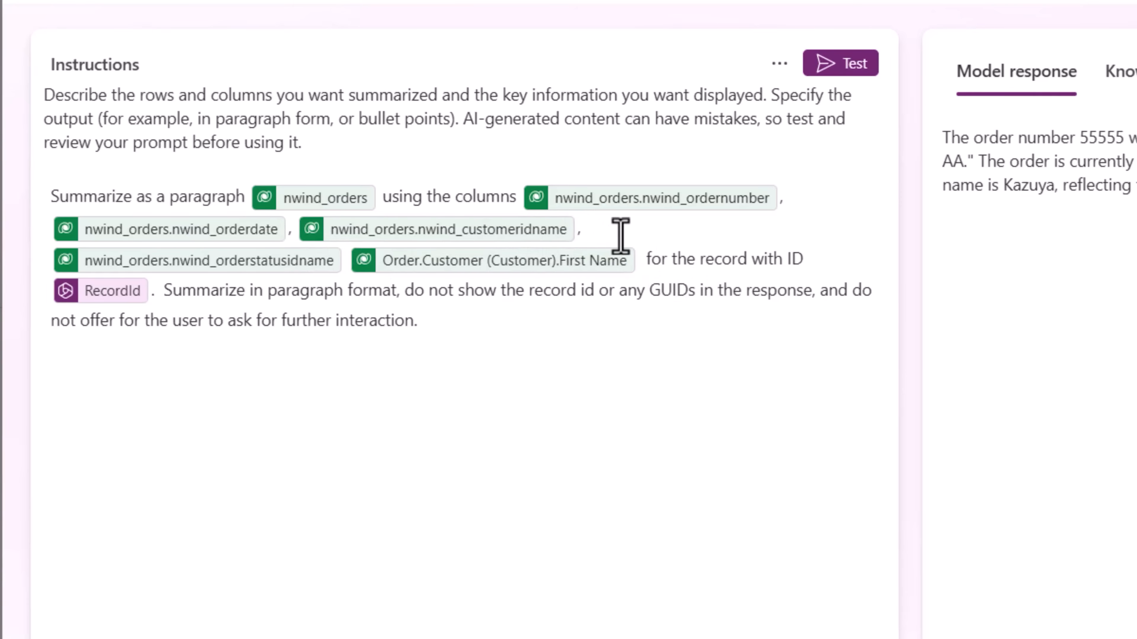
- Add the nwind_orders Payment Type column to the prompt, test it, and apply to main forms
text(/)
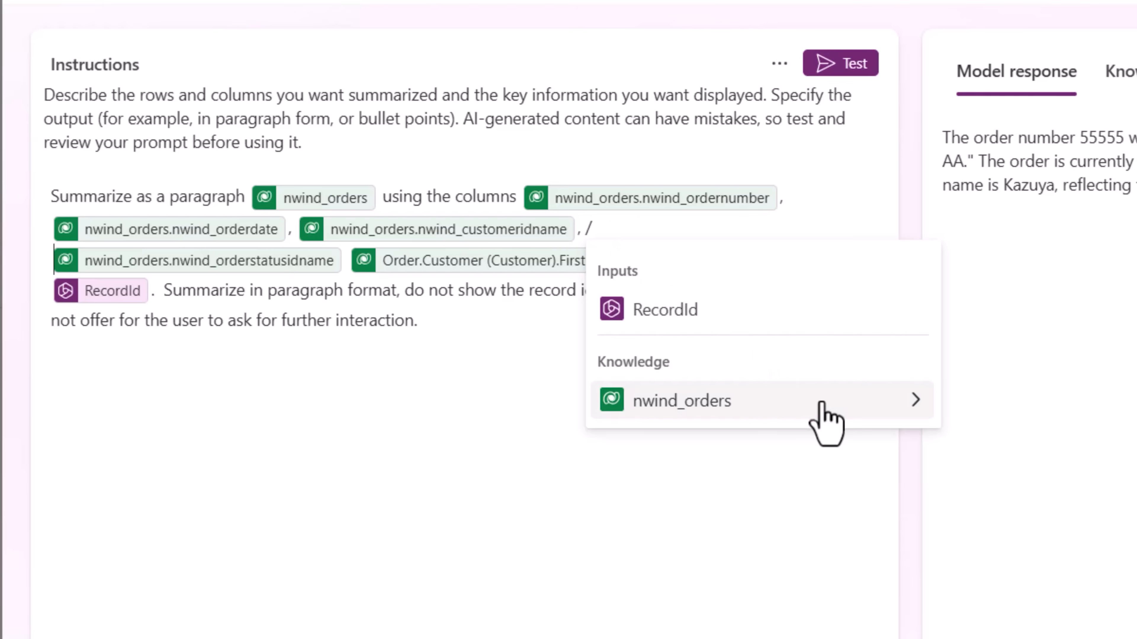
click(681, 400)
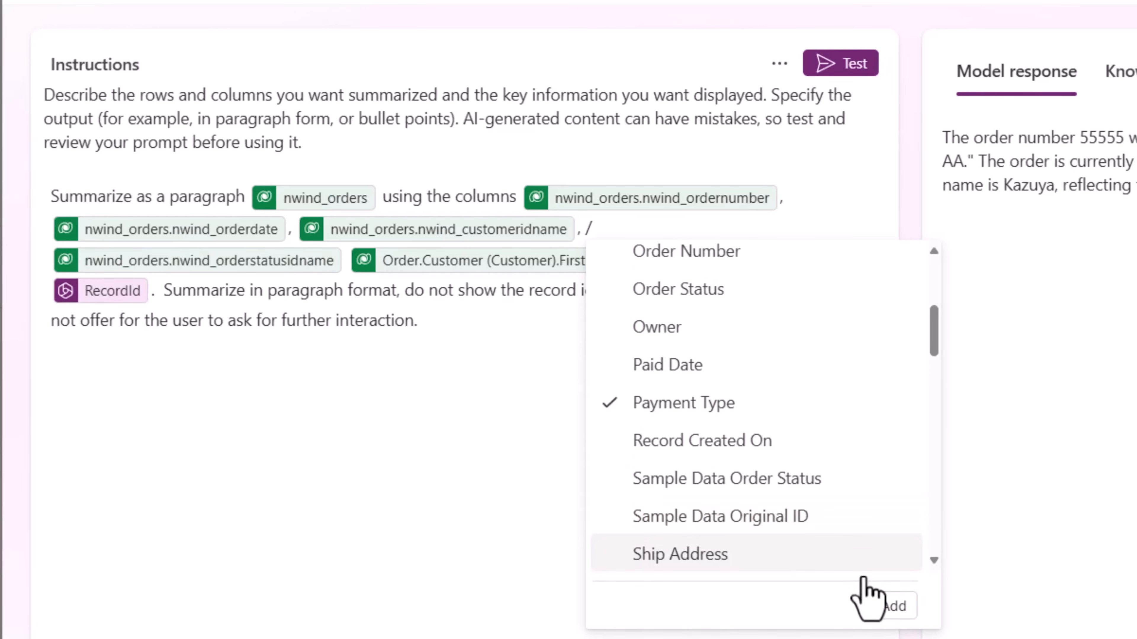
click(895, 605)
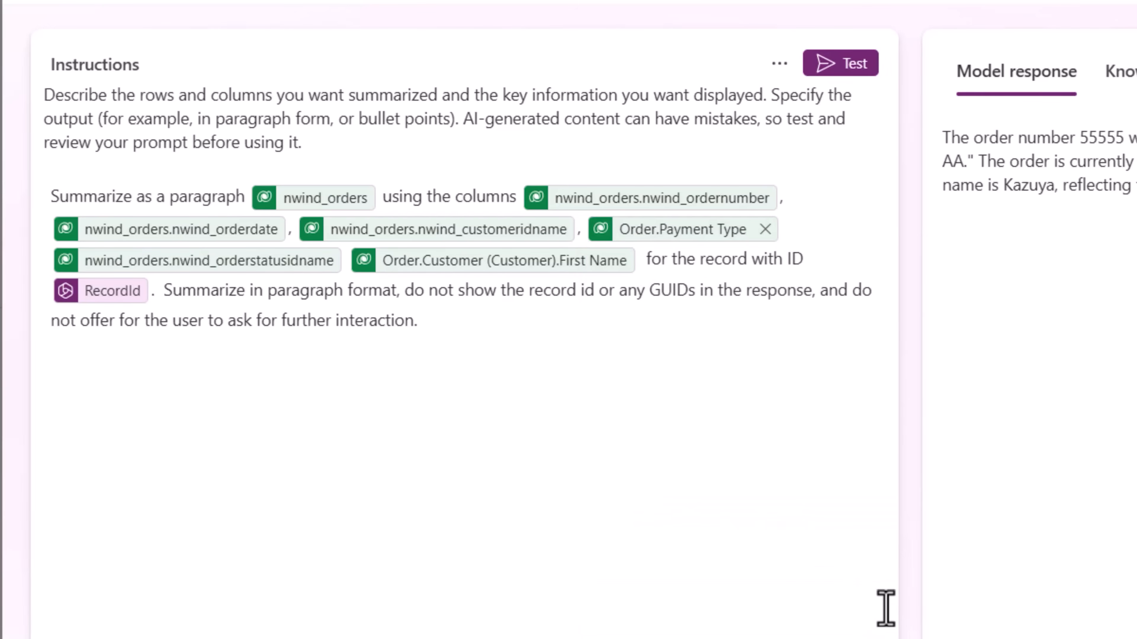
click(840, 64)
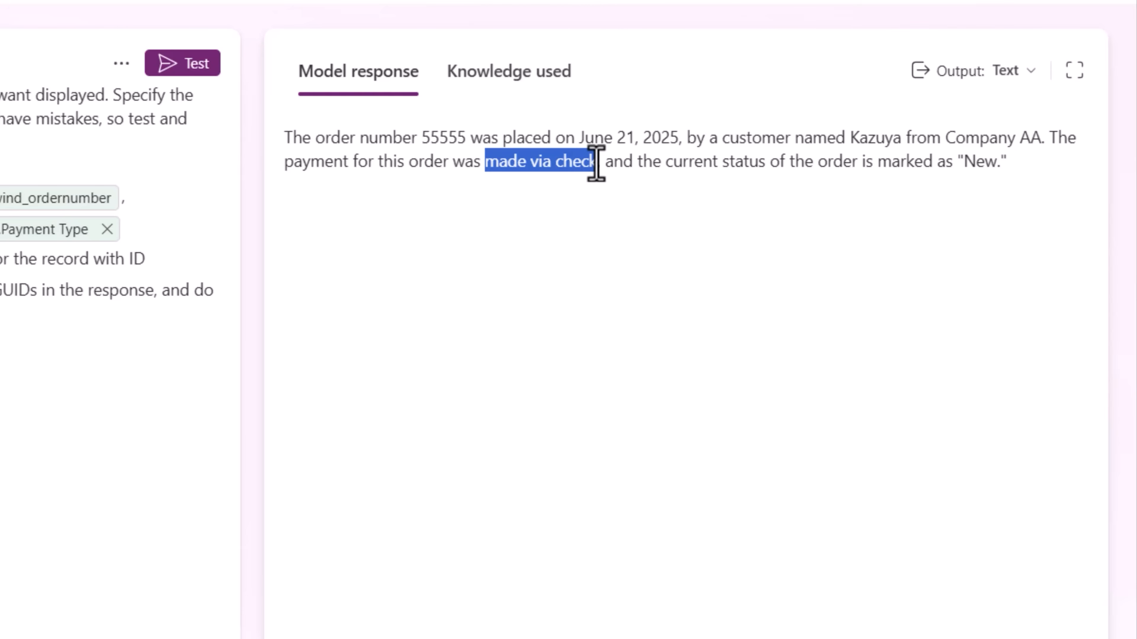
click(912, 592)
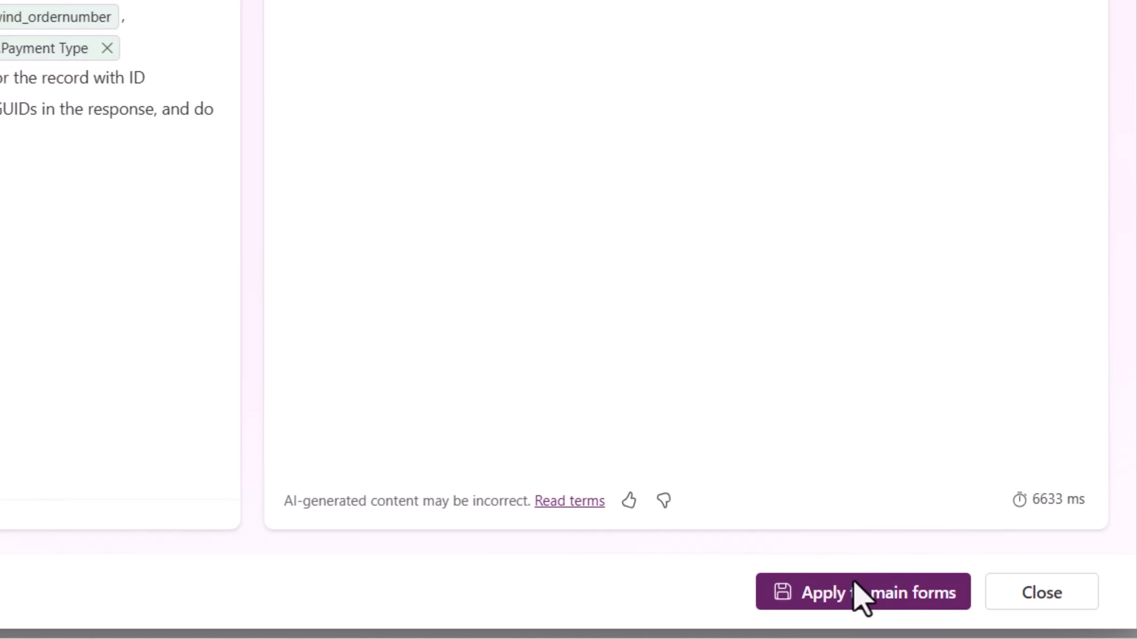
click(862, 592)
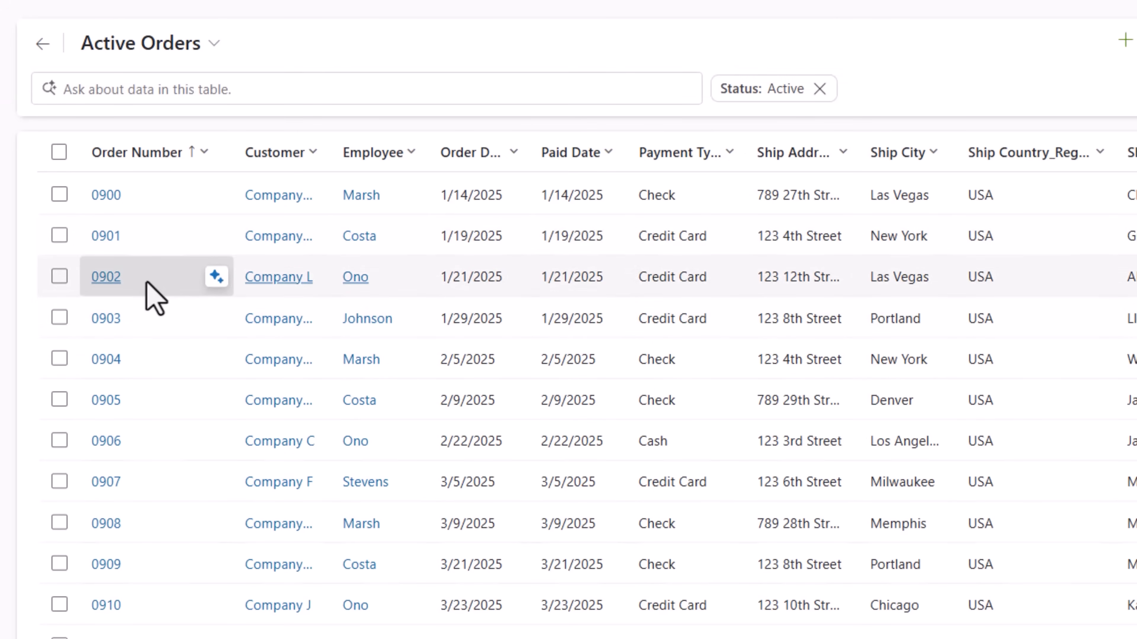
- View order 0902's AI summary showing credit-card payment, then switch to Active Customers
click(216, 276)
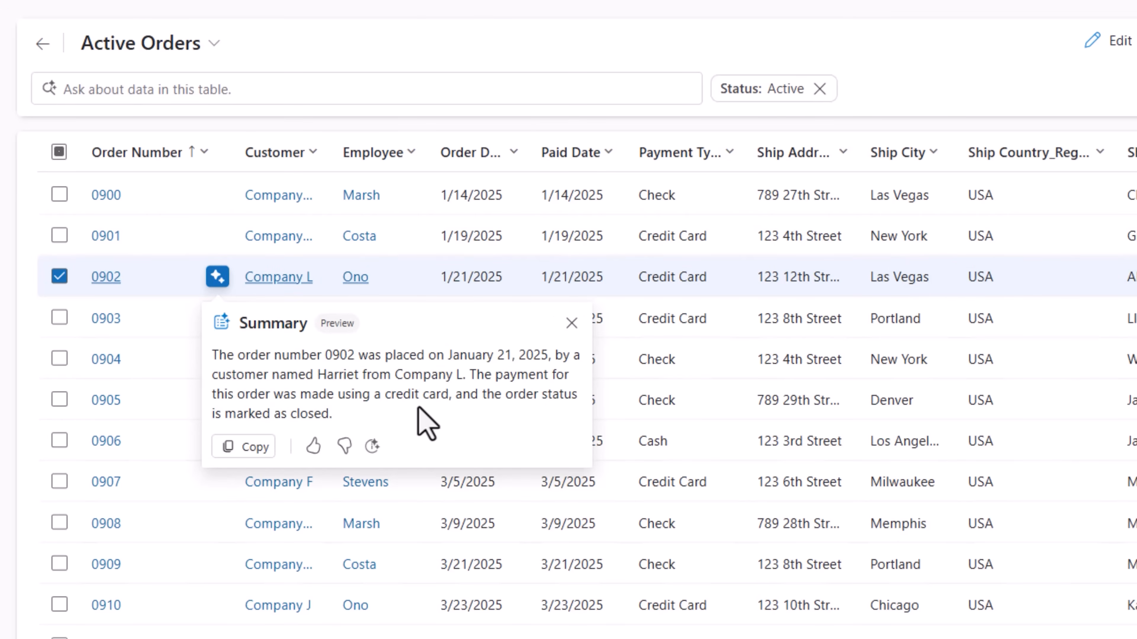
click(69, 387)
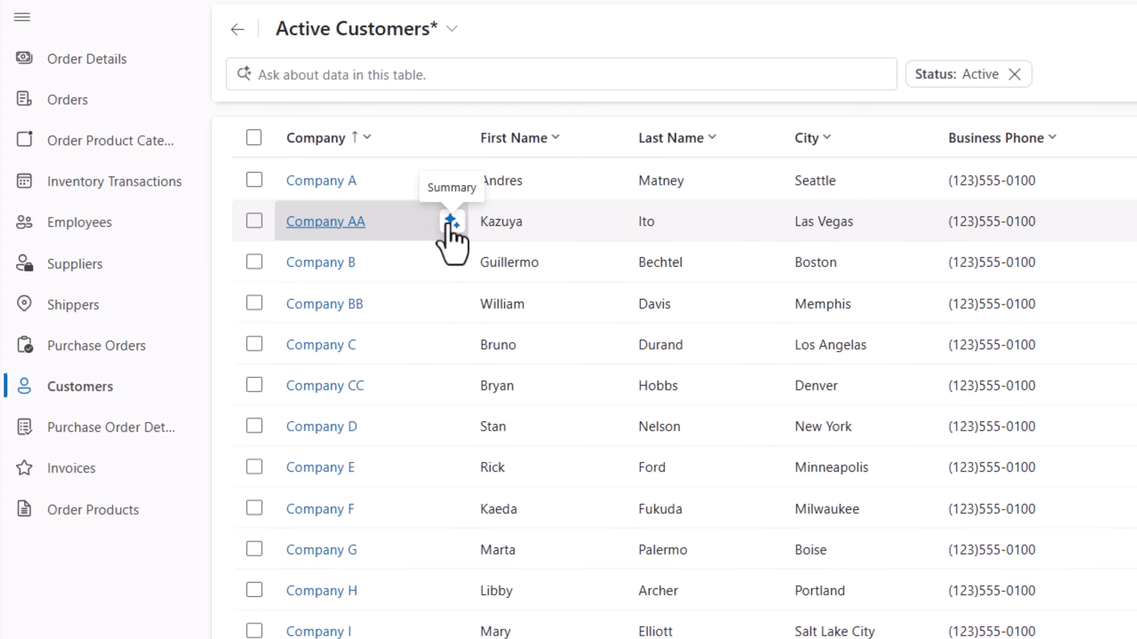
- Show Company AA's AI summary with contact details and its orders 0900 and 55555
click(452, 221)
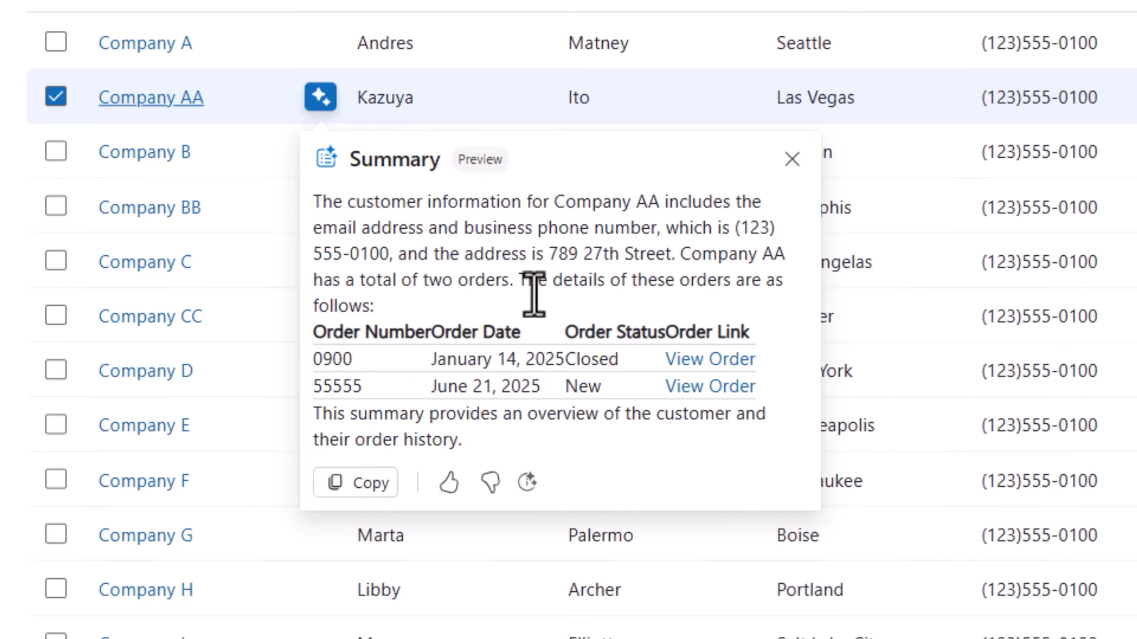
mouse_move(561, 329)
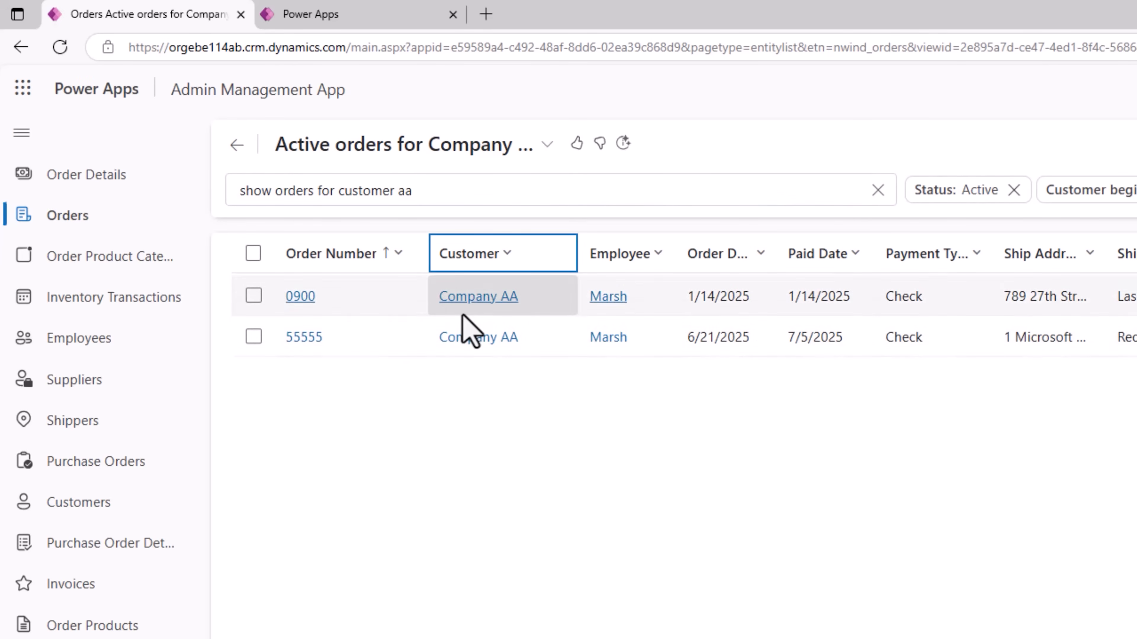
mouse_move(453, 403)
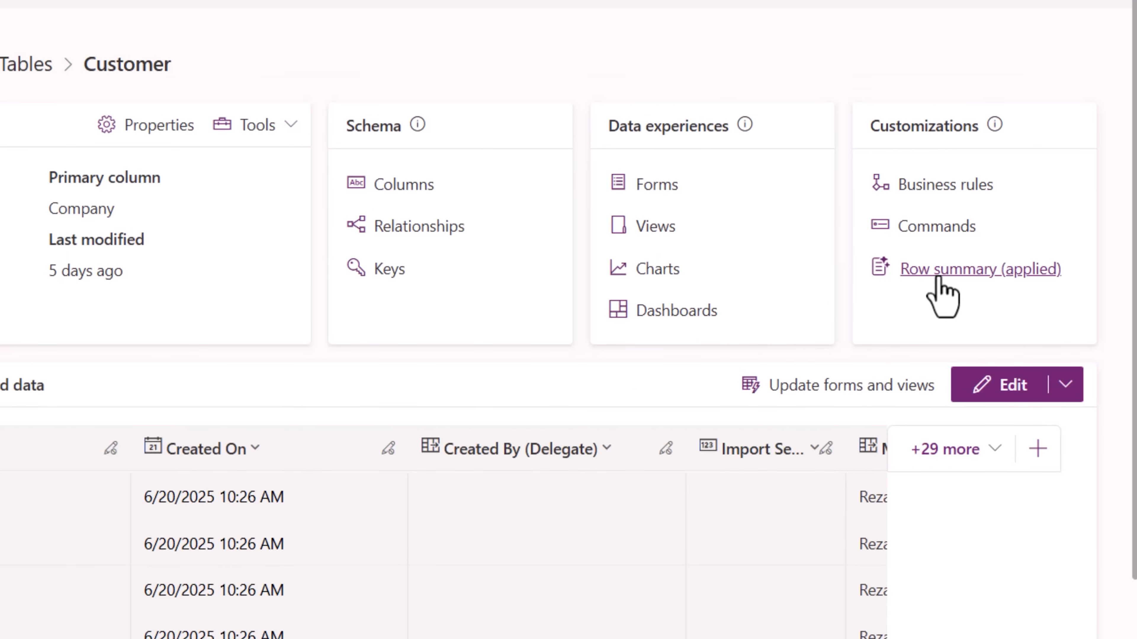
- Bring up the Customer table's applied row summary prompt from its customizations
click(980, 269)
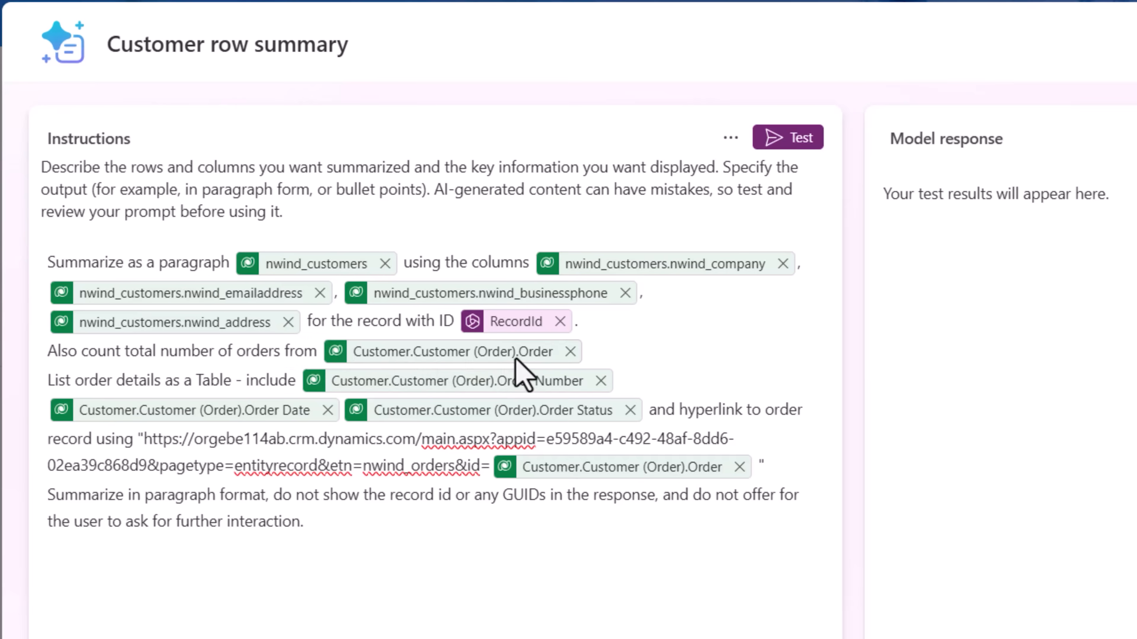
- Review the row summary instructions, then show Company CC's AI summary with its four orders
click(307, 521)
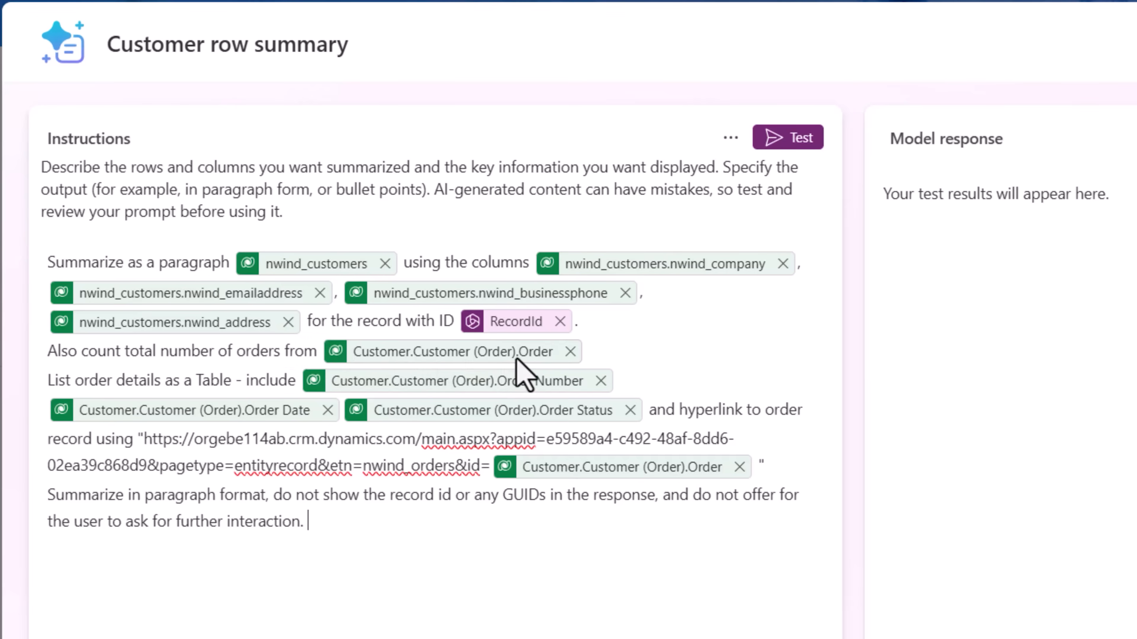
mouse_move(77, 399)
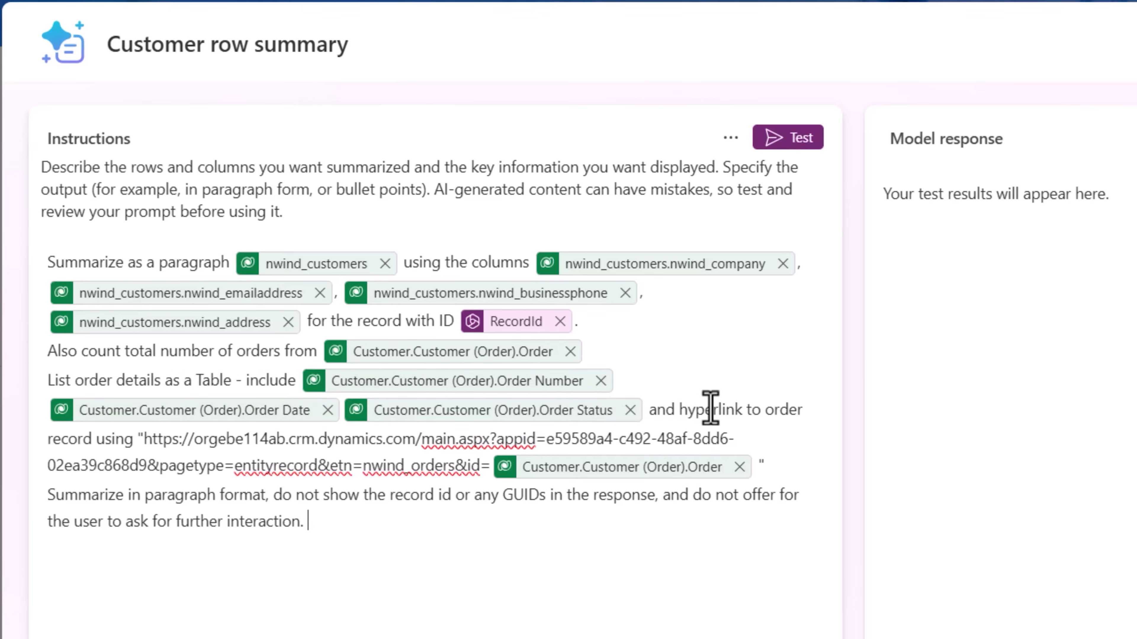
mouse_move(303, 449)
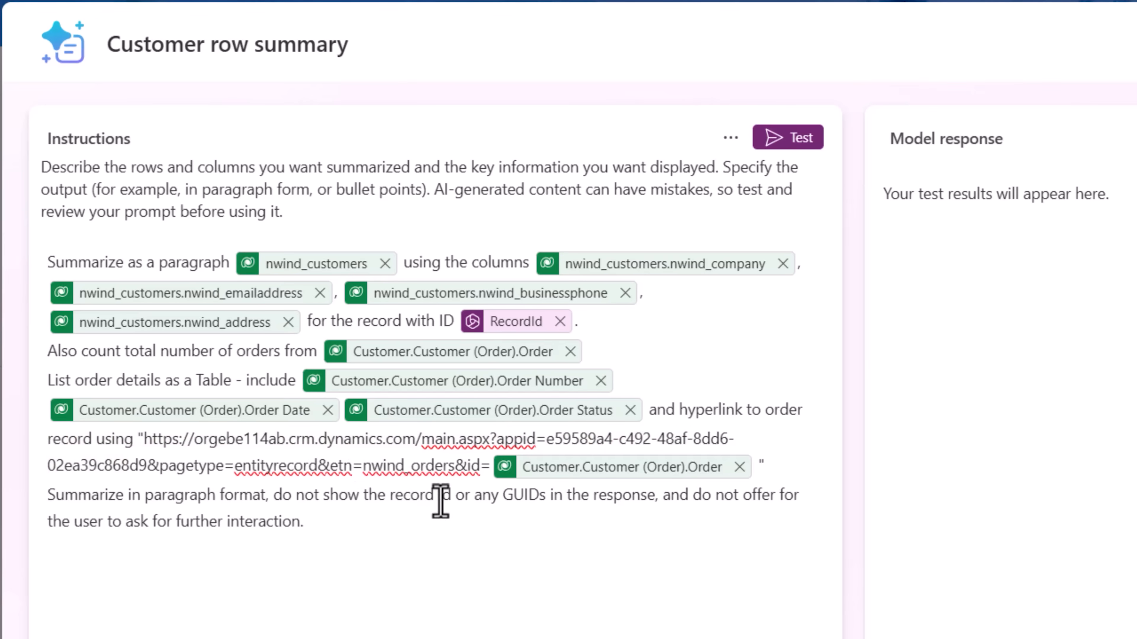
click(409, 216)
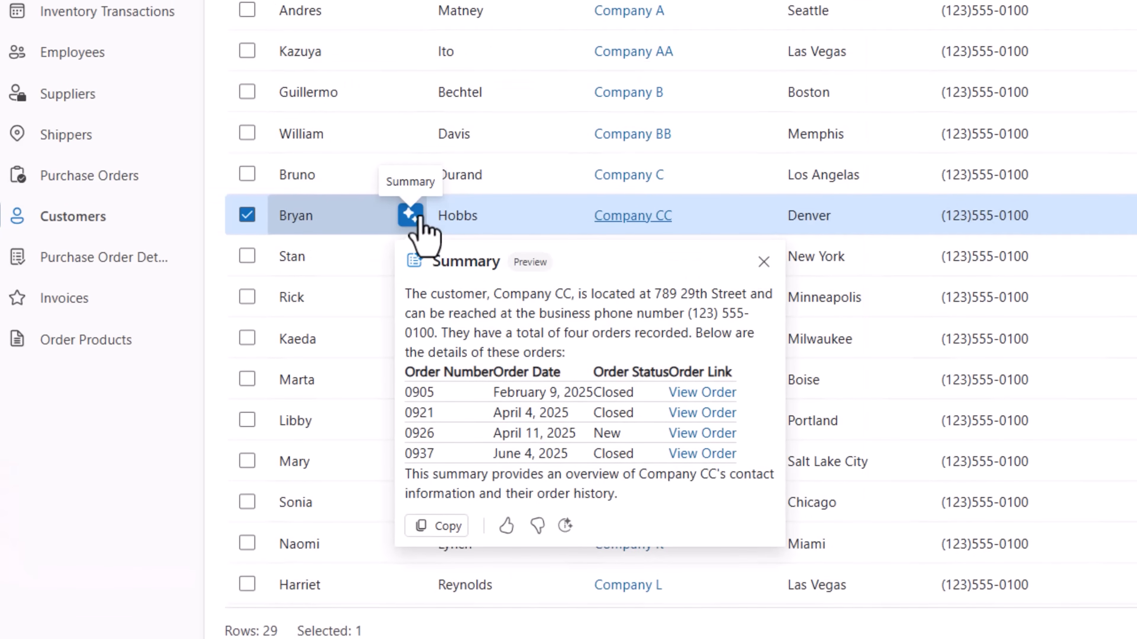
- Scroll the Active Customers view after dismissing the Company CC summary
scroll(down, 3)
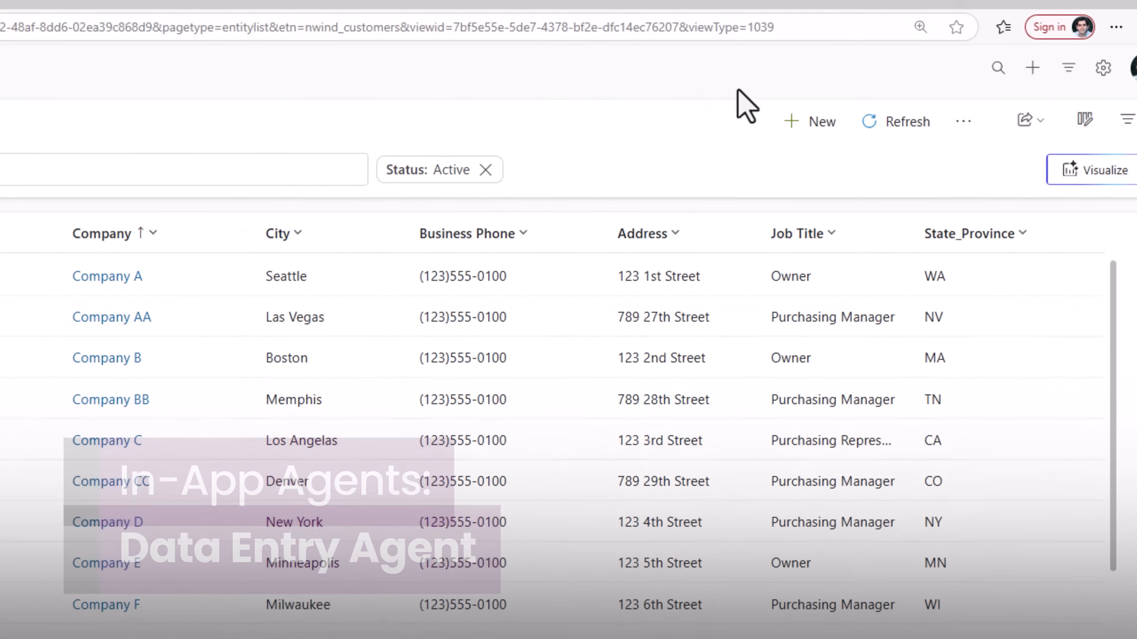
- Start a new customer record with Copilot form fill assistance turned on
click(810, 121)
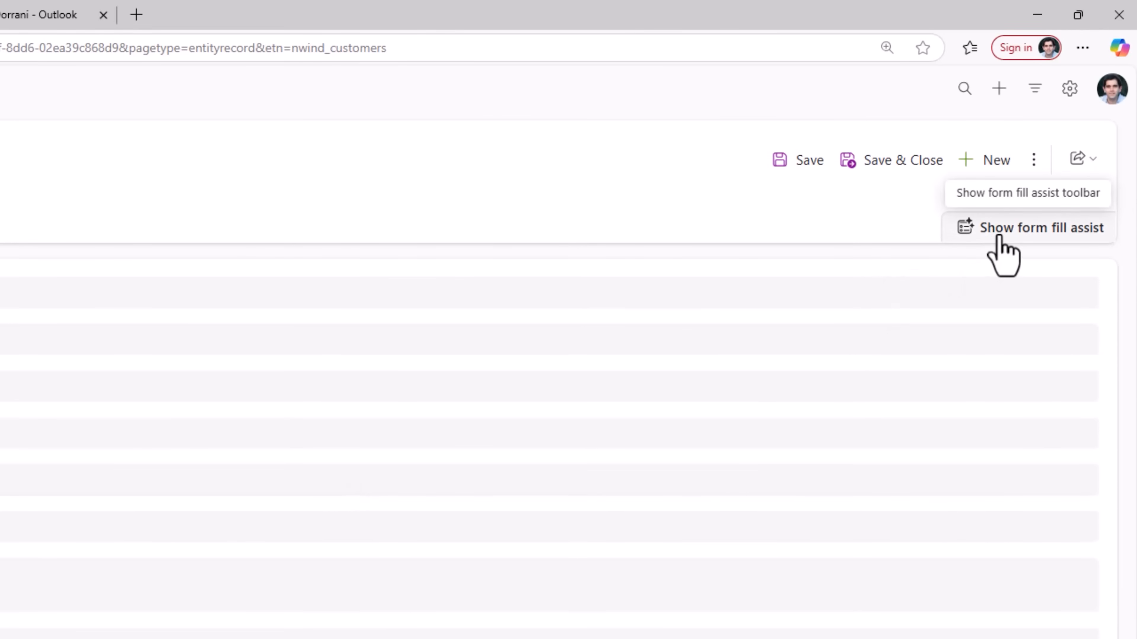
click(1040, 226)
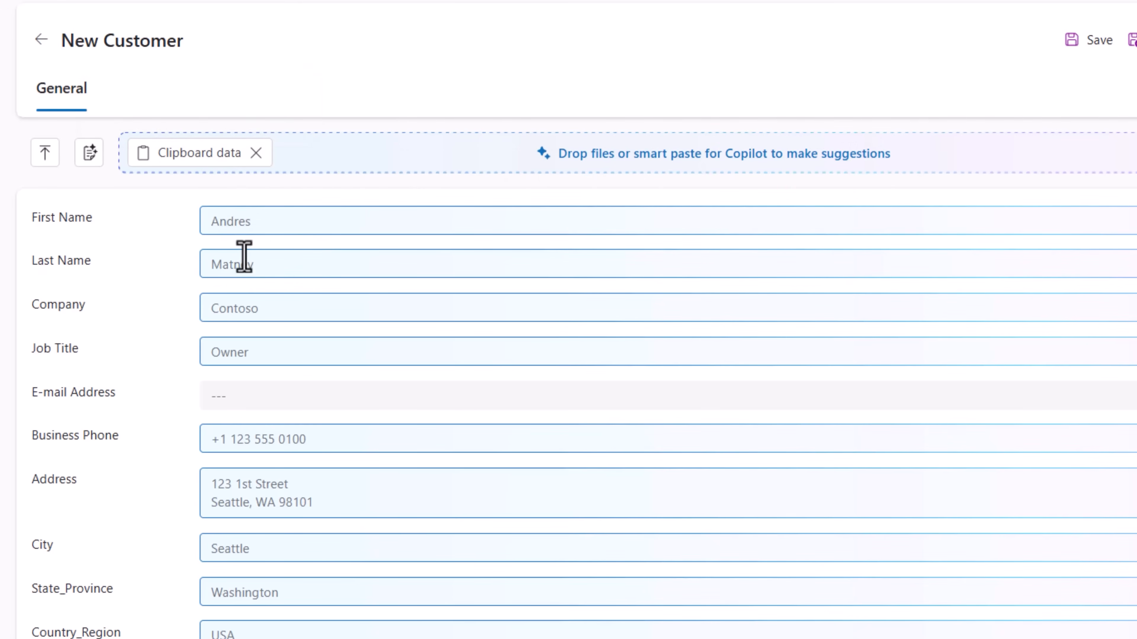
scroll(down, 3)
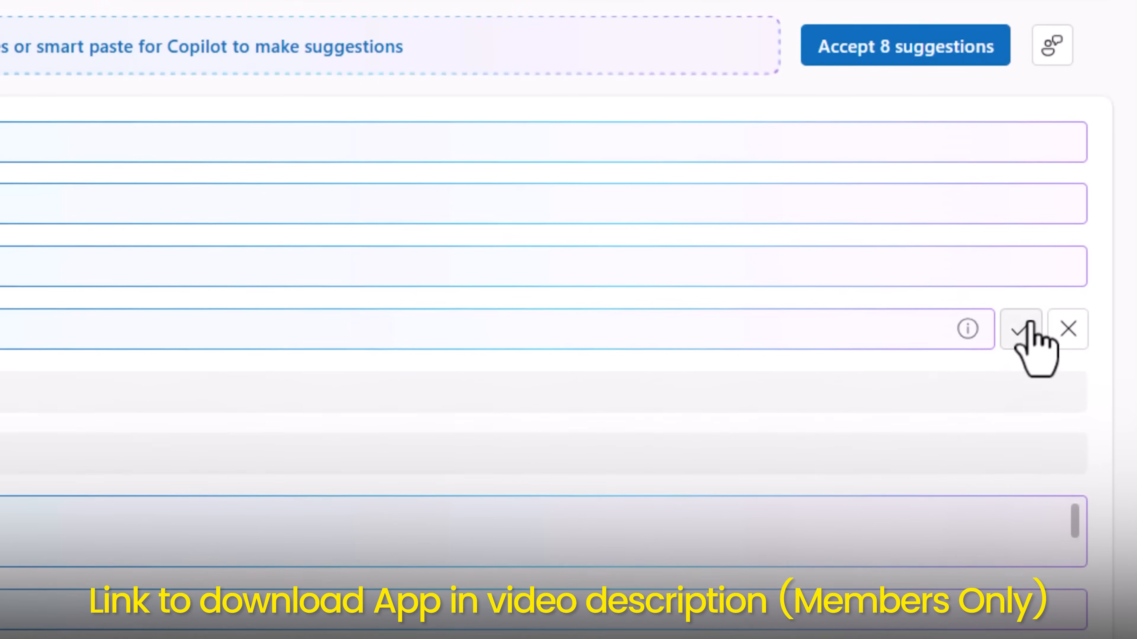
- Accept one suggested field value, then all seven of Copilot's field suggestions
click(1020, 328)
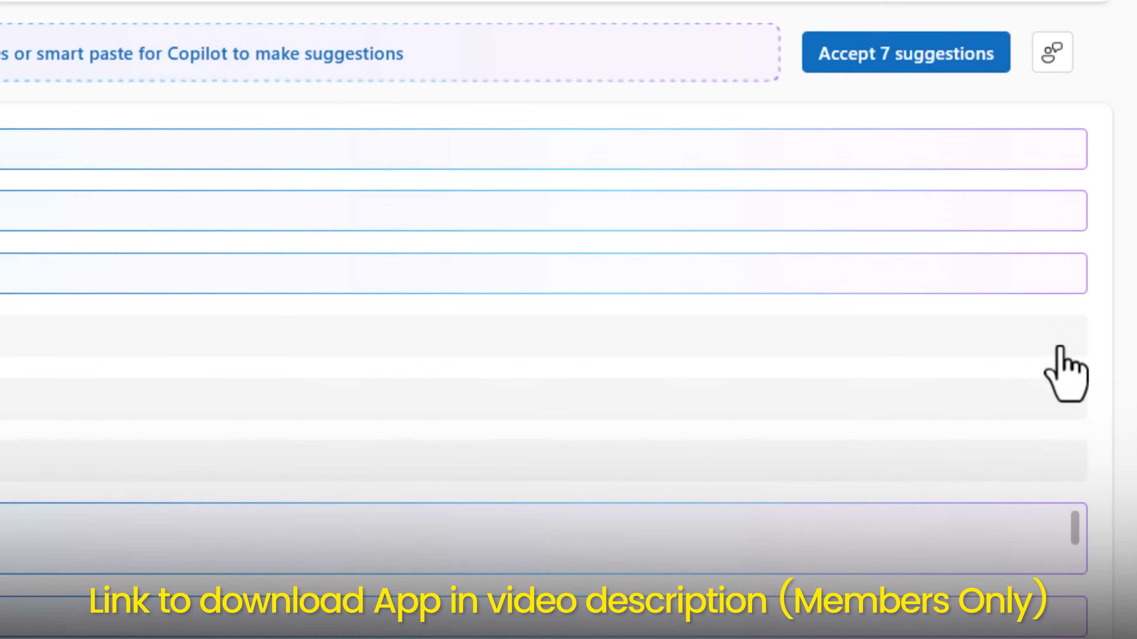
scroll(down, 3)
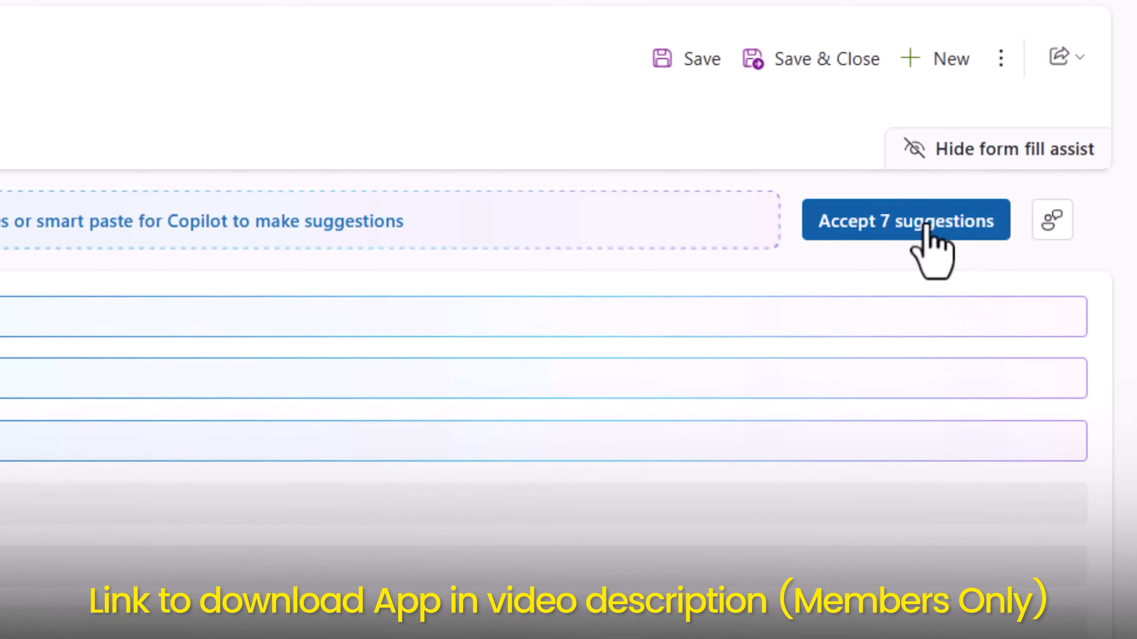
click(905, 219)
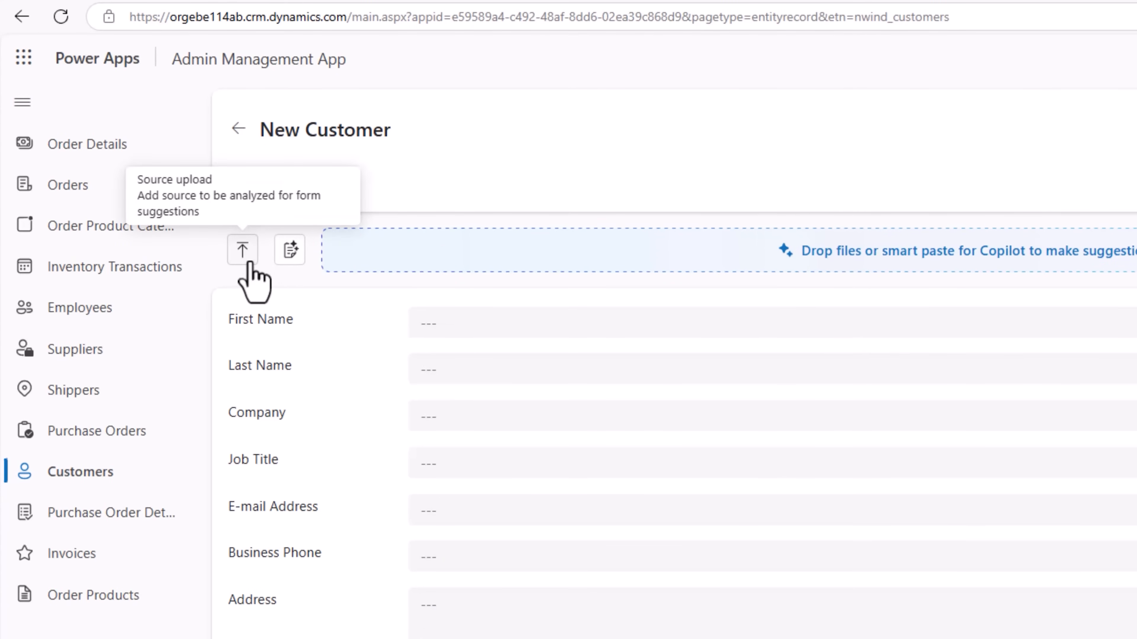
- Upload New Customer.png as a source and accept all nine Copilot field suggestions
click(242, 249)
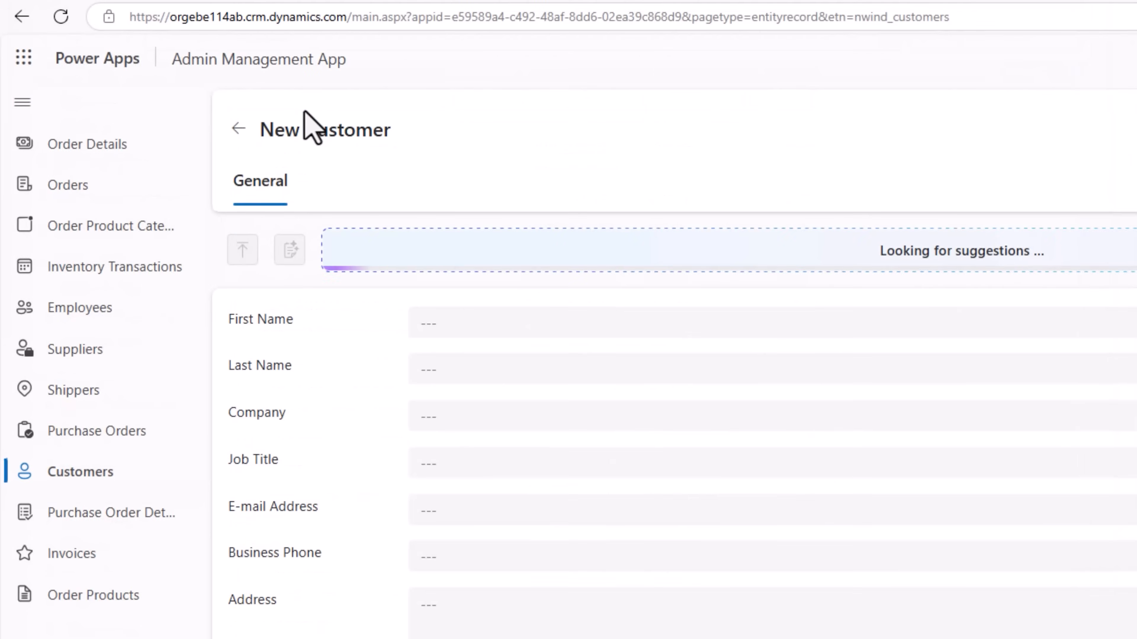
scroll(down, 3)
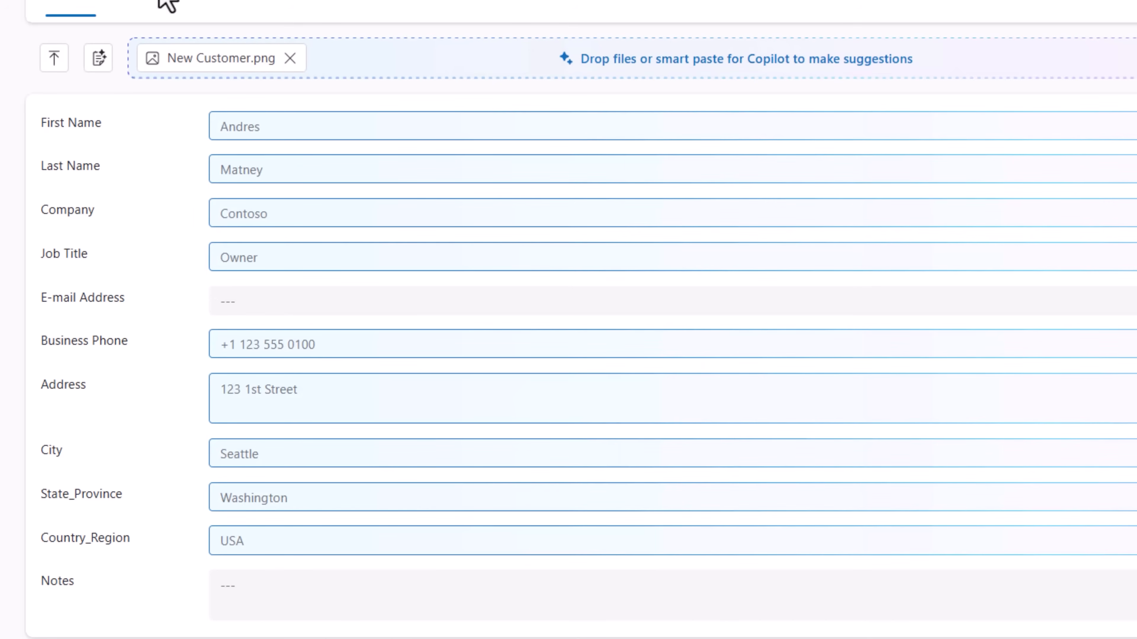
mouse_move(458, 392)
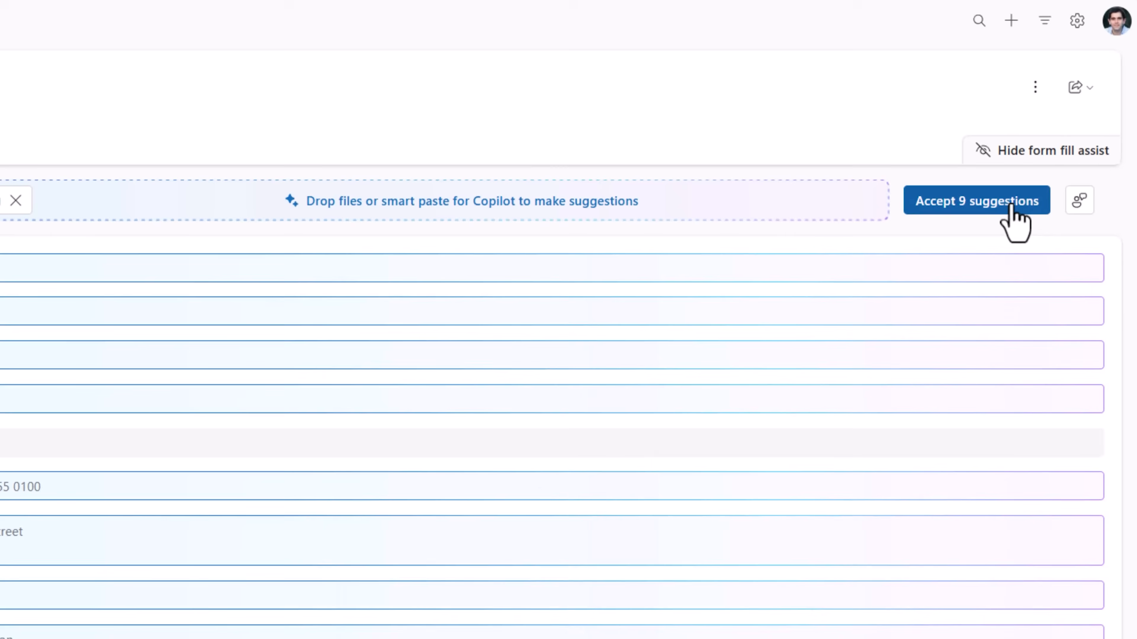
click(976, 201)
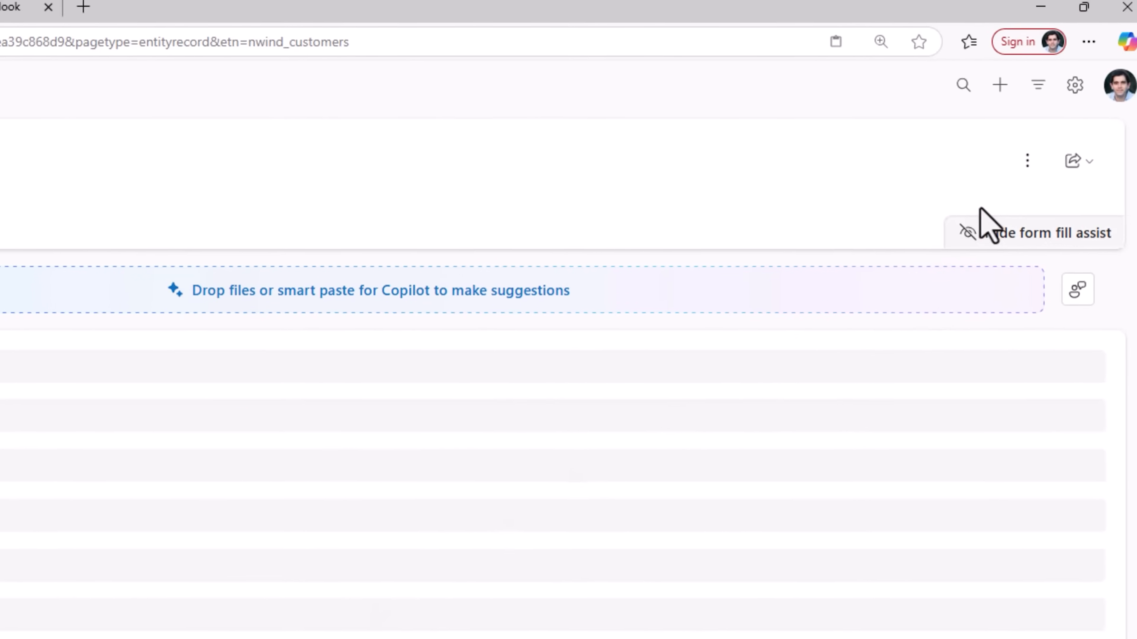
click(1017, 168)
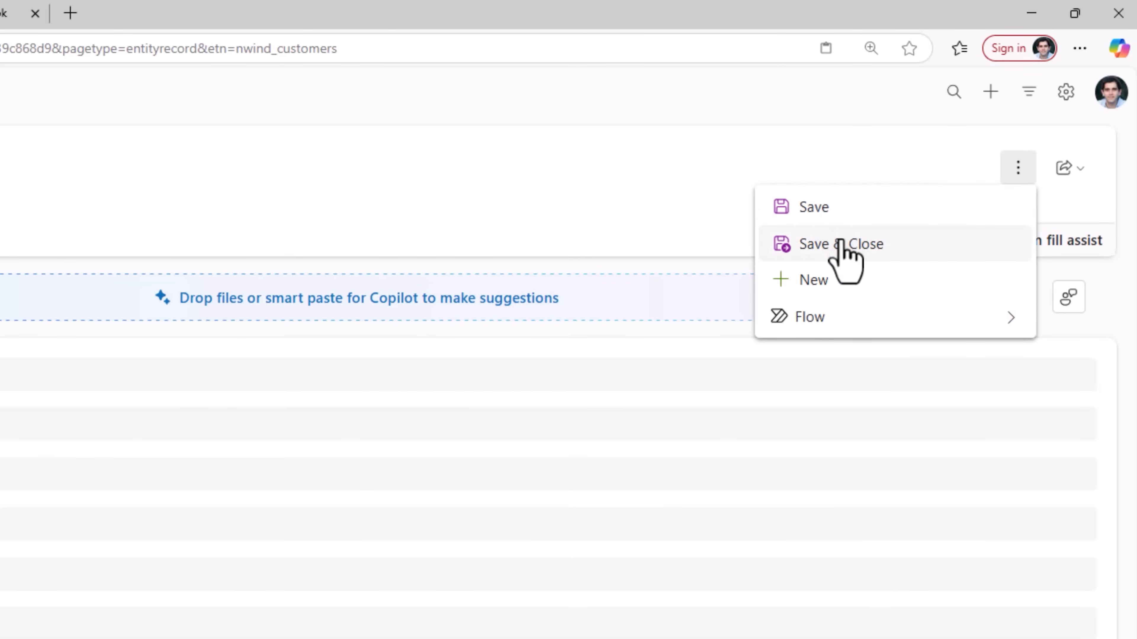
click(842, 244)
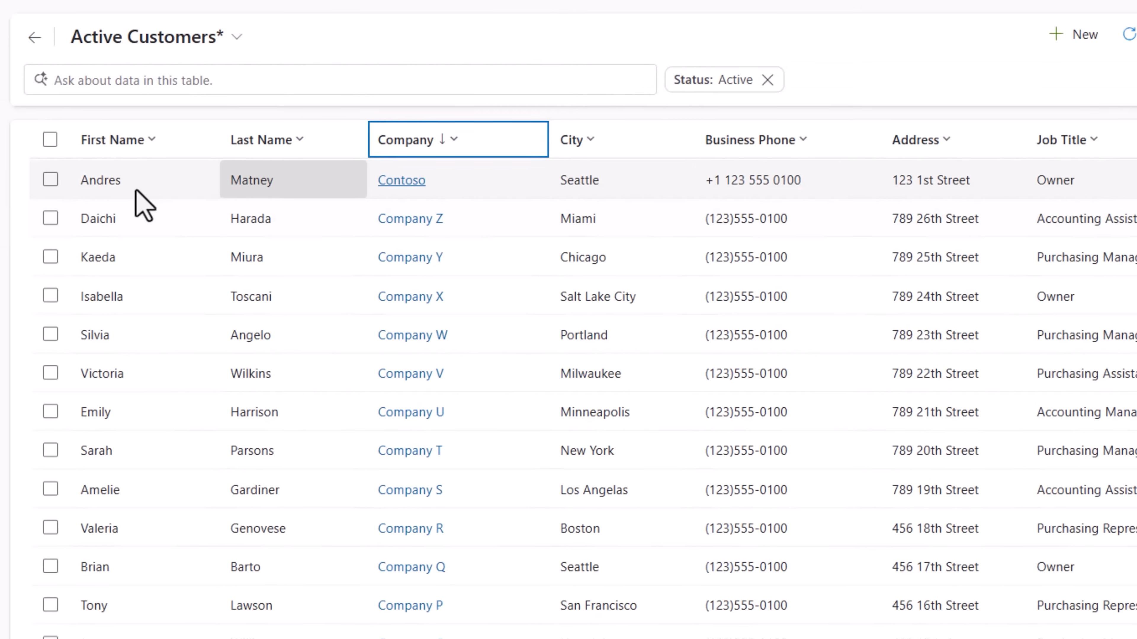
- Select the new Andres Matney of Contoso row in the Active Customers list
scroll(down, 3)
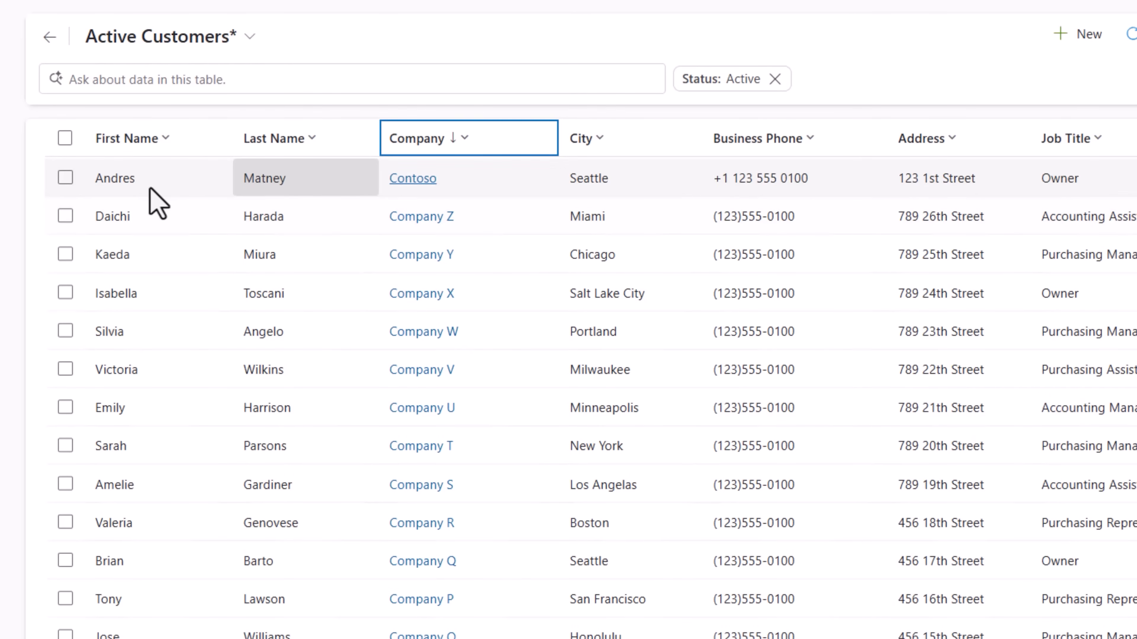
click(64, 178)
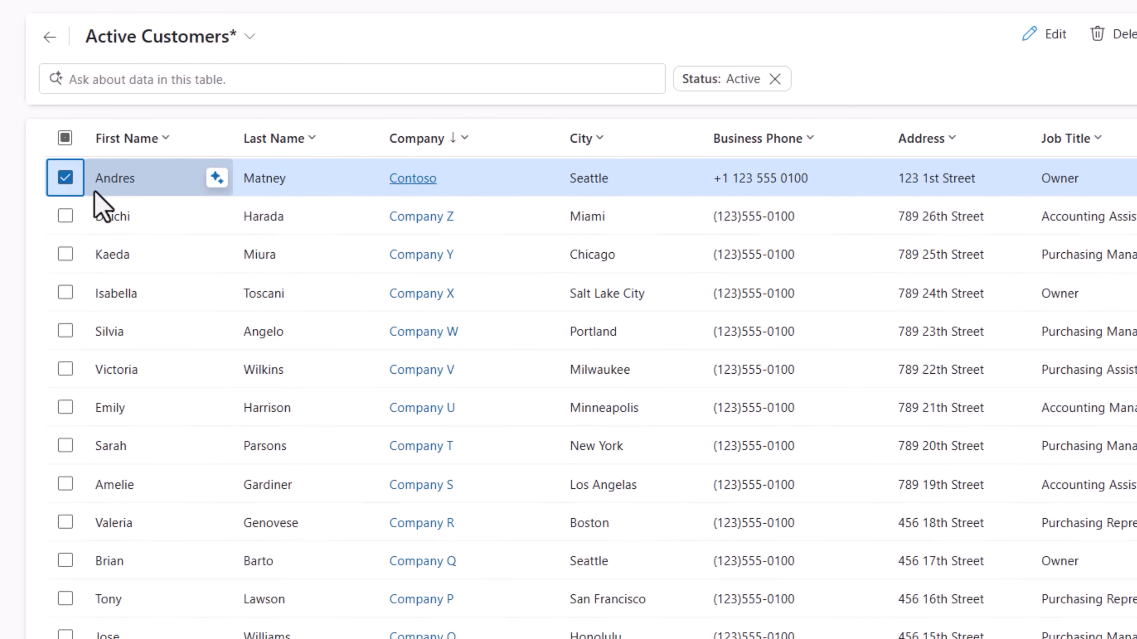
mouse_move(319, 207)
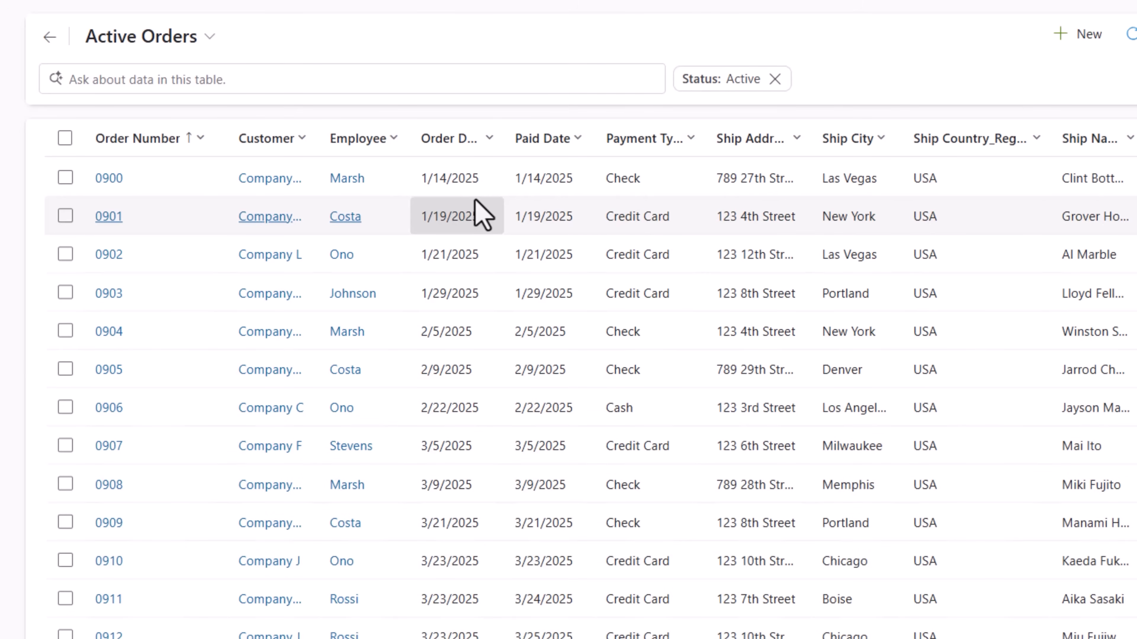
mouse_move(439, 229)
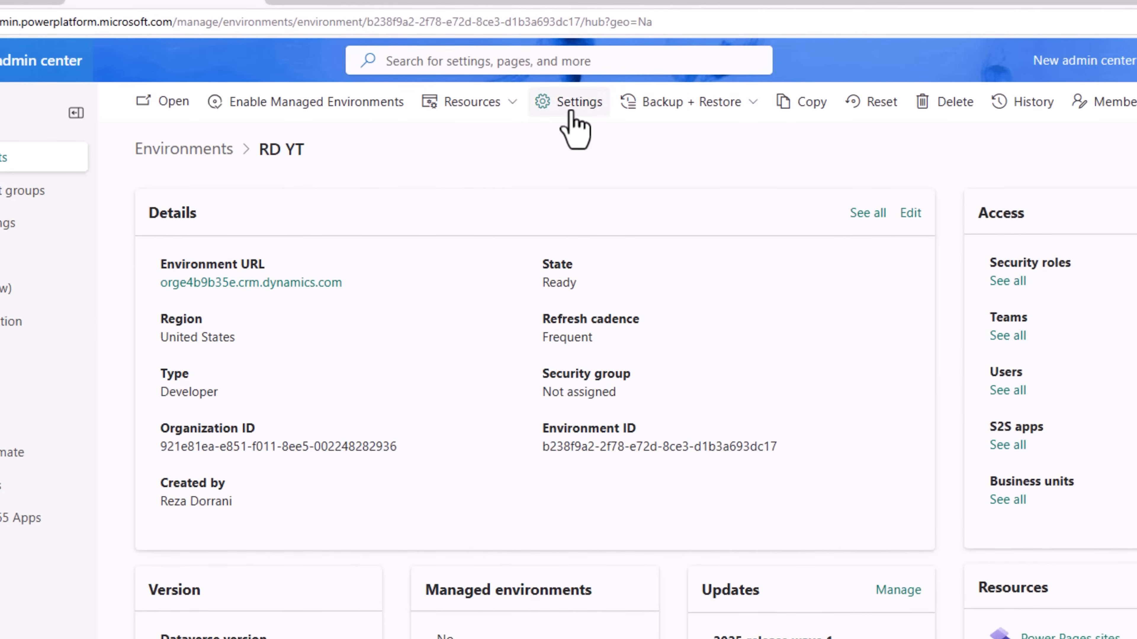
- Reach the RD YT environment's Product > Features settings and scroll to the AI sections
click(575, 102)
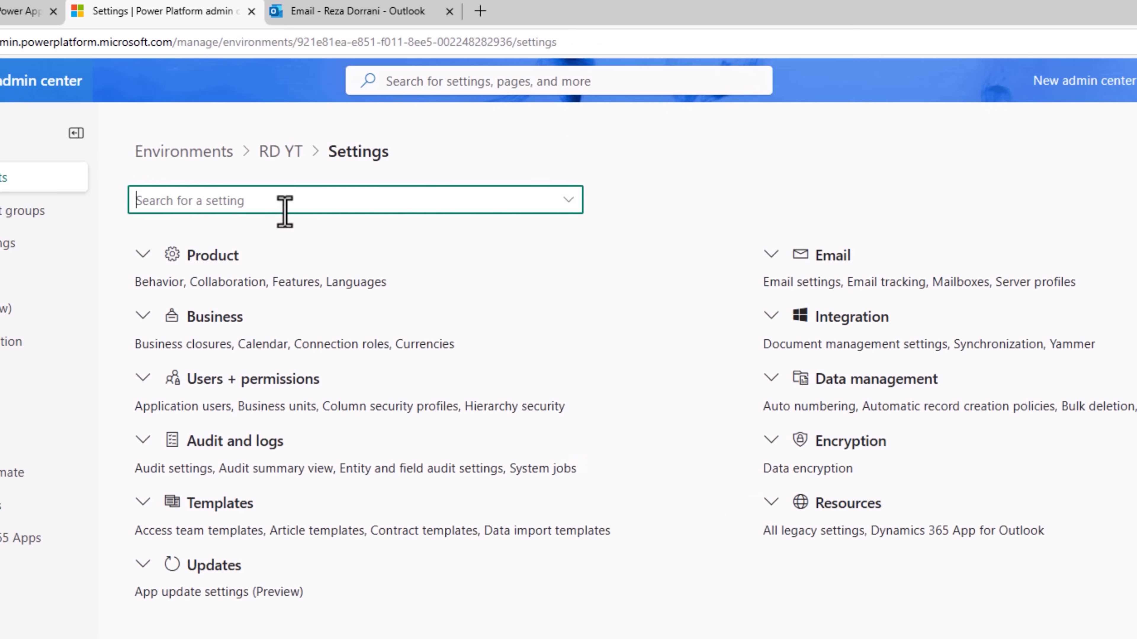
click(143, 255)
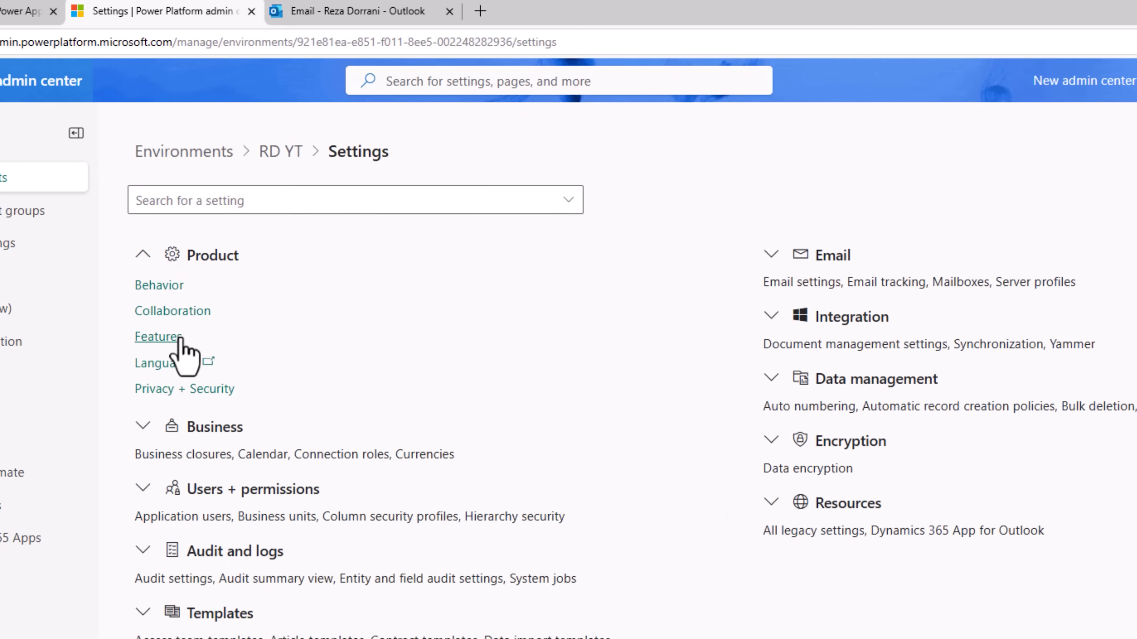
click(156, 336)
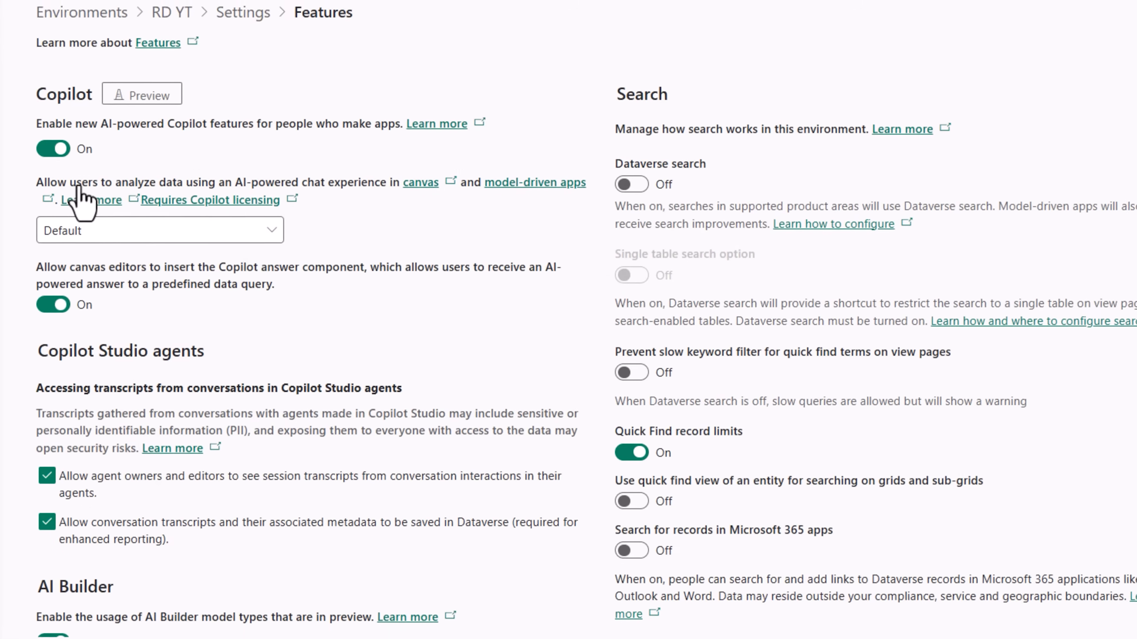
scroll(down, 3)
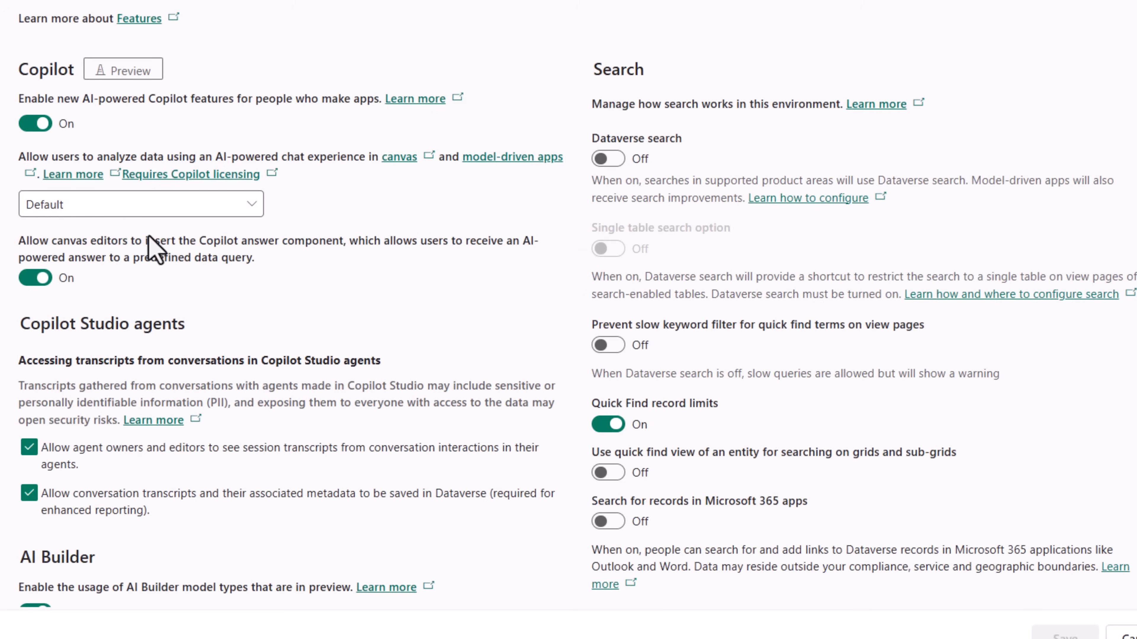
scroll(down, 3)
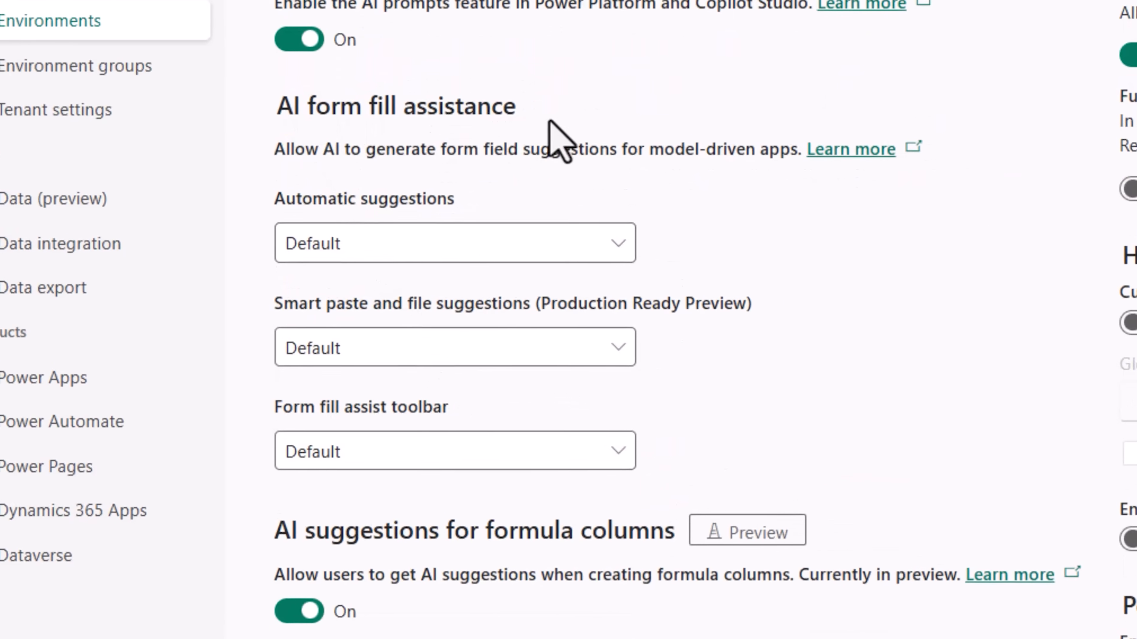
- Keep AI form fill Automatic suggestions at Default and review the AI insight cards settings
click(455, 243)
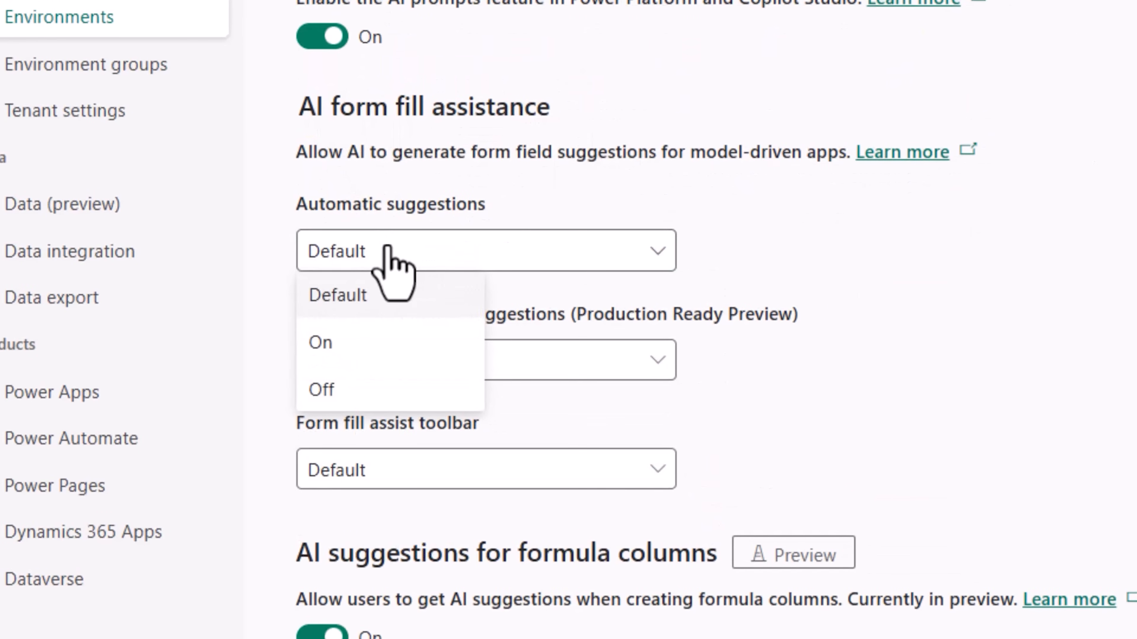
click(337, 295)
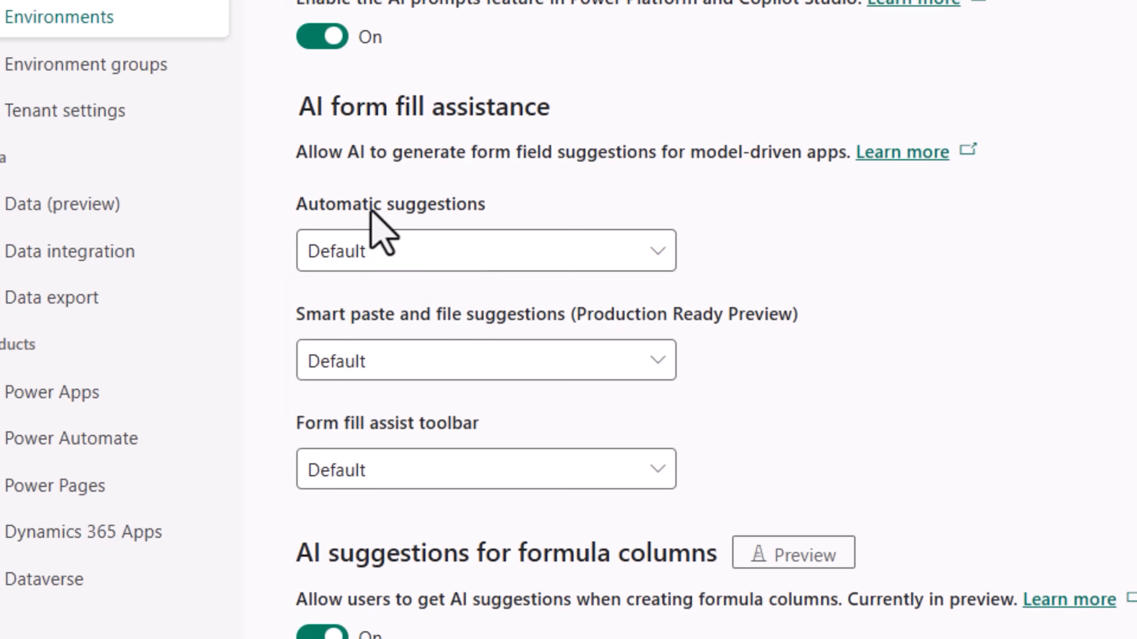
mouse_move(500, 395)
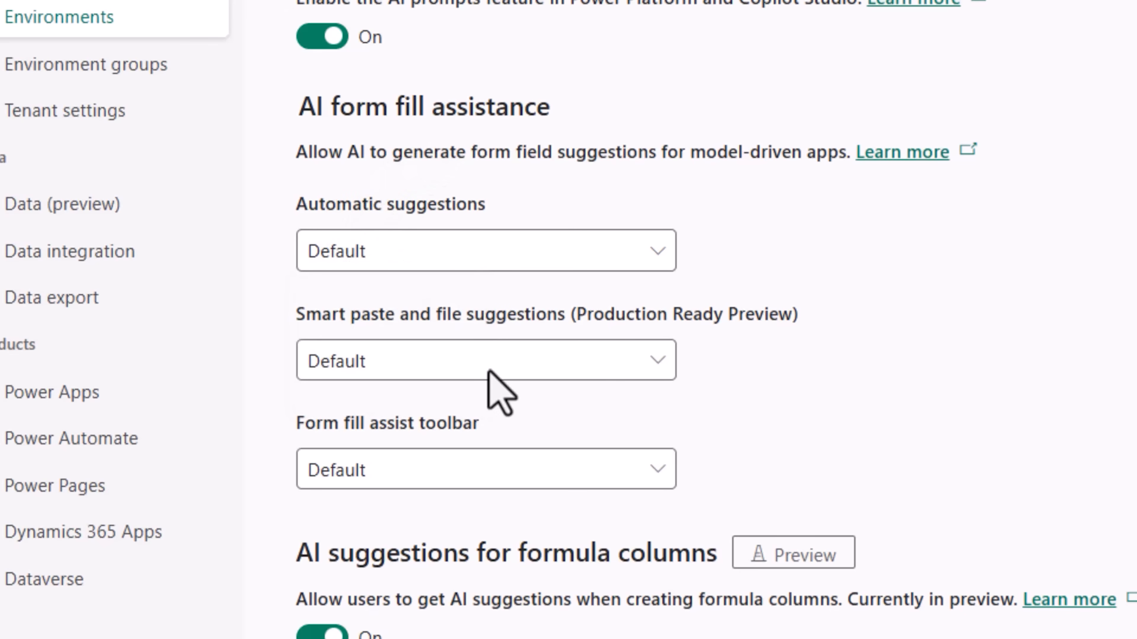
scroll(down, 3)
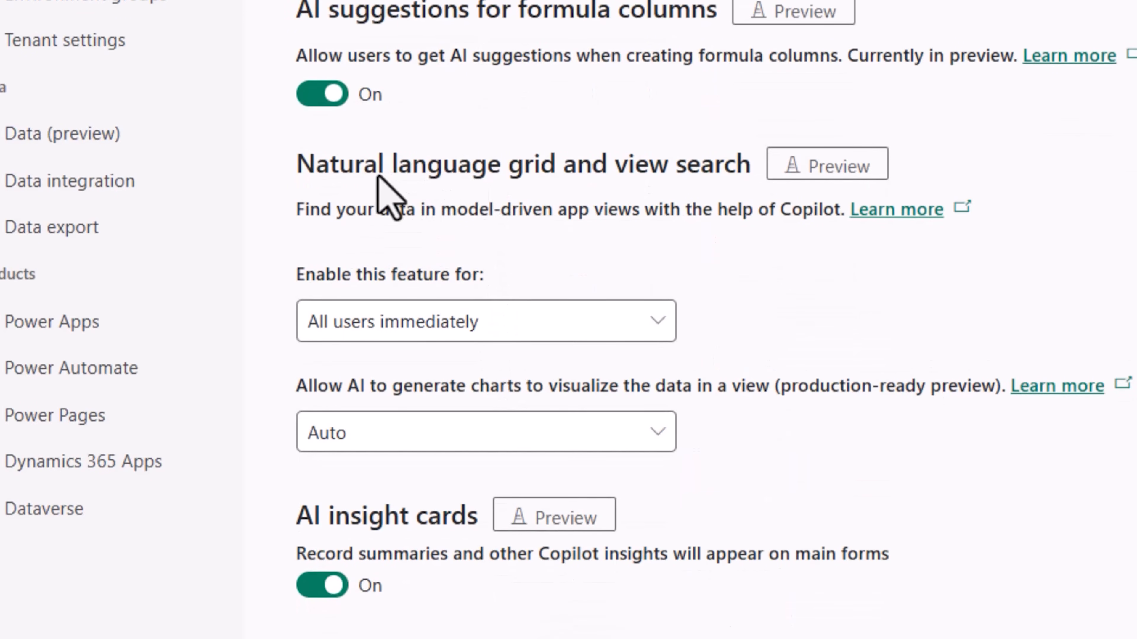
mouse_move(630, 210)
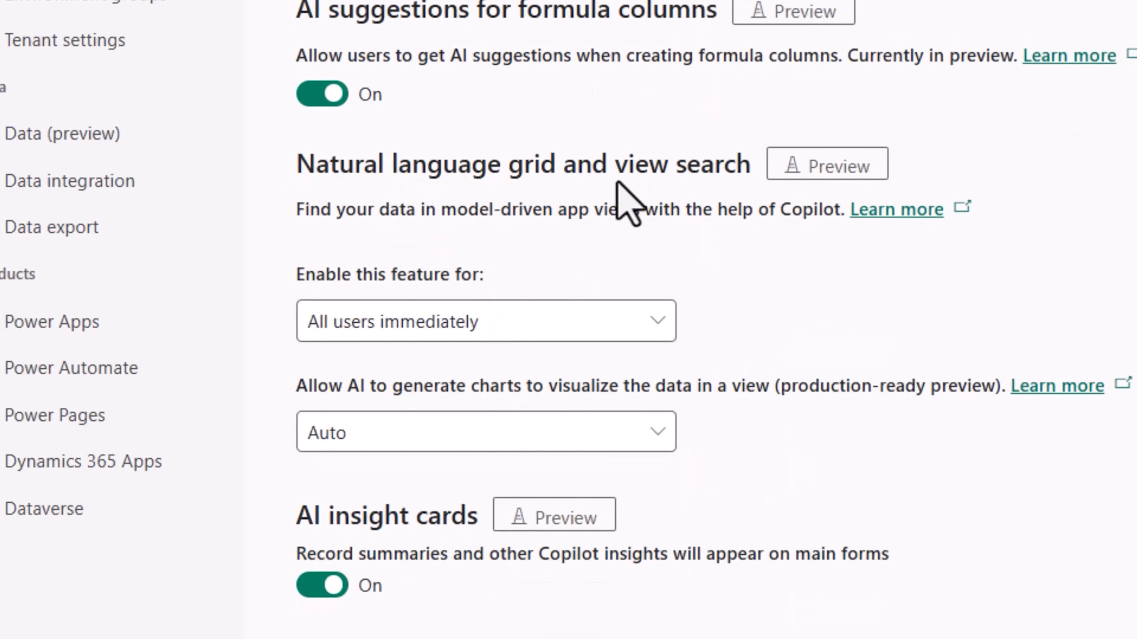
click(484, 321)
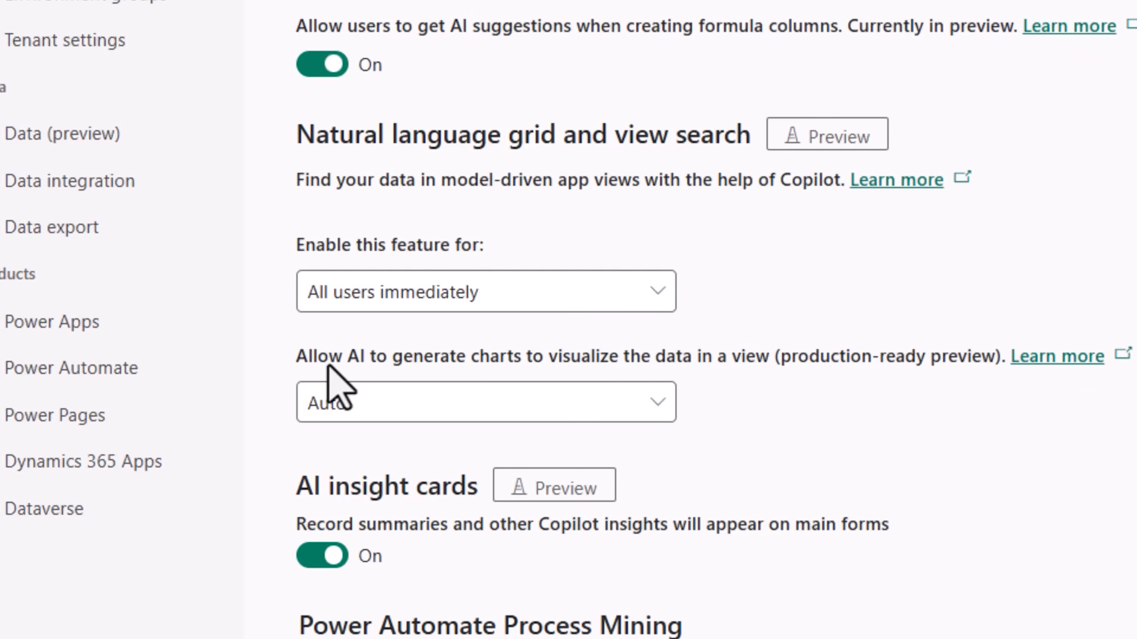
scroll(down, 3)
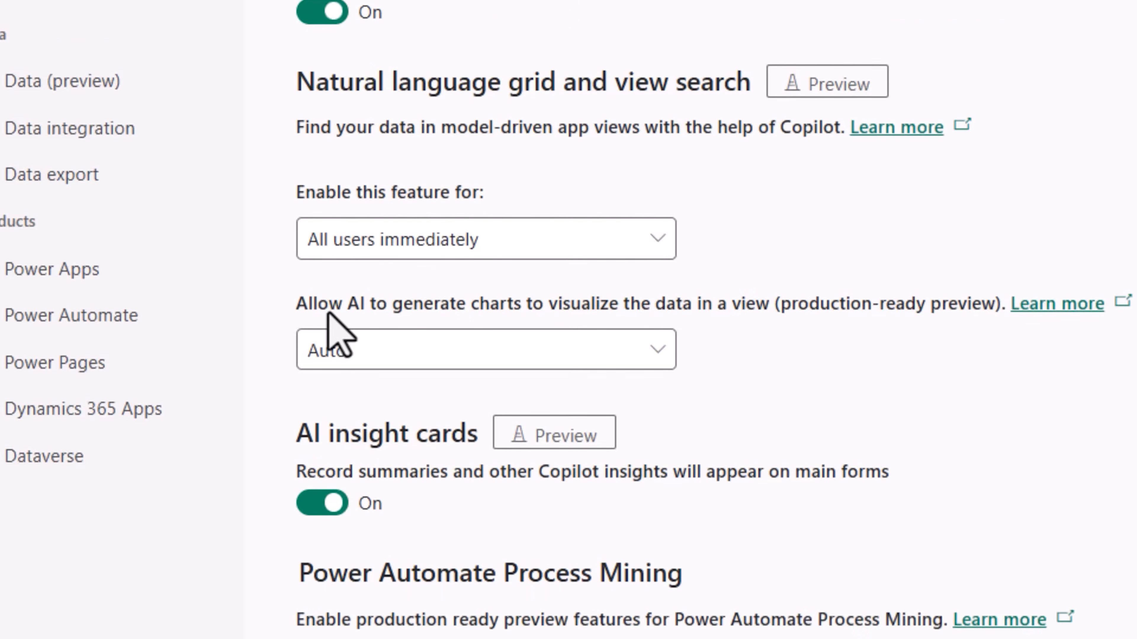
scroll(down, 3)
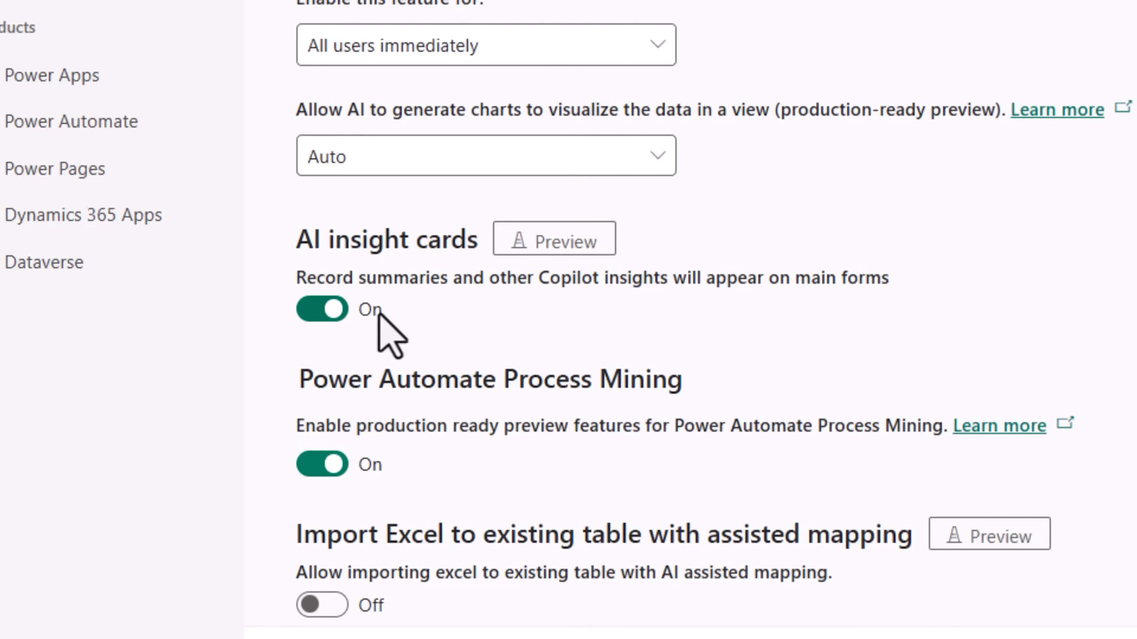